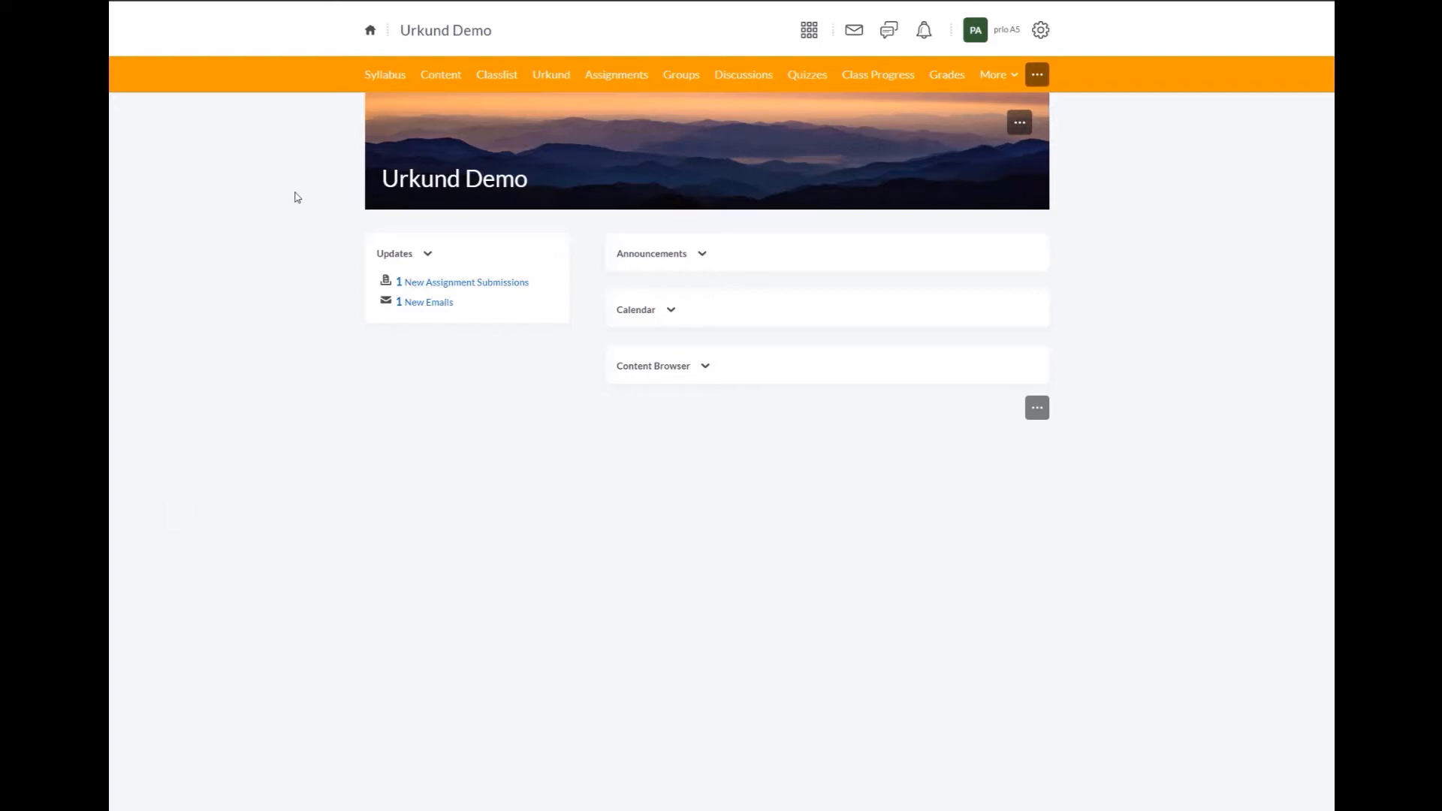
pyautogui.moveTo(514, 204)
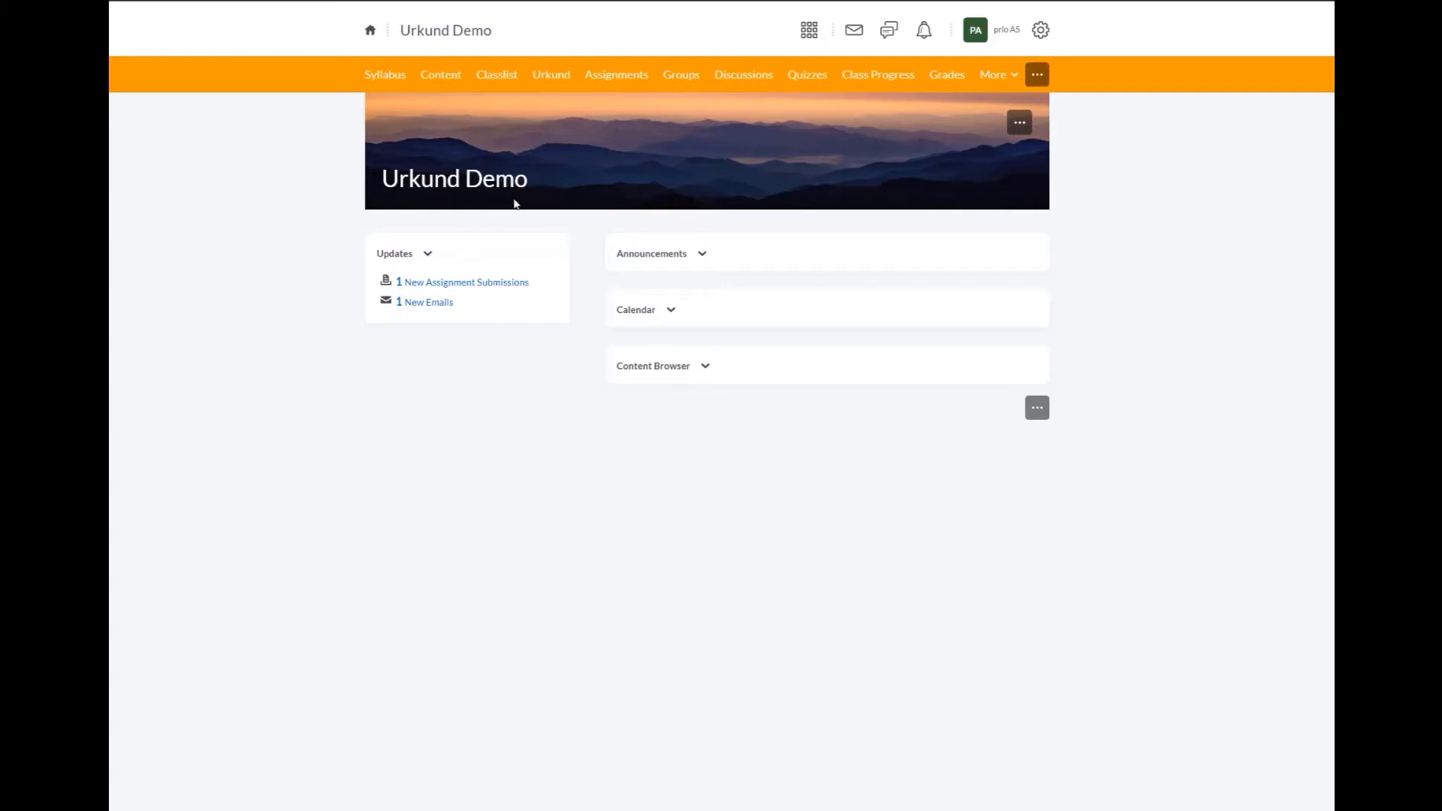
pyautogui.moveTo(509, 223)
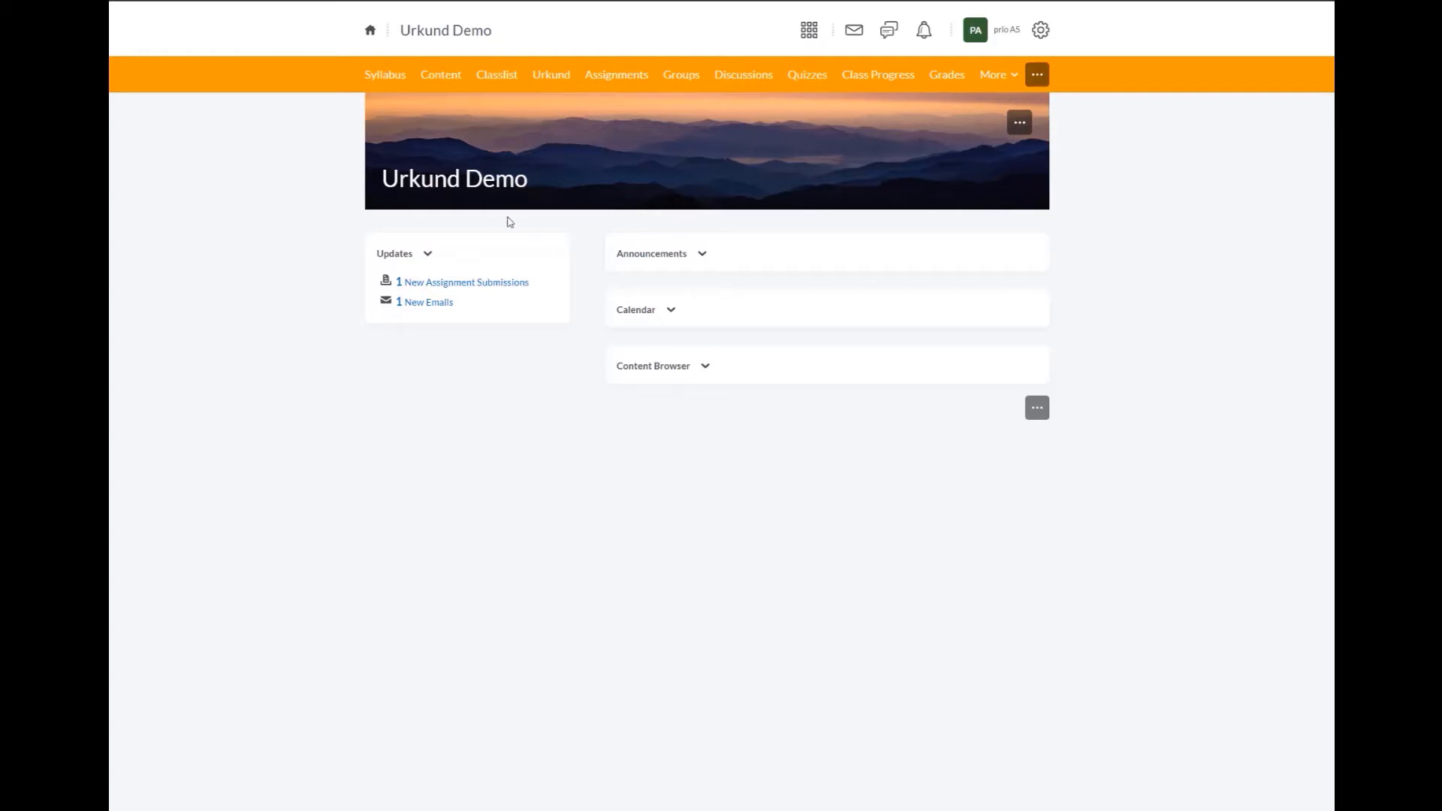
pyautogui.moveTo(544, 290)
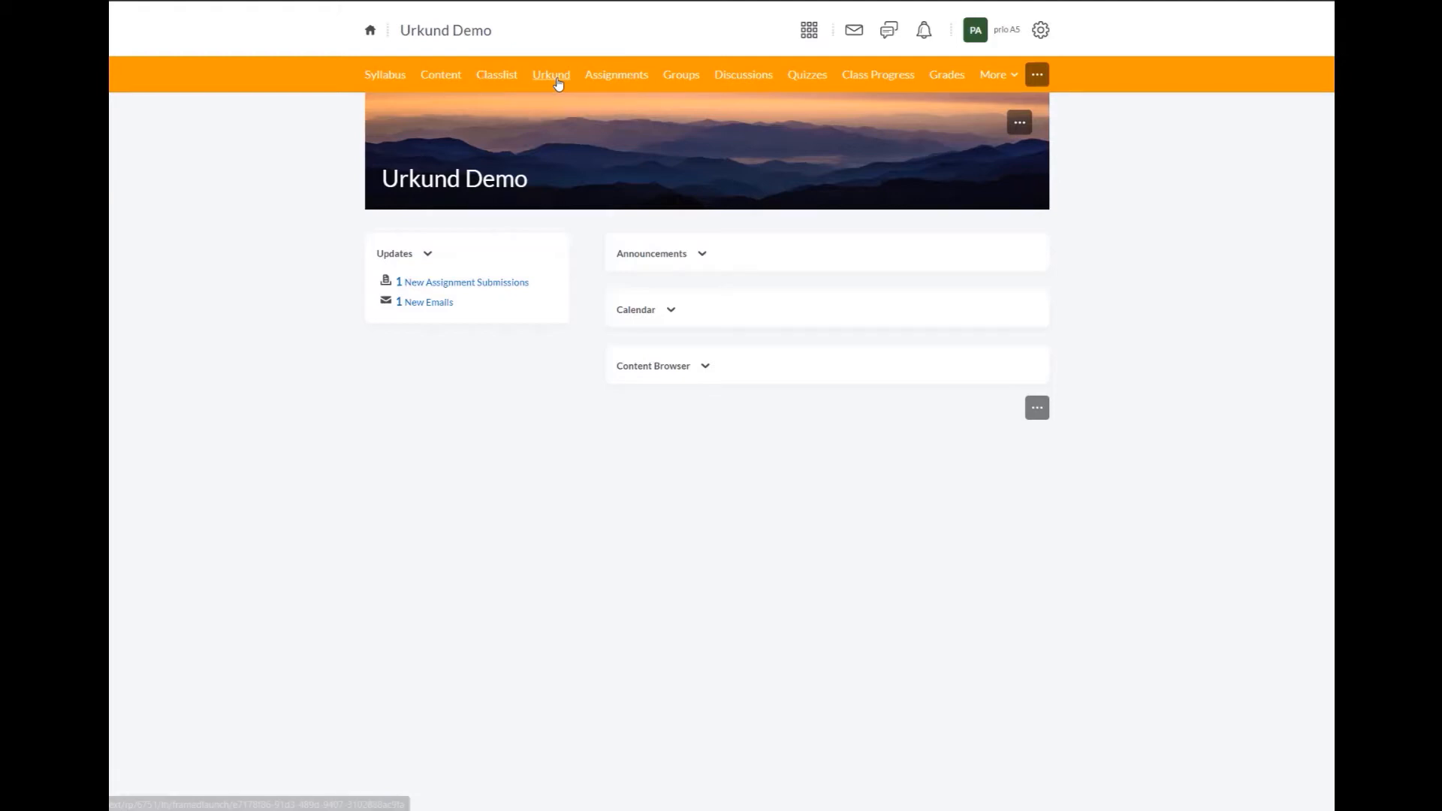
# Open Urkund from the Urkund Demo course navigation bar
pyautogui.click(551, 75)
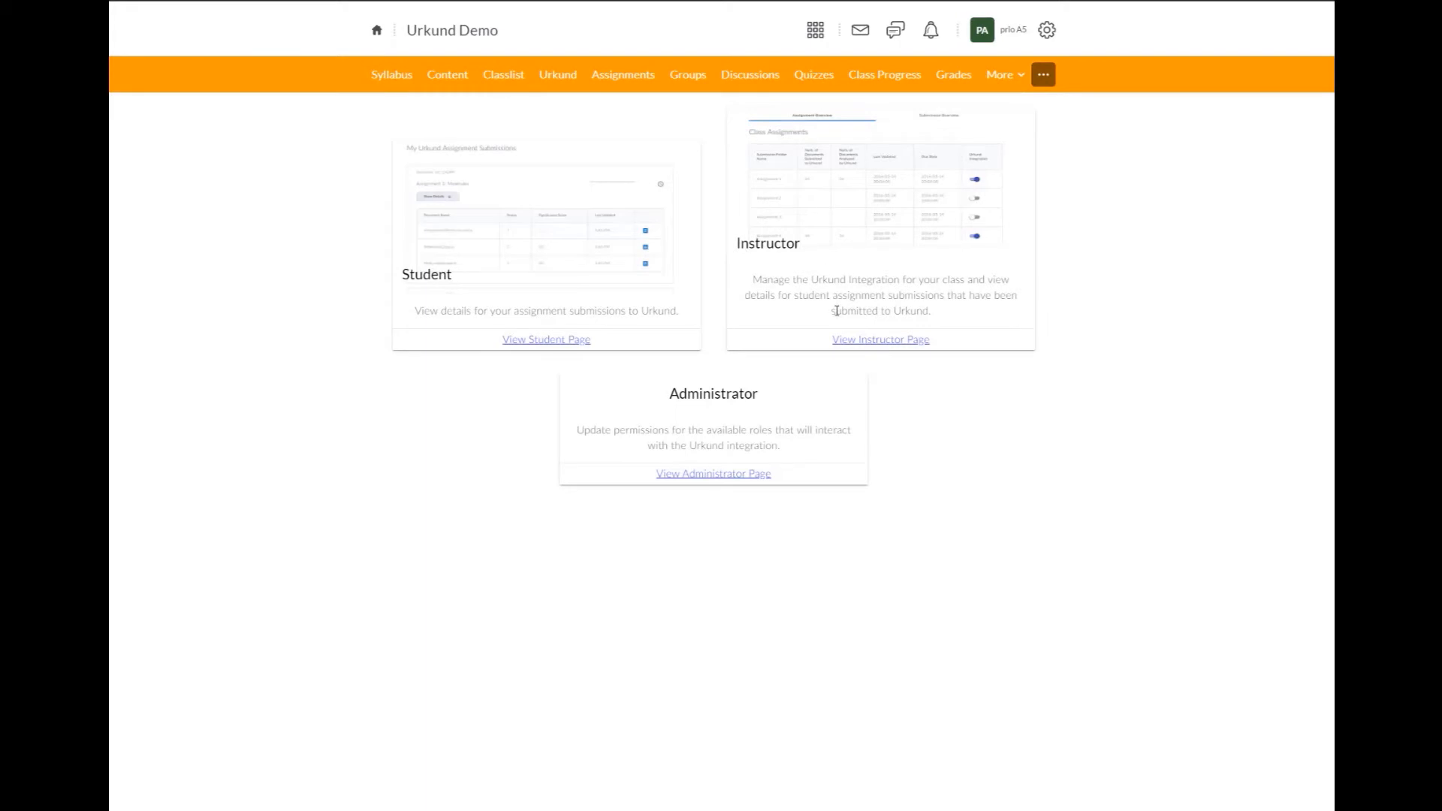
pyautogui.moveTo(850, 366)
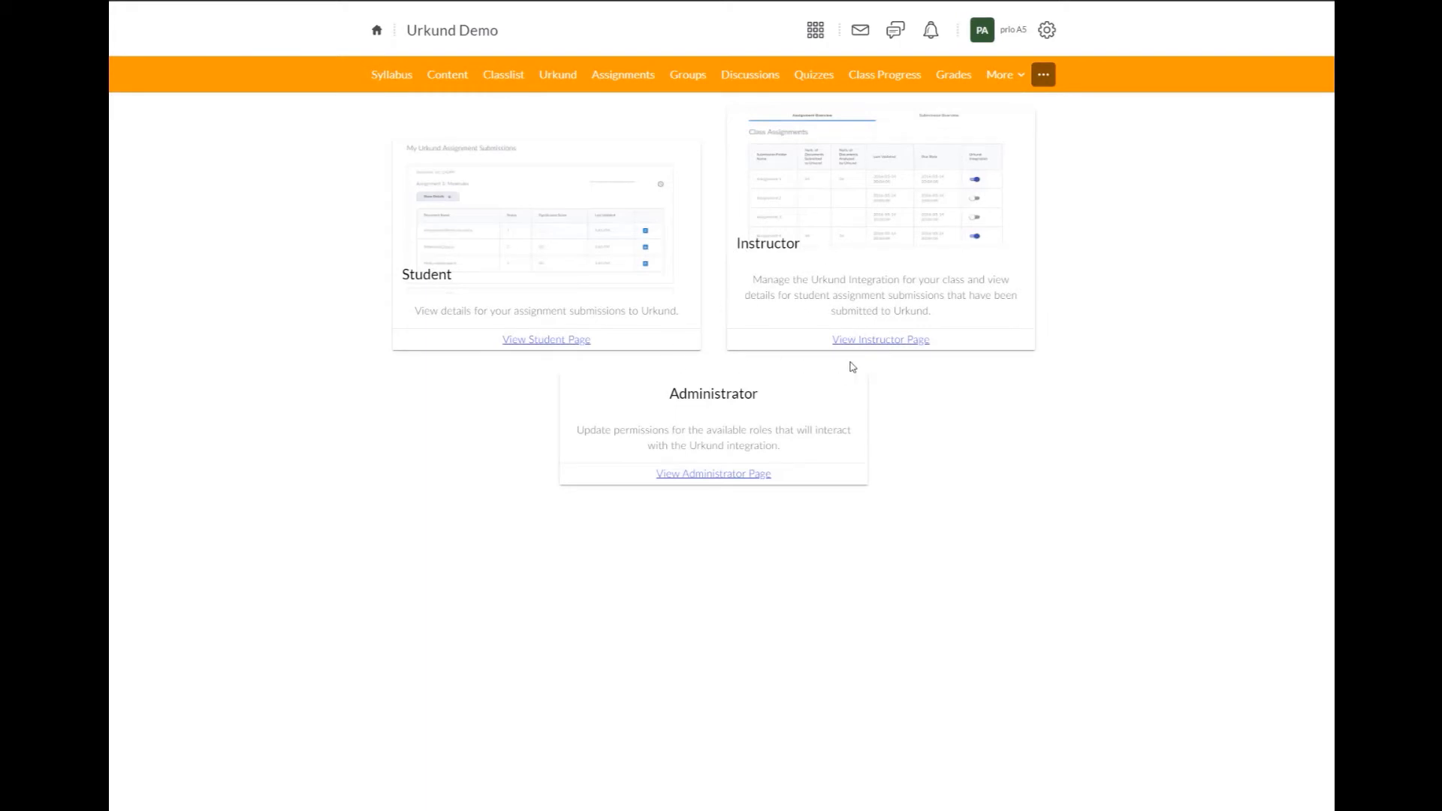
pyautogui.moveTo(881, 340)
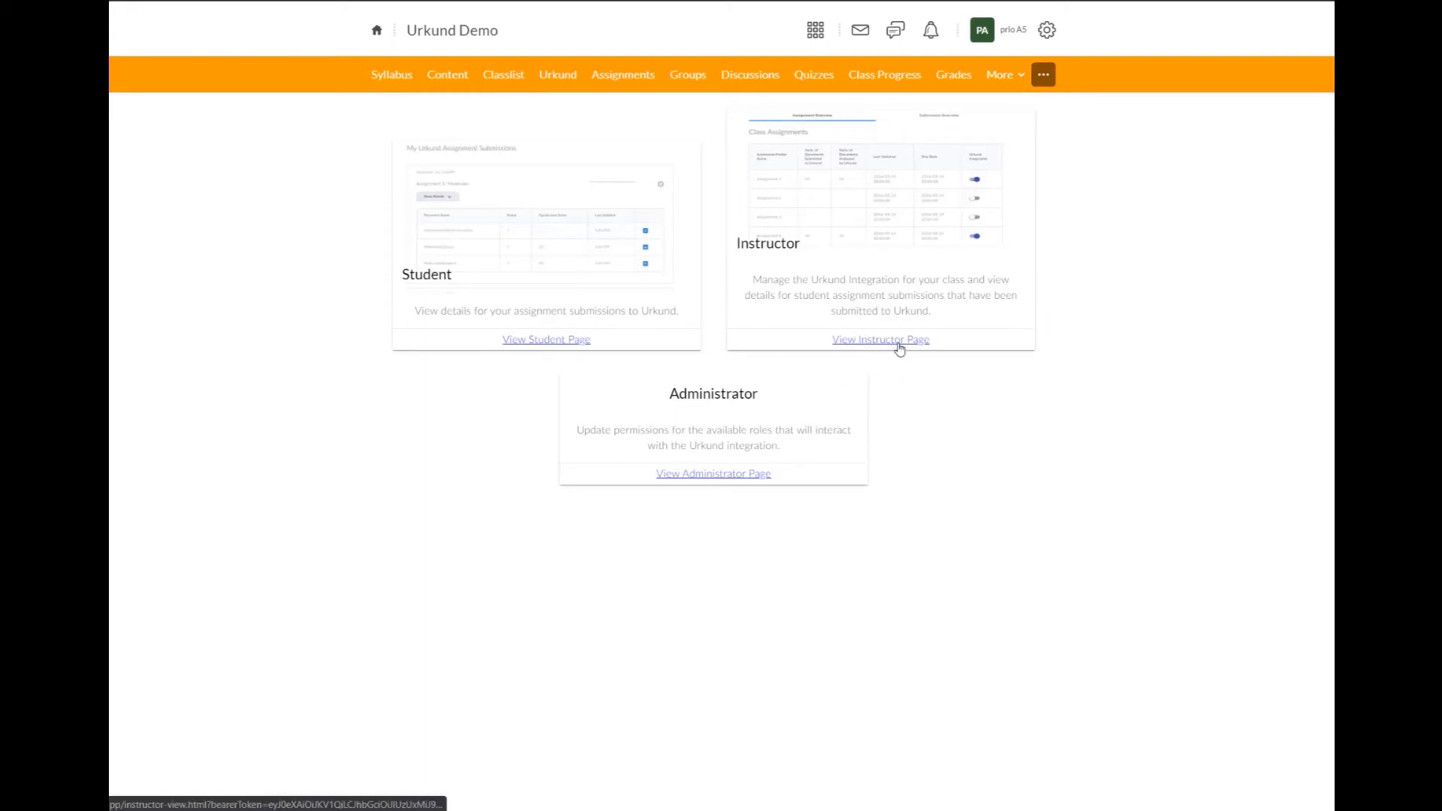
# Switch to the Instructor page to see the Assignment Overview
pyautogui.click(879, 339)
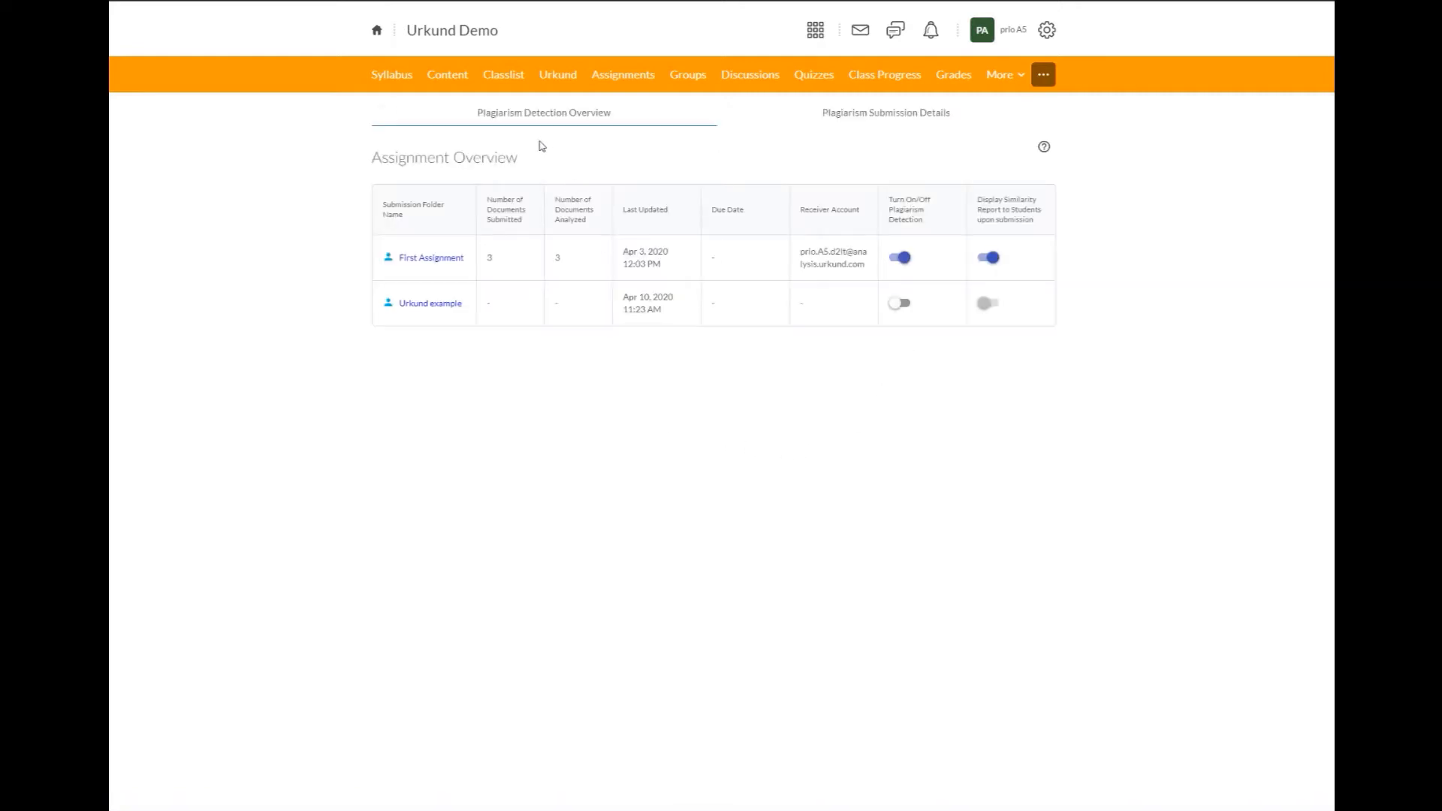
pyautogui.moveTo(952, 137)
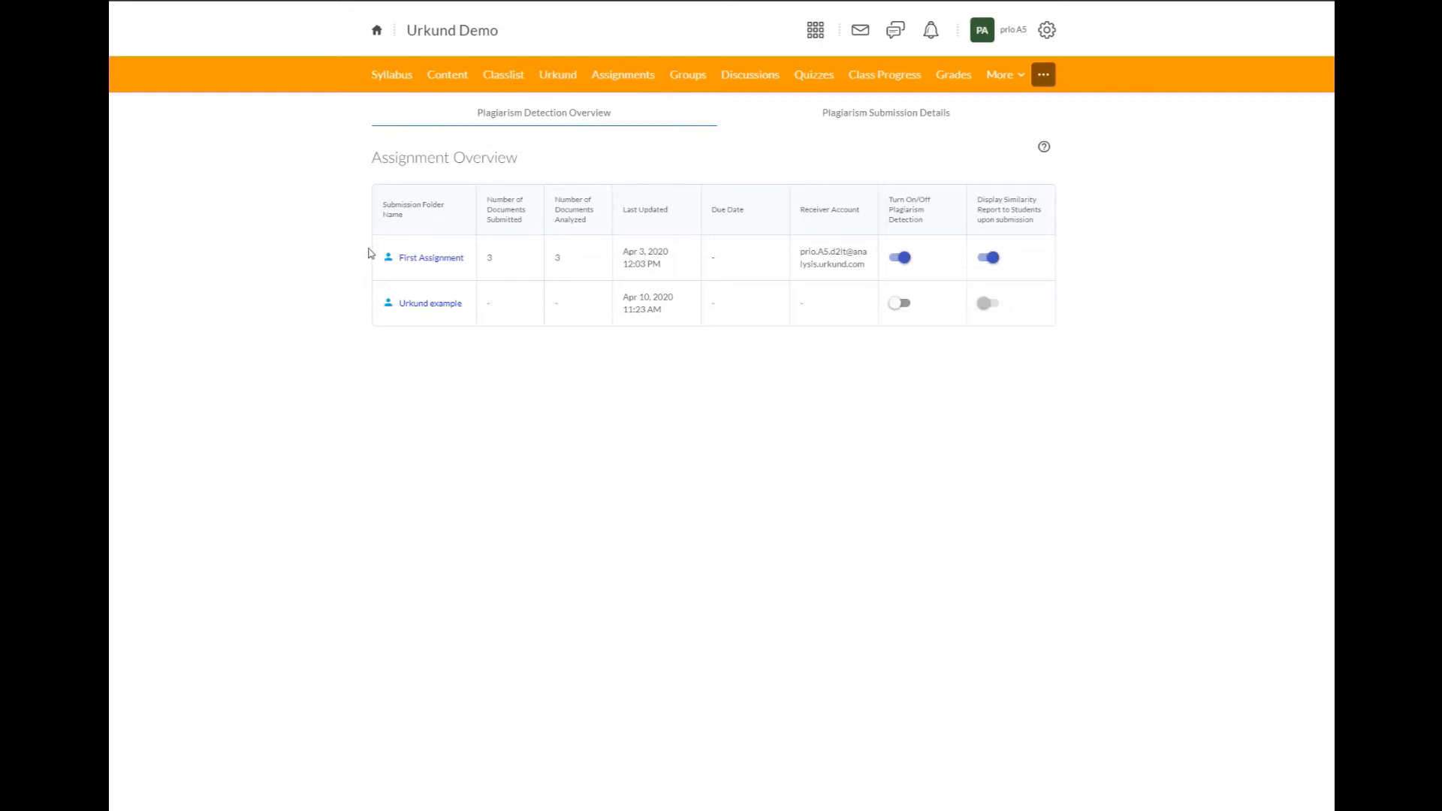
pyautogui.moveTo(391, 278)
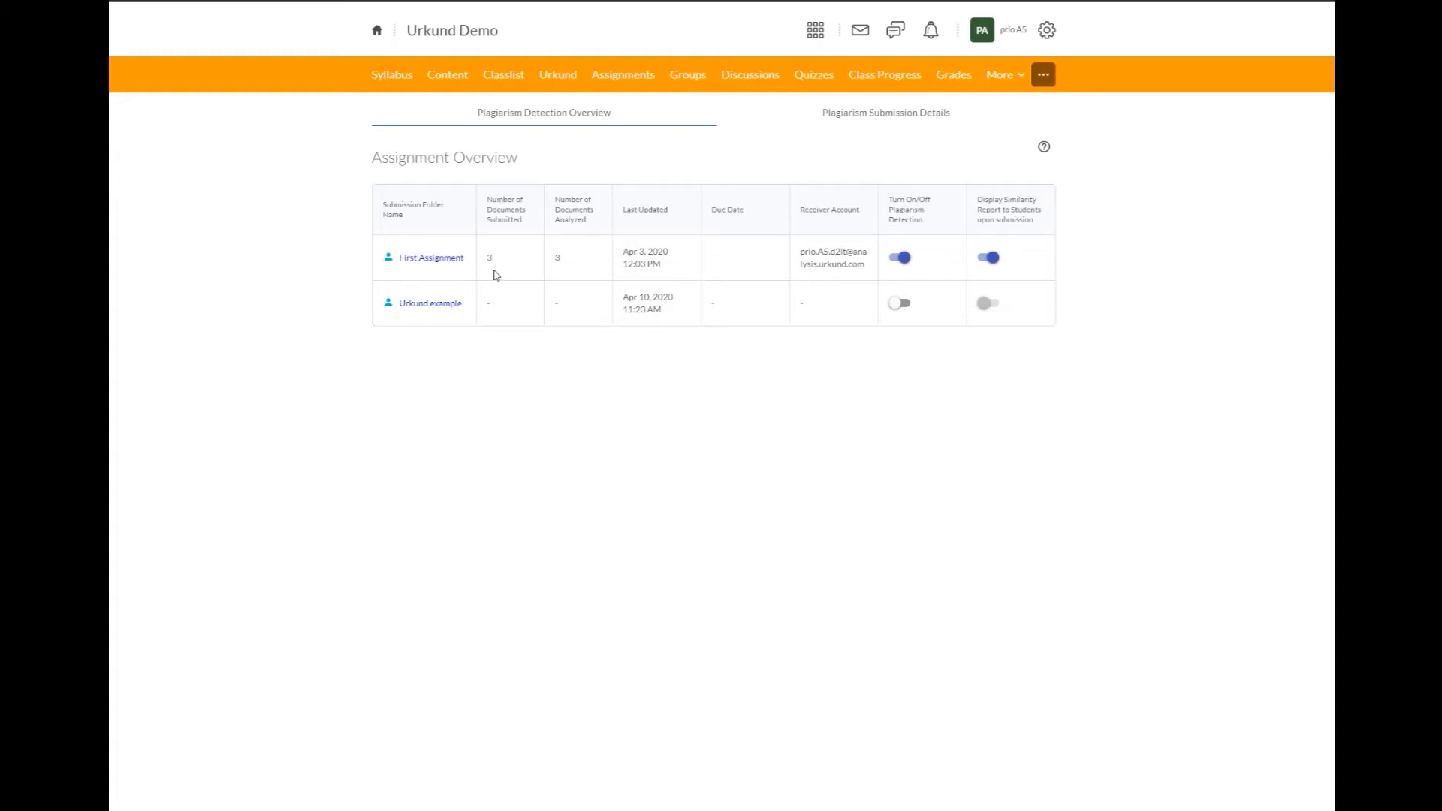
pyautogui.moveTo(591, 272)
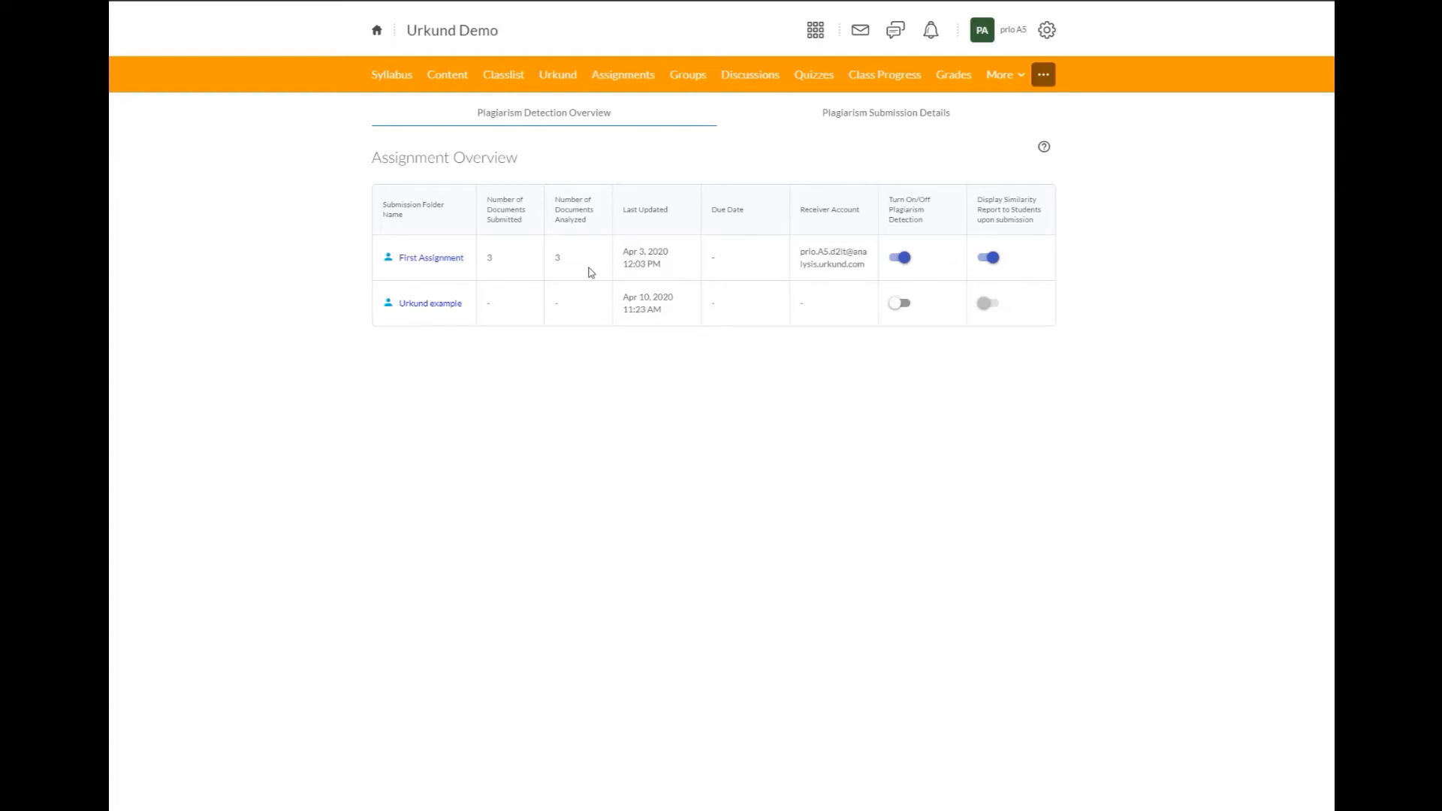
pyautogui.moveTo(673, 270)
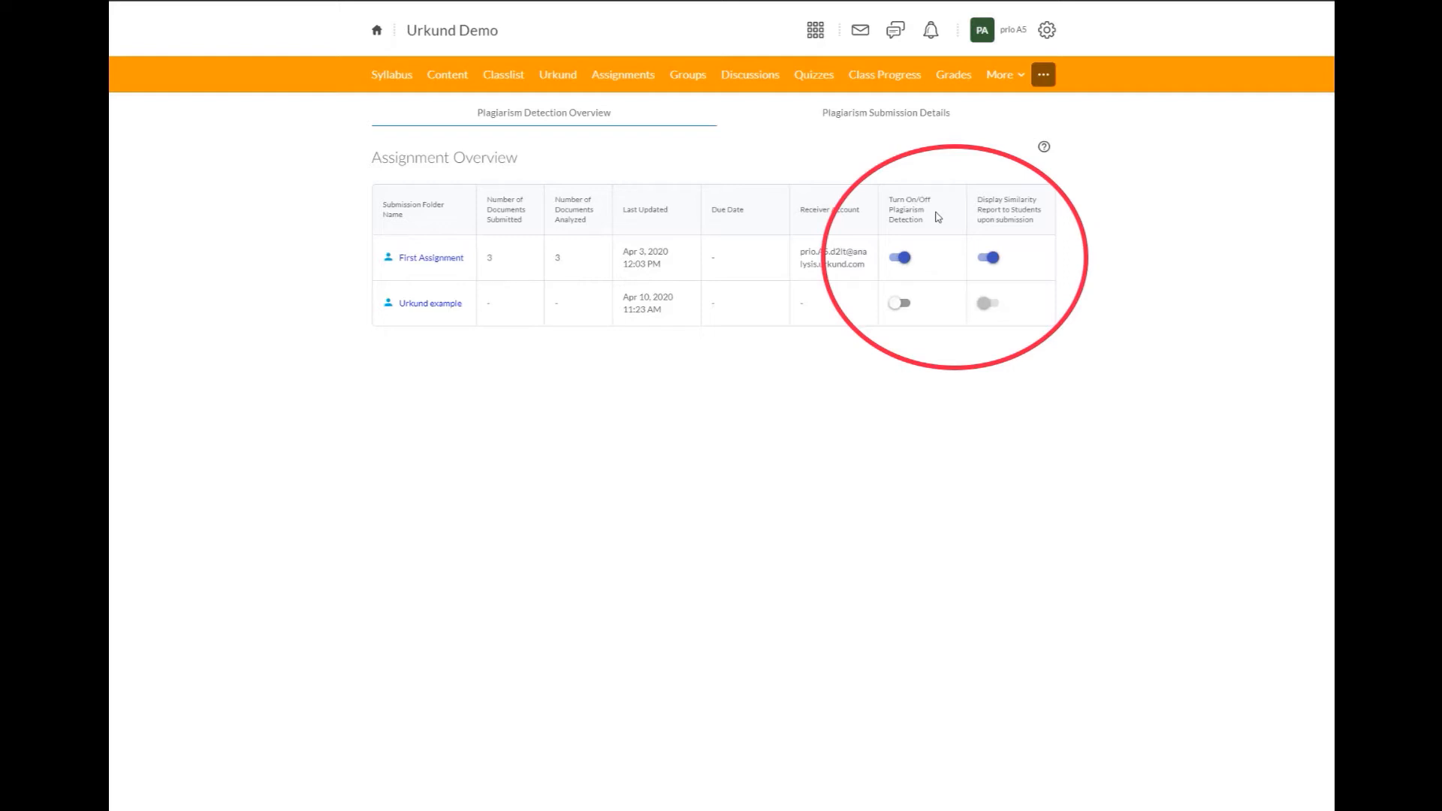
pyautogui.moveTo(937, 217)
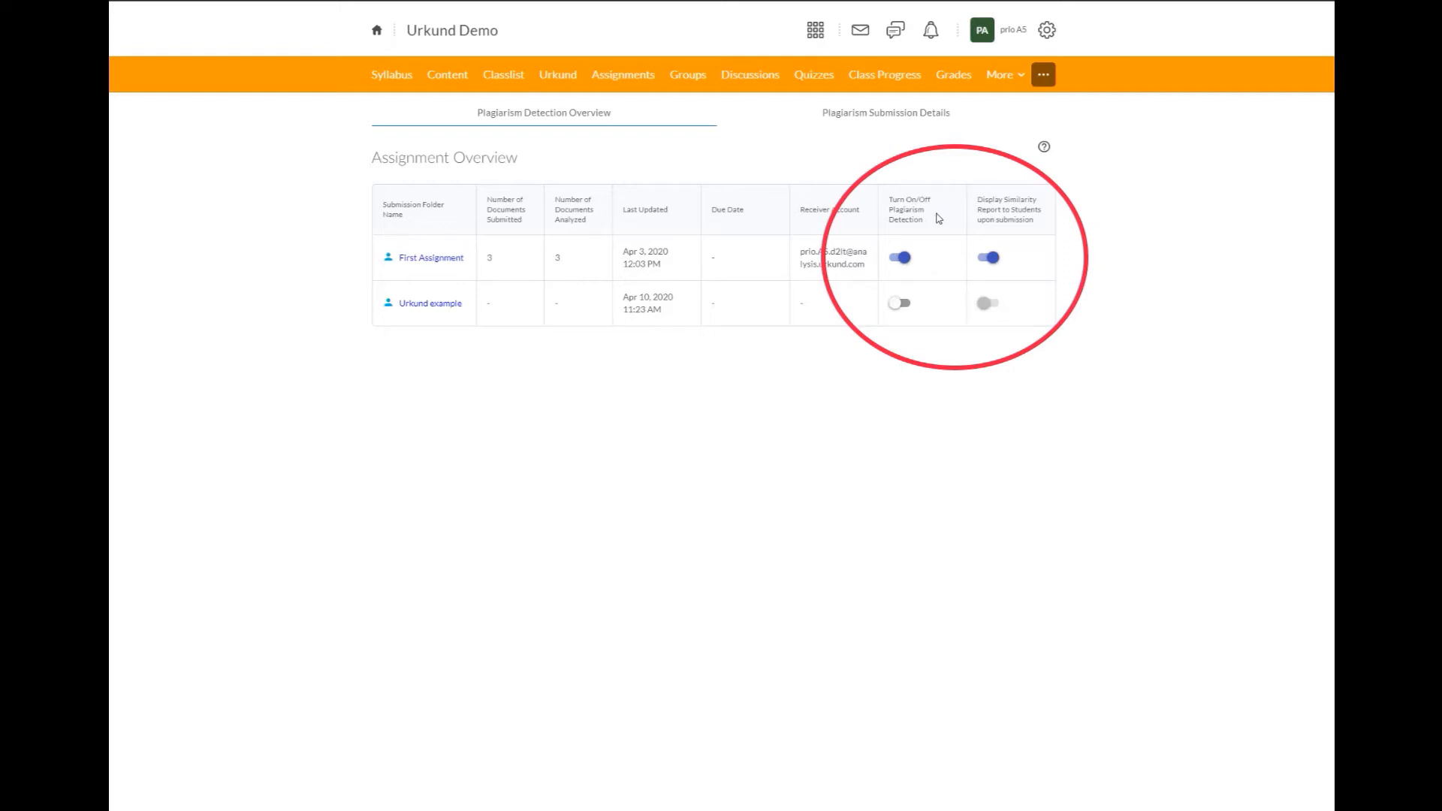
pyautogui.moveTo(931, 222)
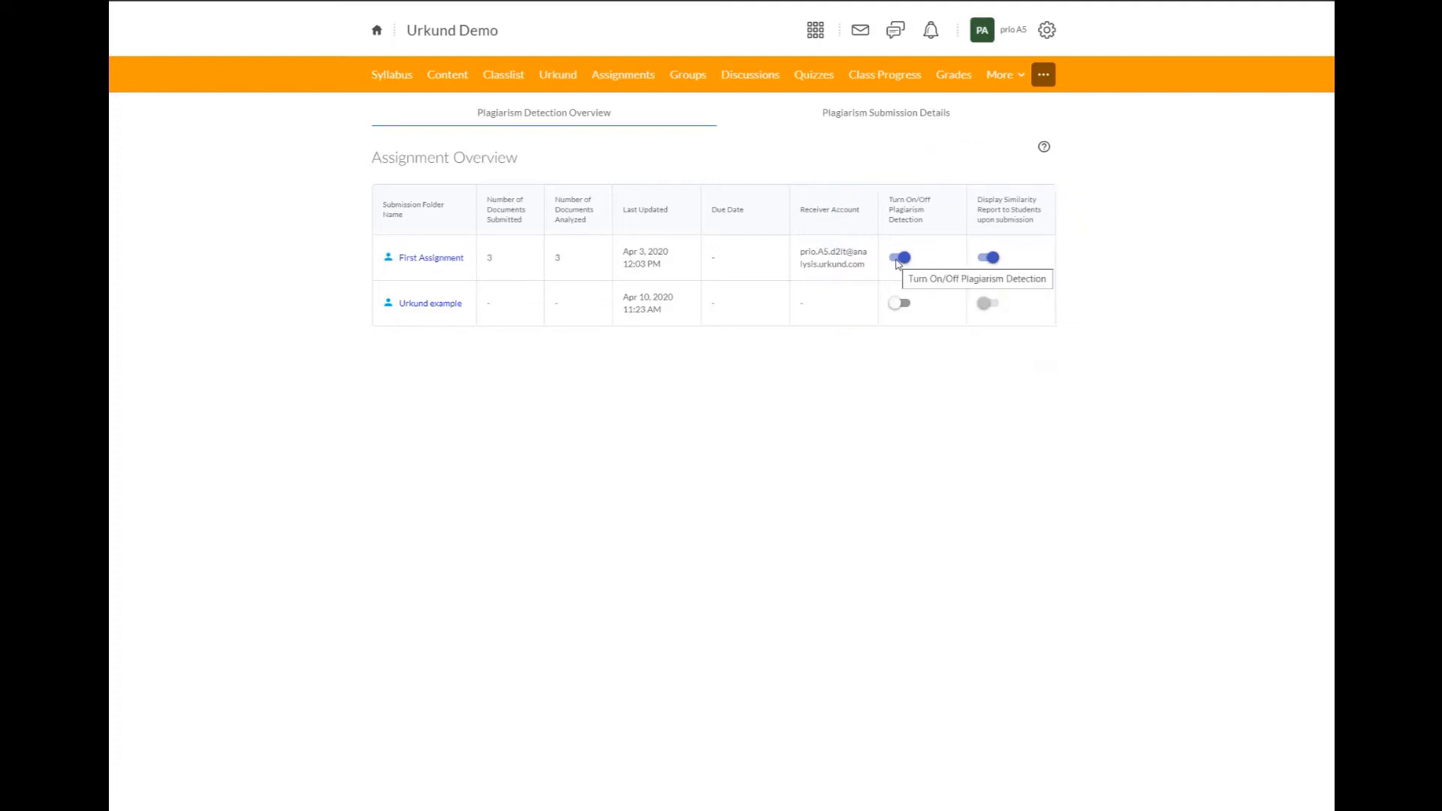
pyautogui.click(900, 257)
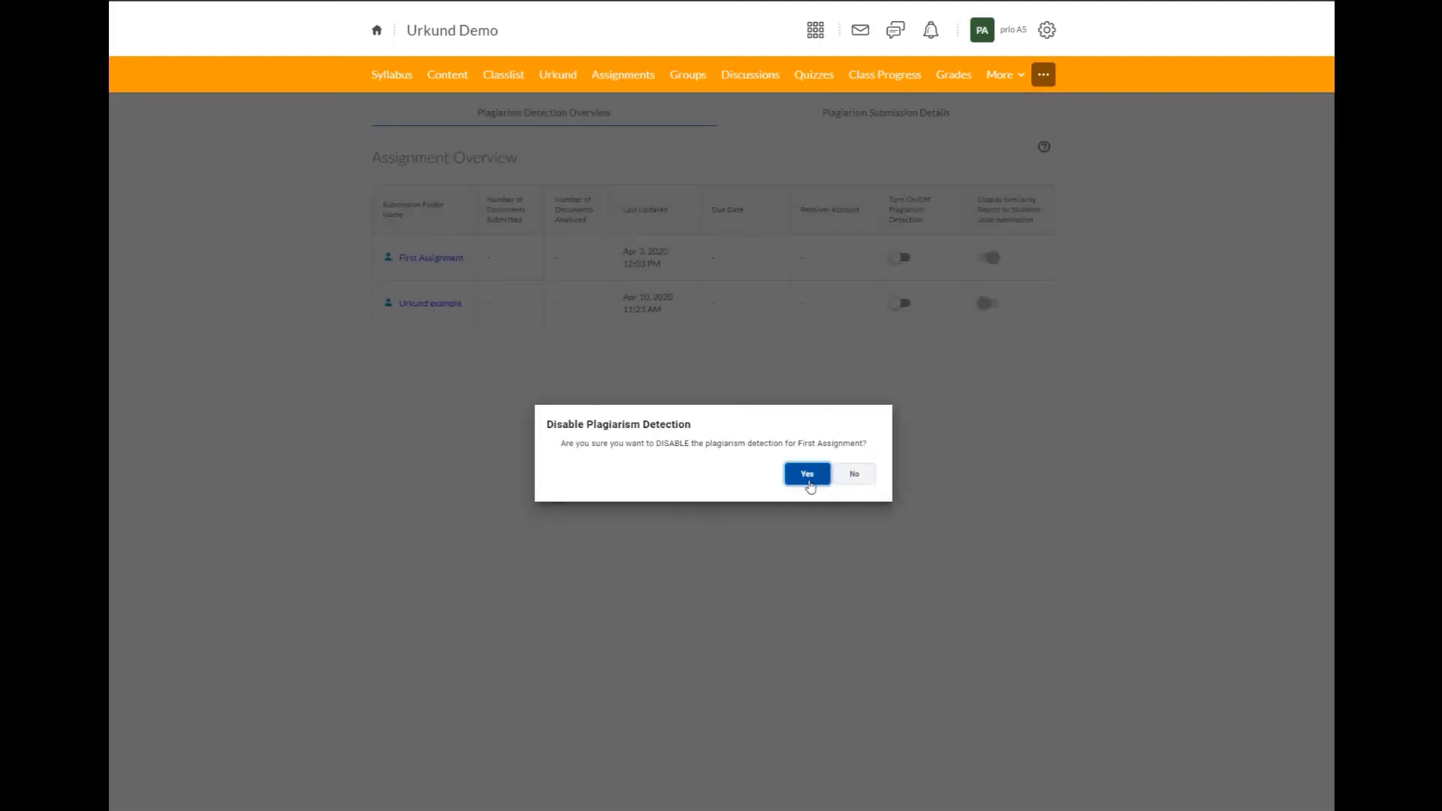
pyautogui.click(806, 475)
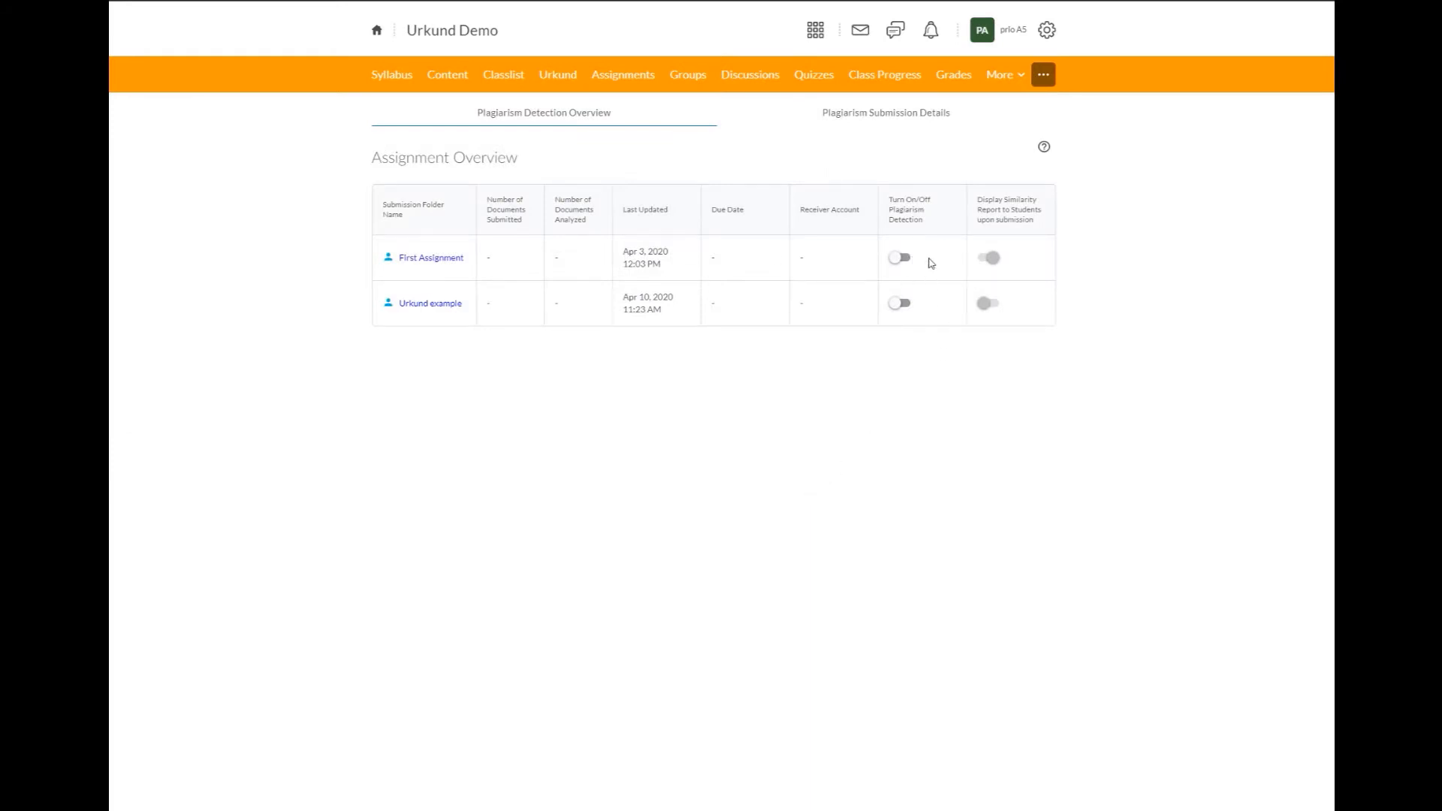
pyautogui.click(899, 258)
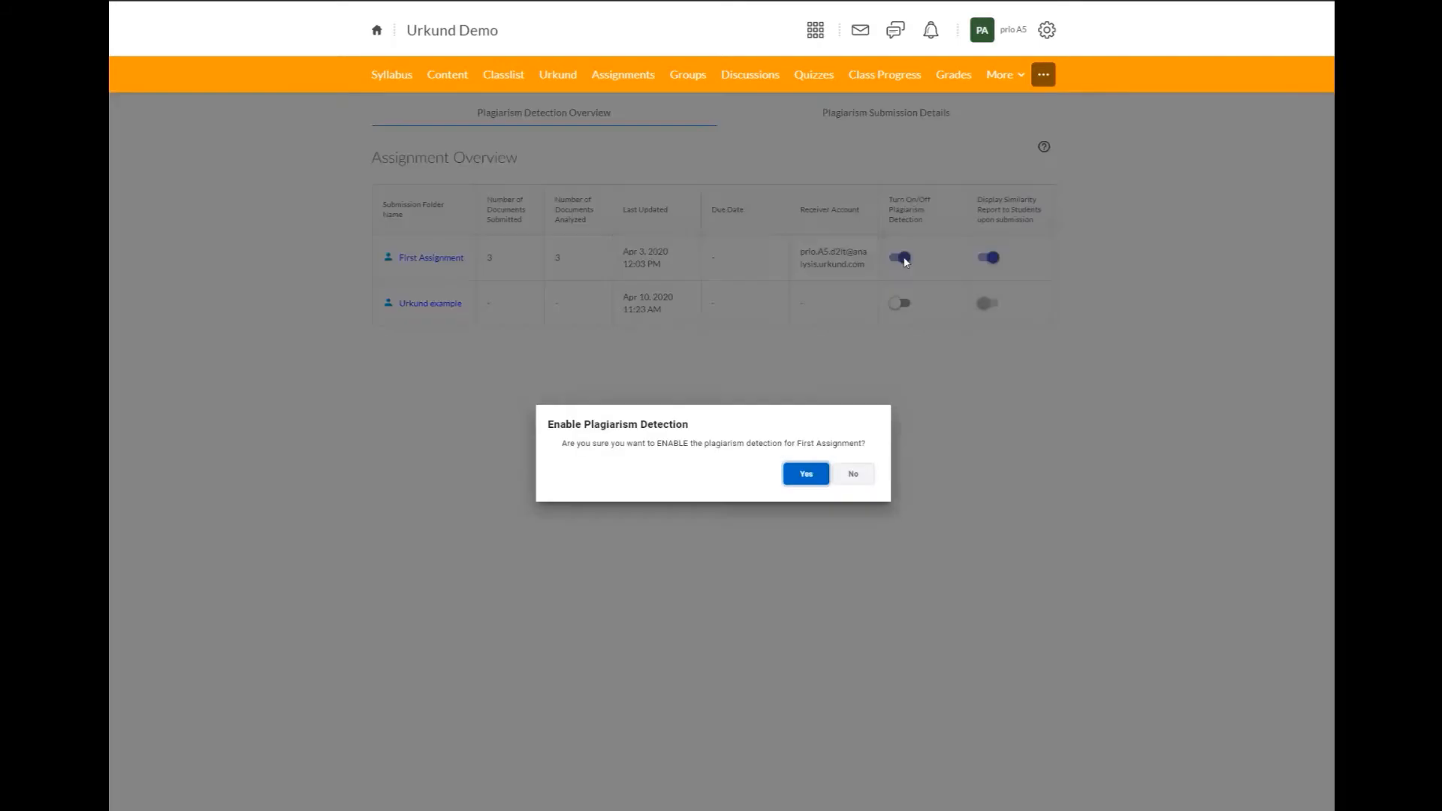
pyautogui.moveTo(852, 474)
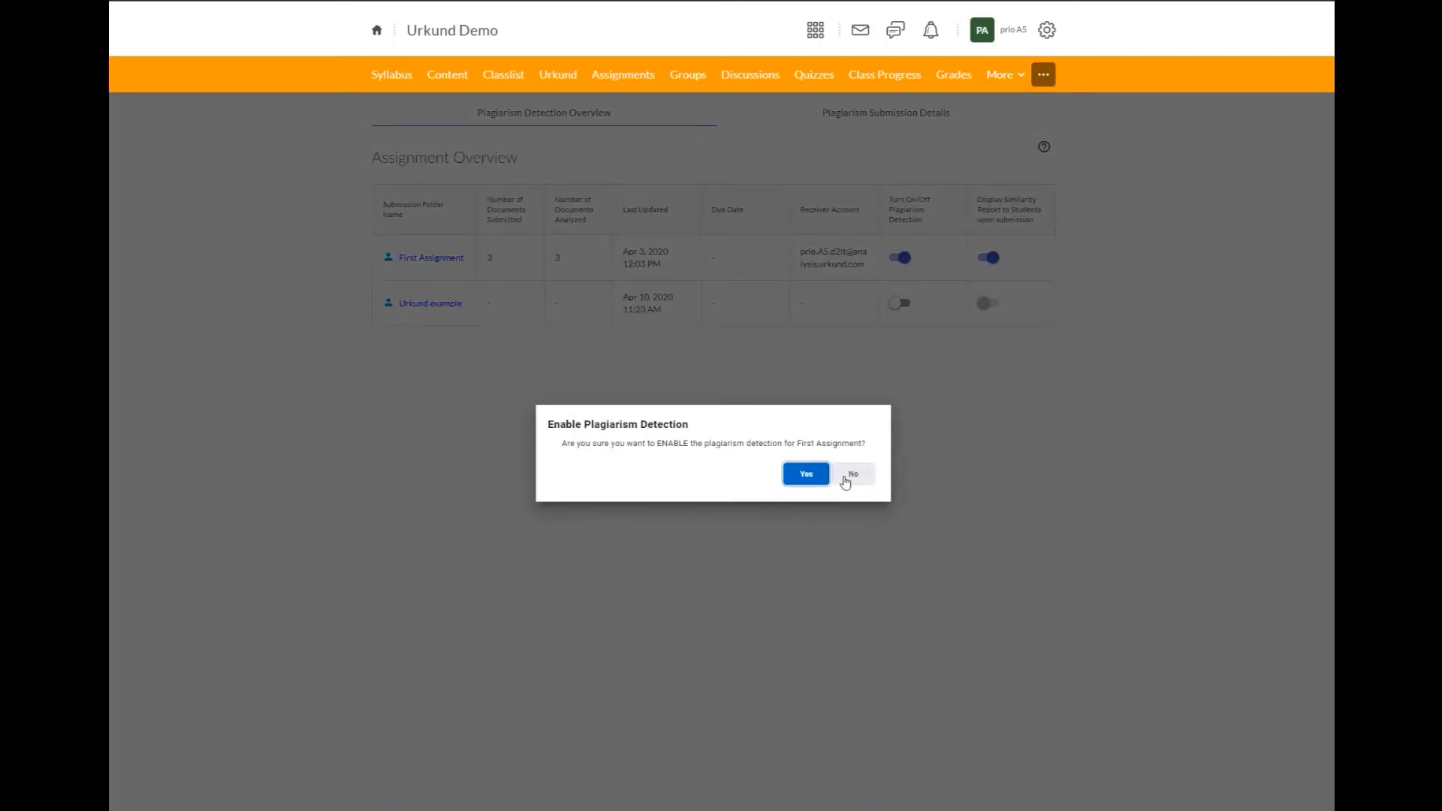
pyautogui.click(805, 473)
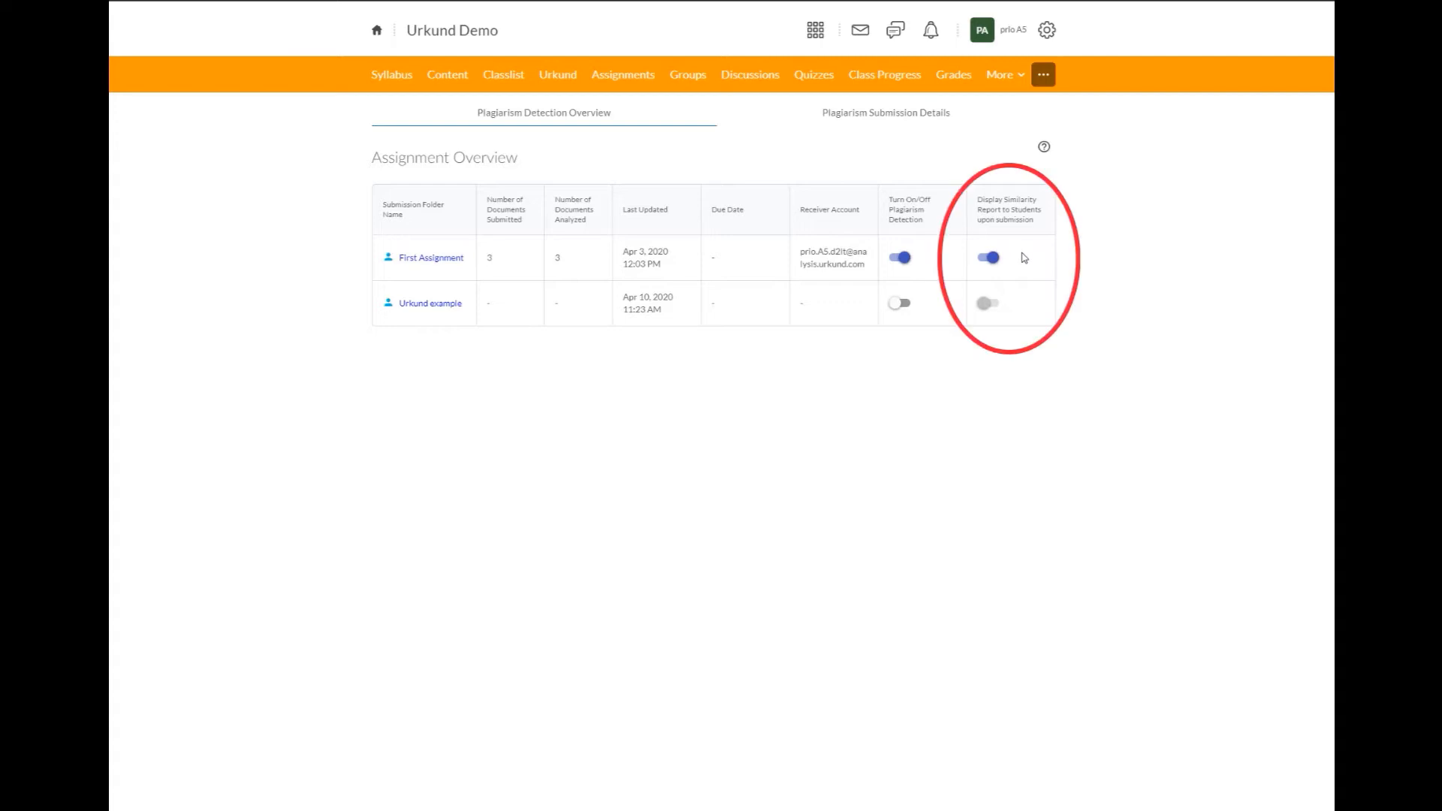
pyautogui.moveTo(1015, 248)
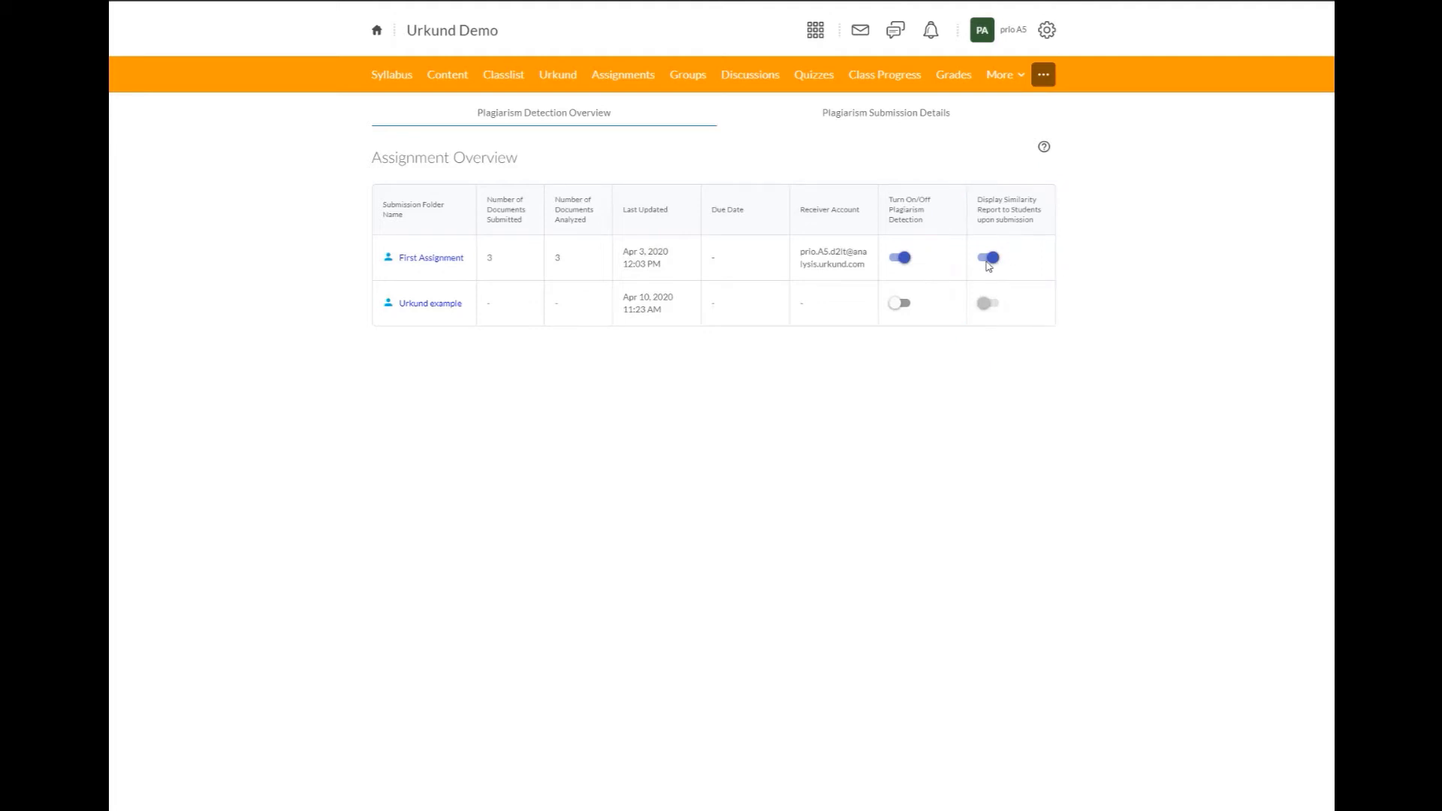
pyautogui.moveTo(988, 258)
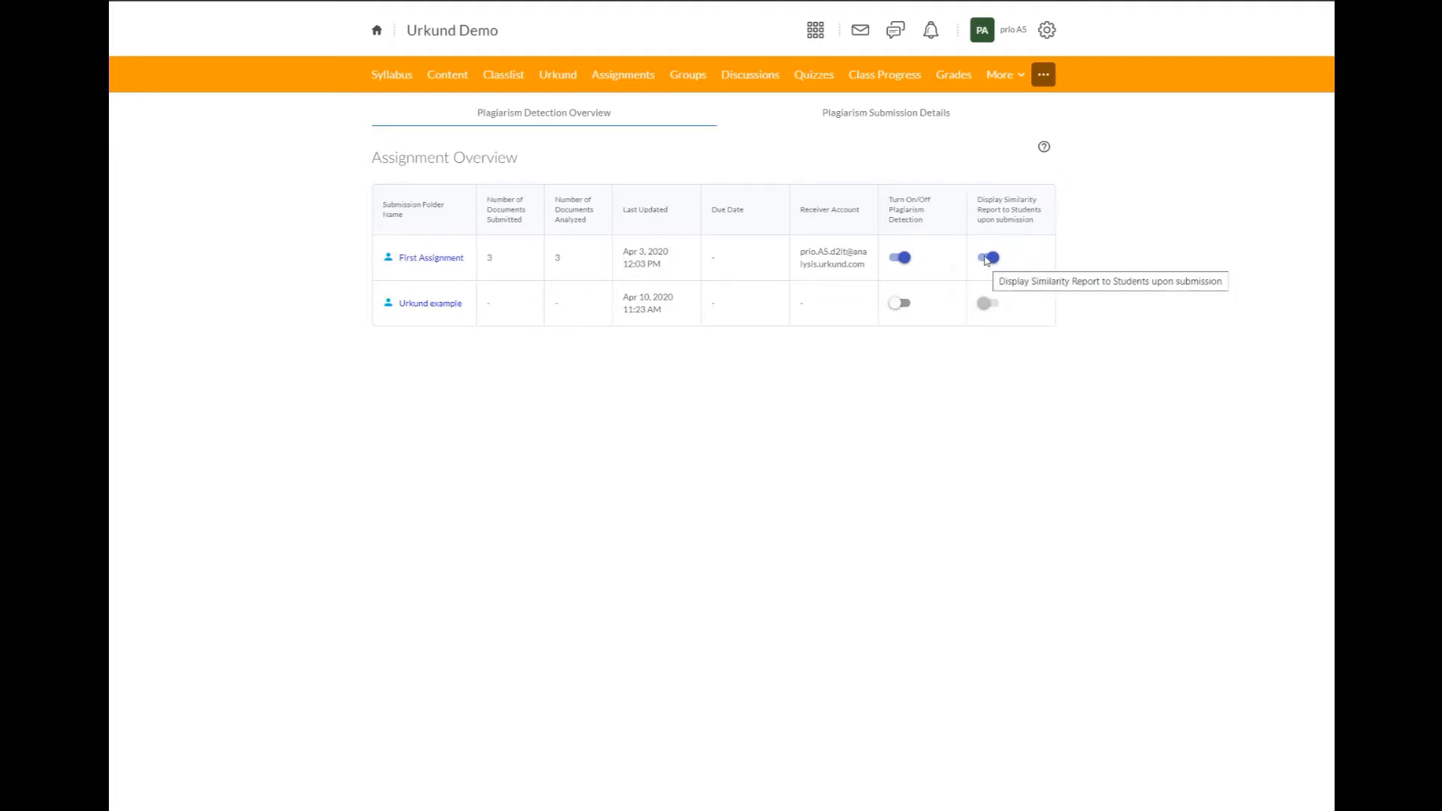
pyautogui.moveTo(898, 257)
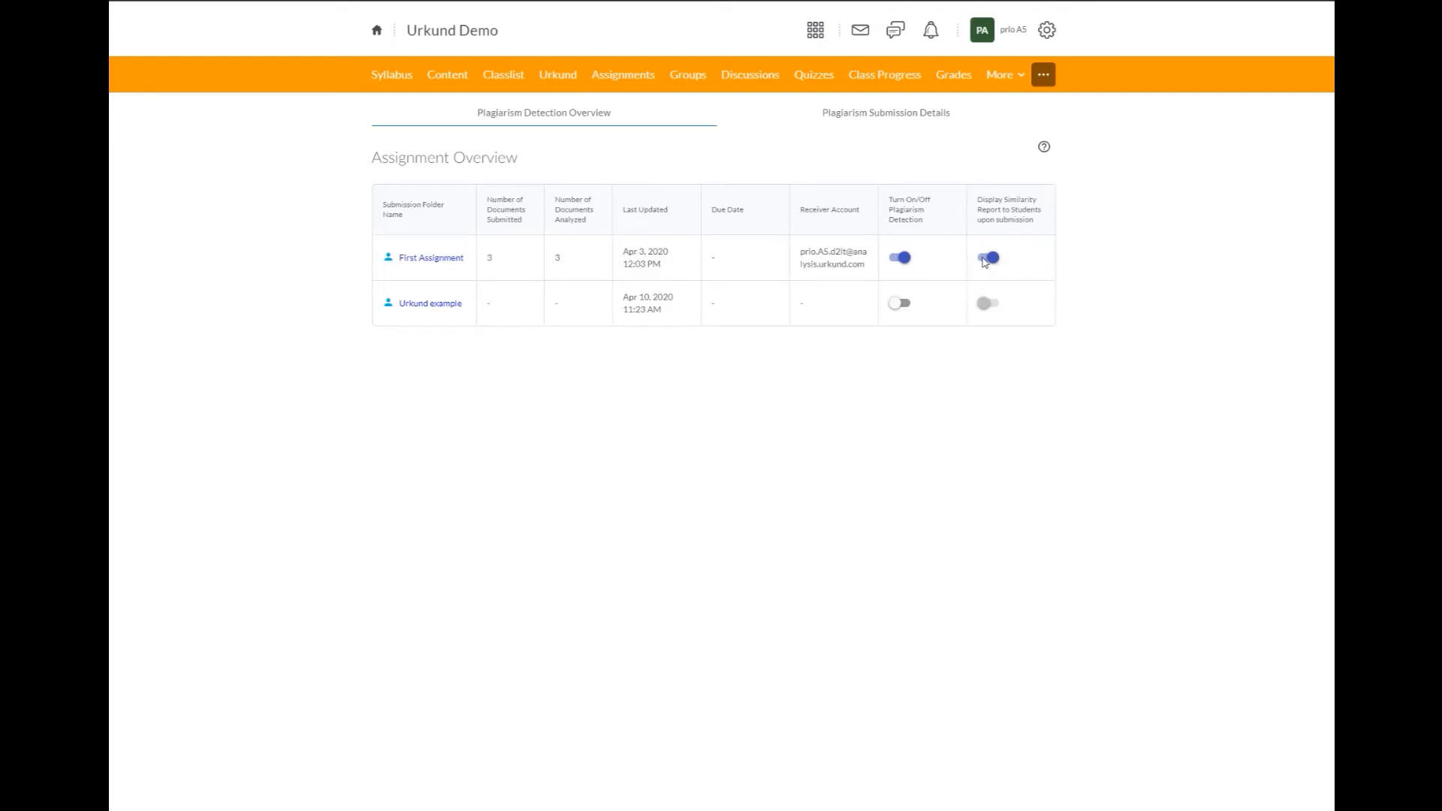
# Turn off Display Similarity Report to Students for First Assignment and confirm
pyautogui.click(987, 257)
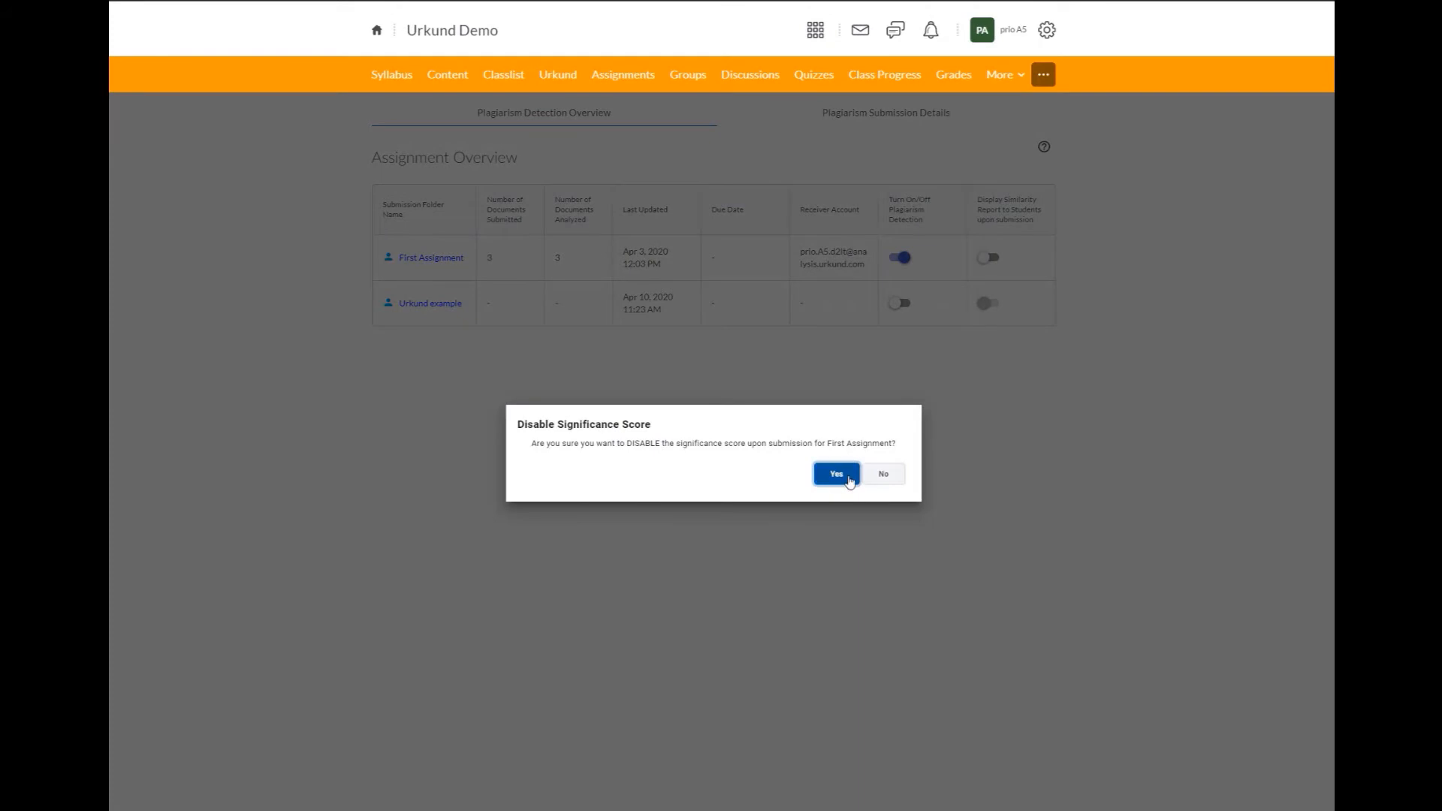
pyautogui.click(835, 474)
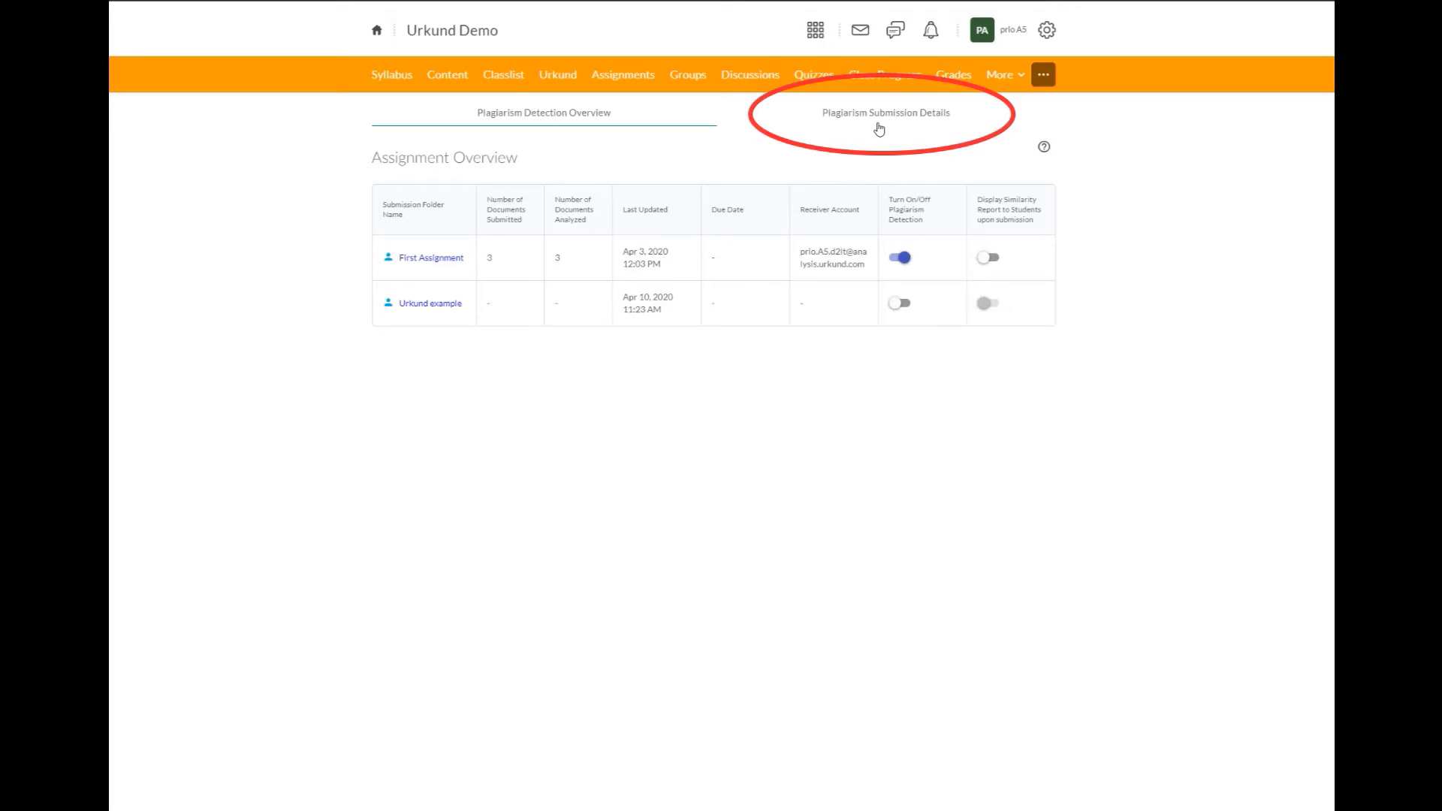
# Go to Plagiarism Submission Details and expand the Filters panel
pyautogui.click(885, 112)
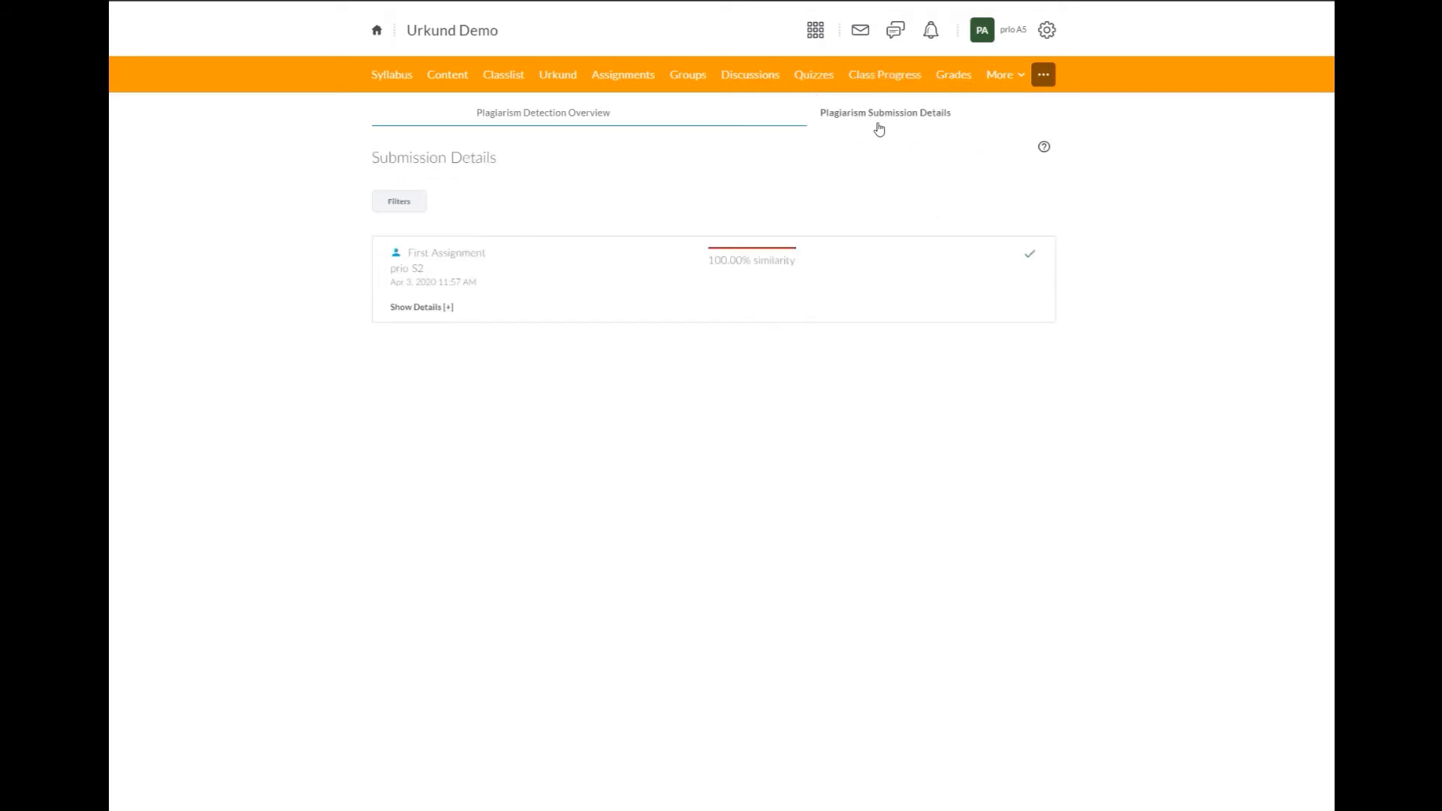
pyautogui.click(884, 112)
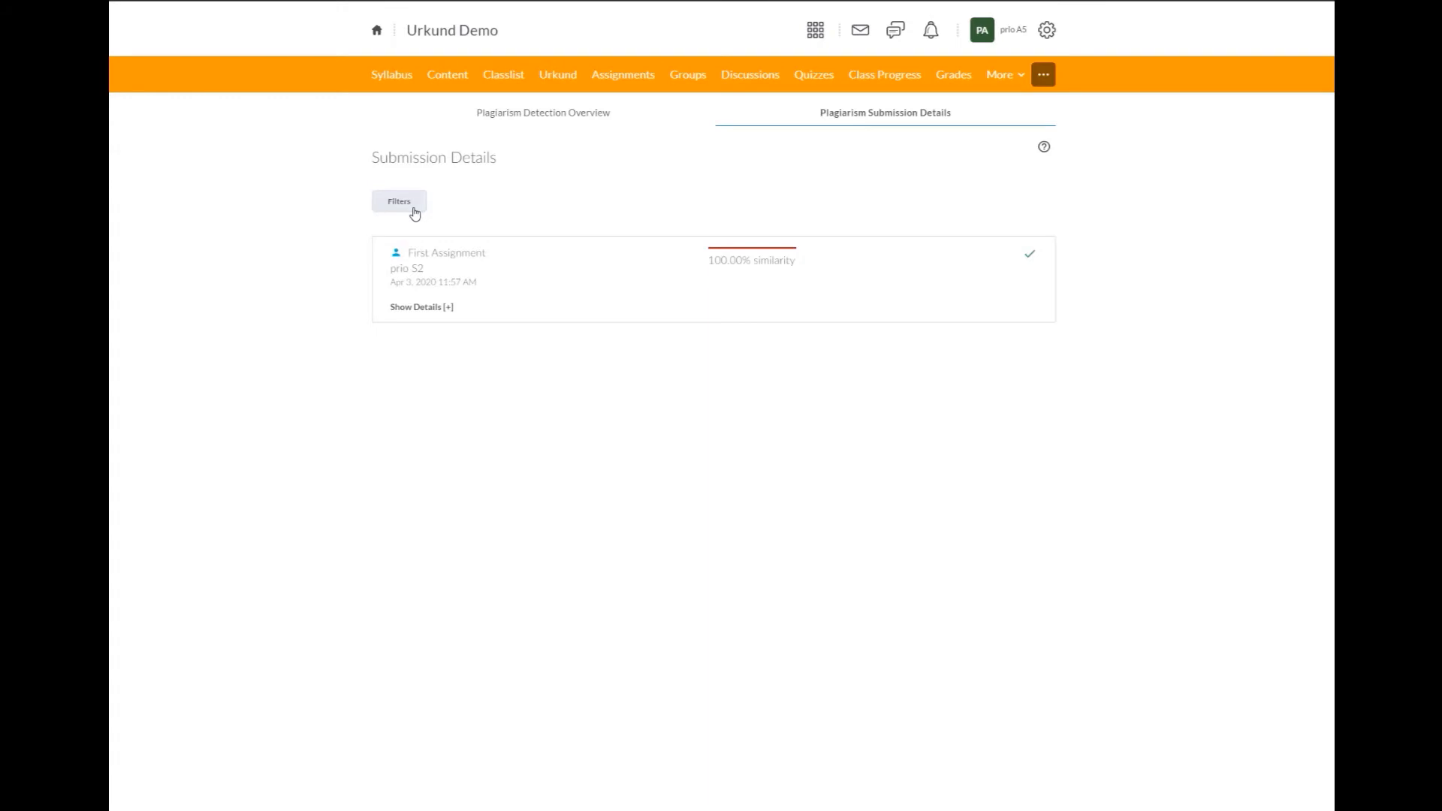
pyautogui.click(398, 200)
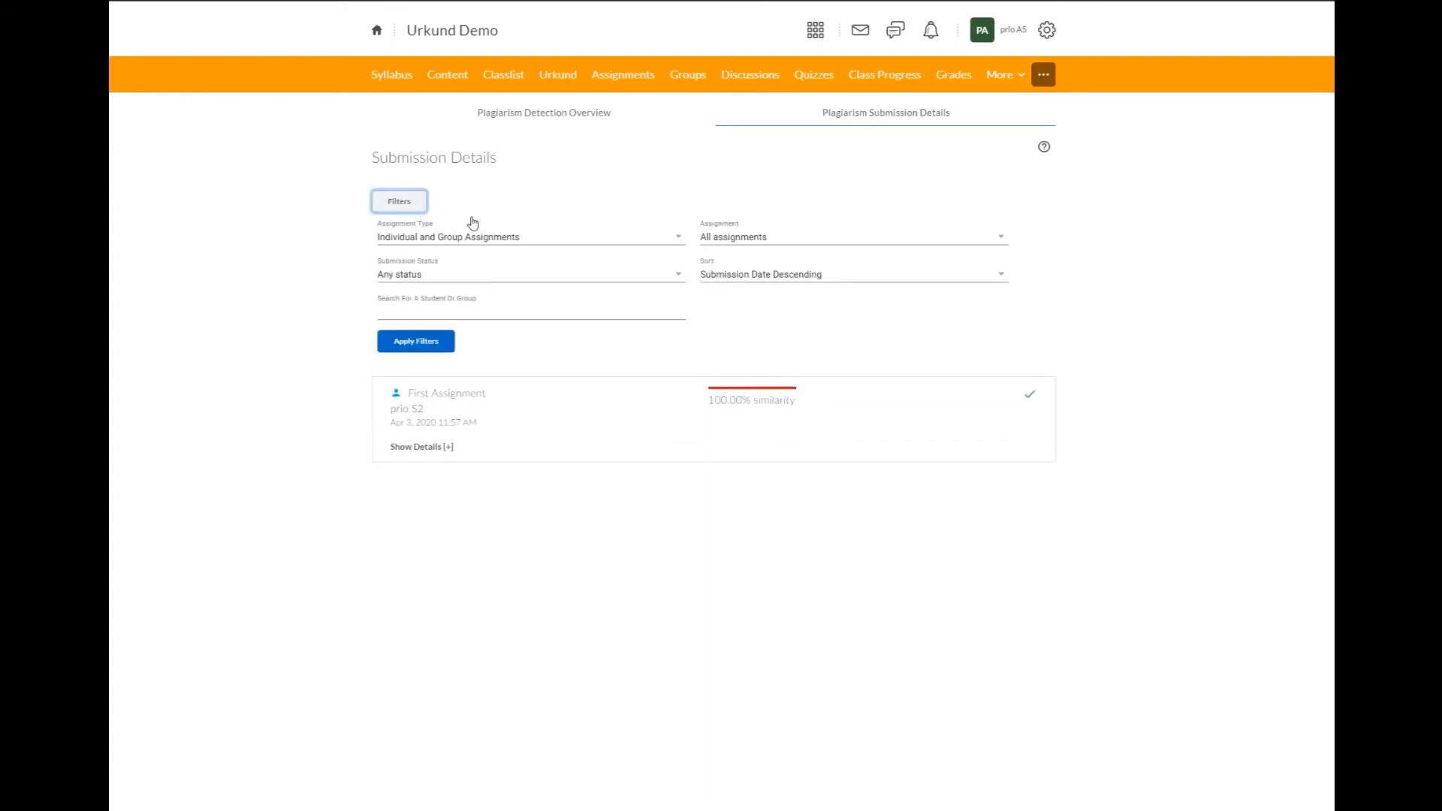
pyautogui.moveTo(720, 281)
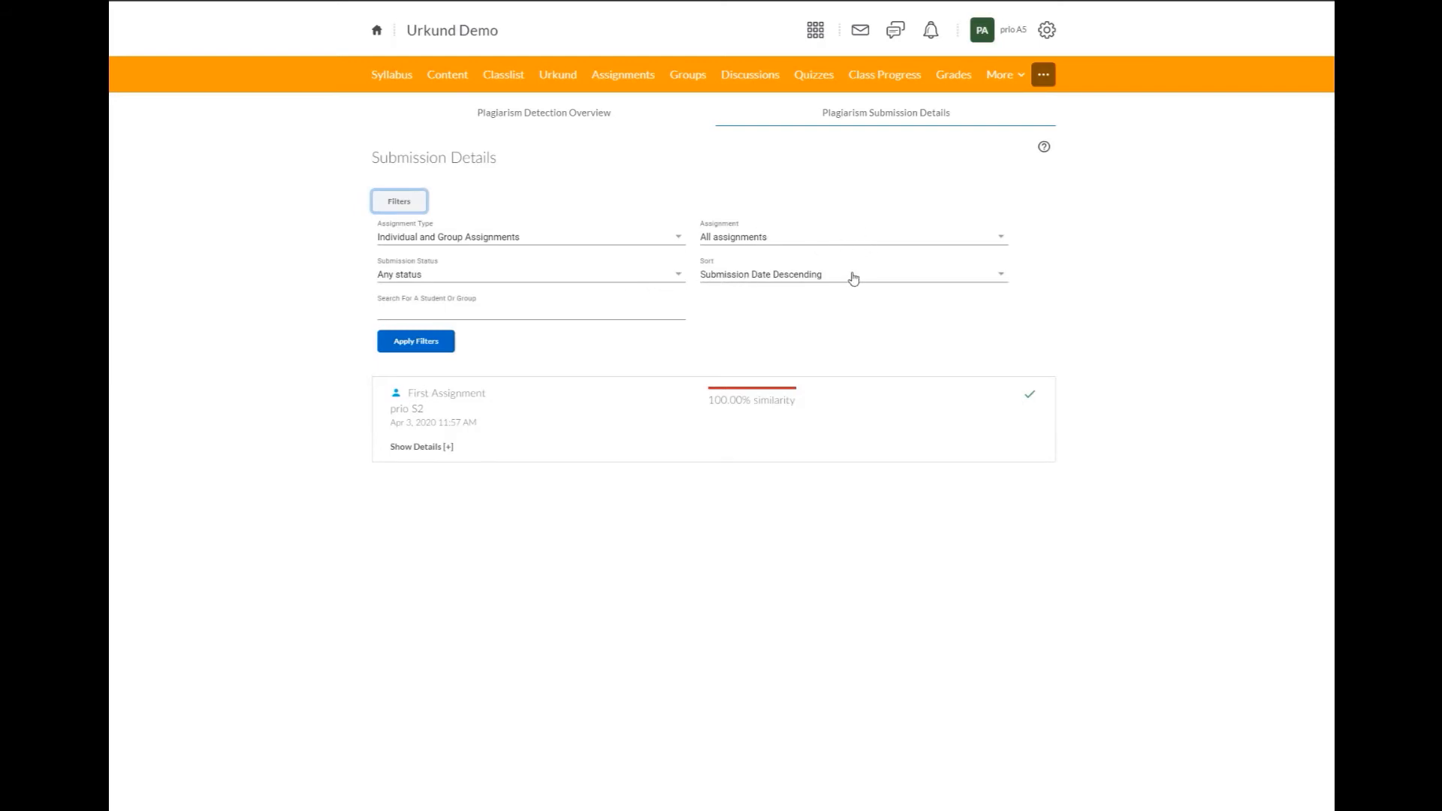
pyautogui.moveTo(845, 316)
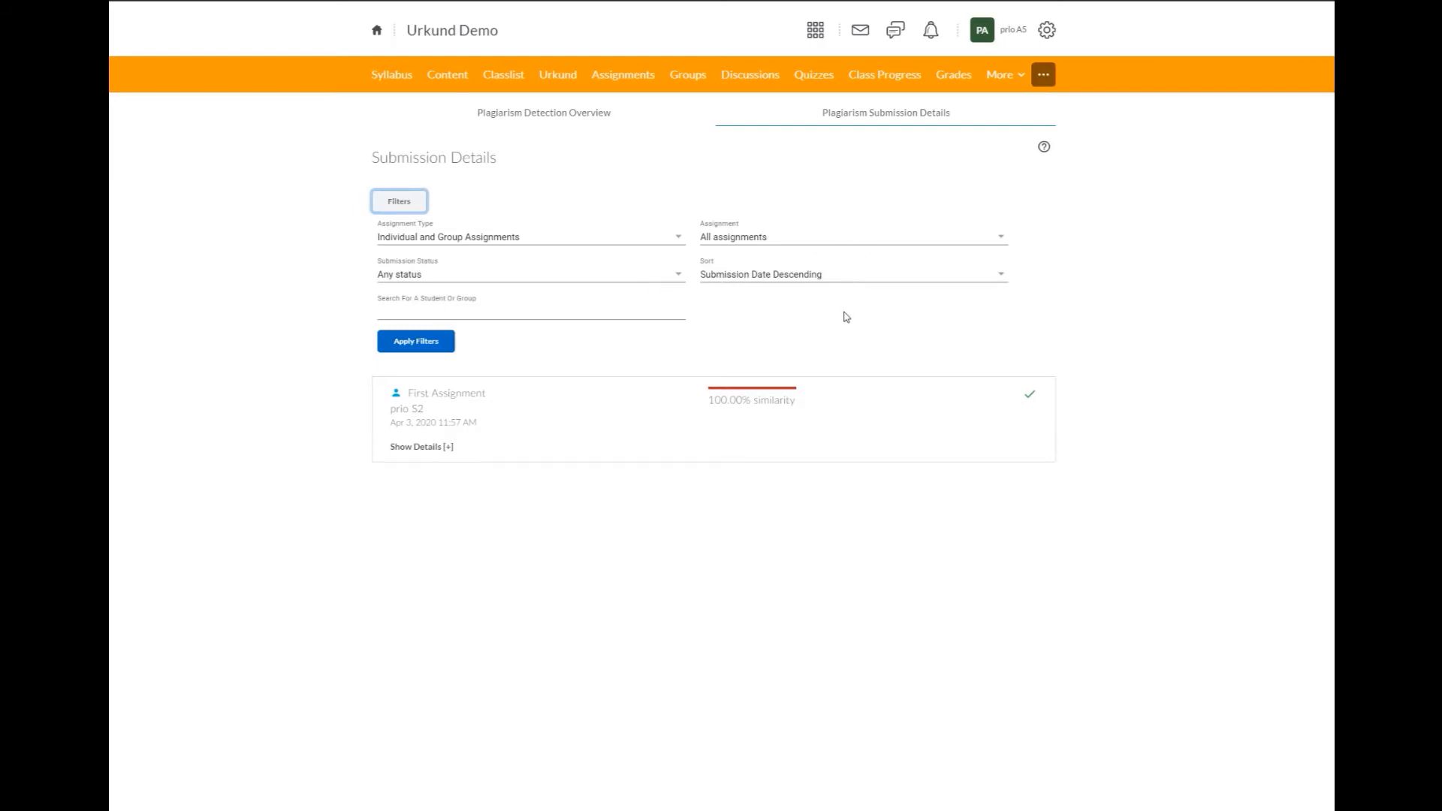
pyautogui.moveTo(813, 333)
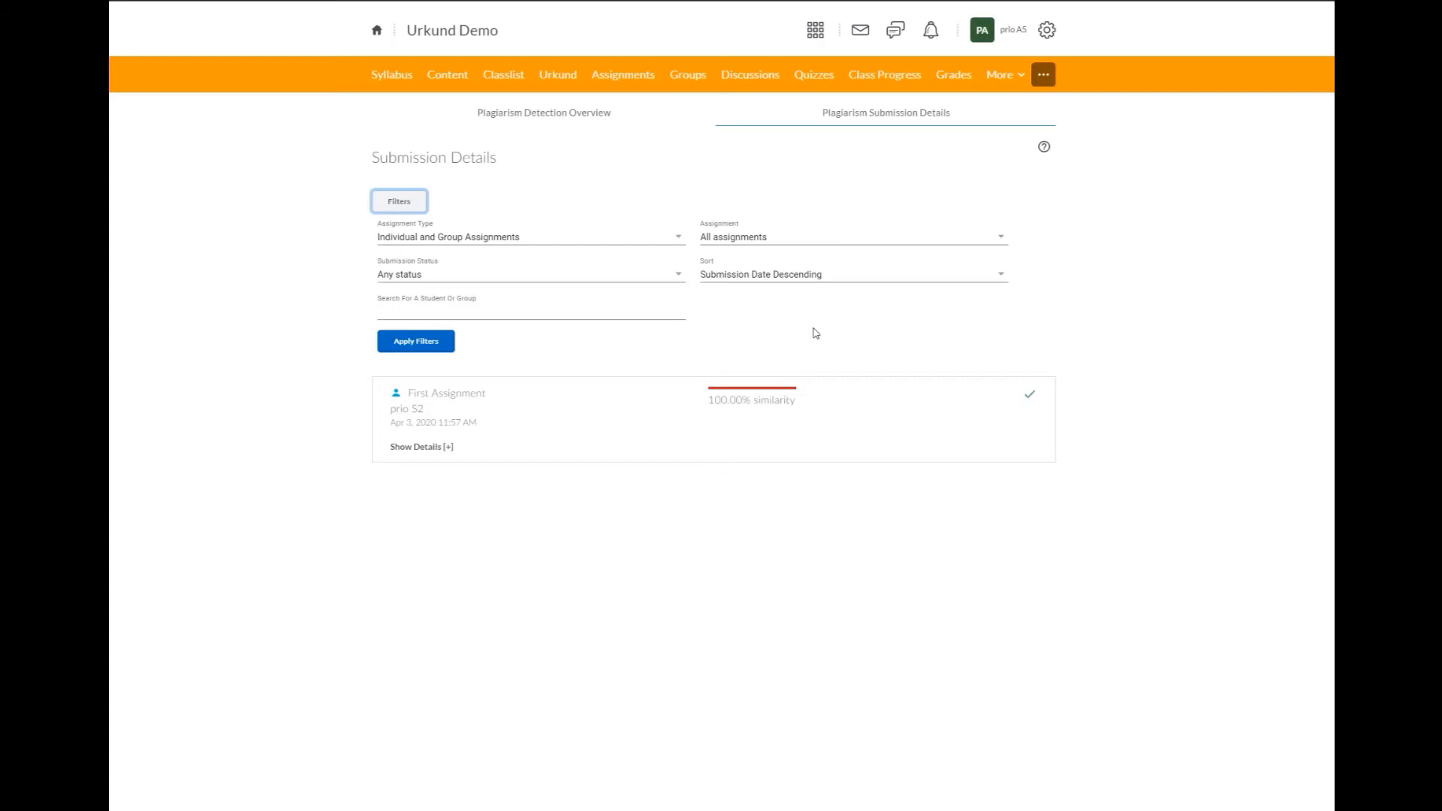
pyautogui.moveTo(579, 244)
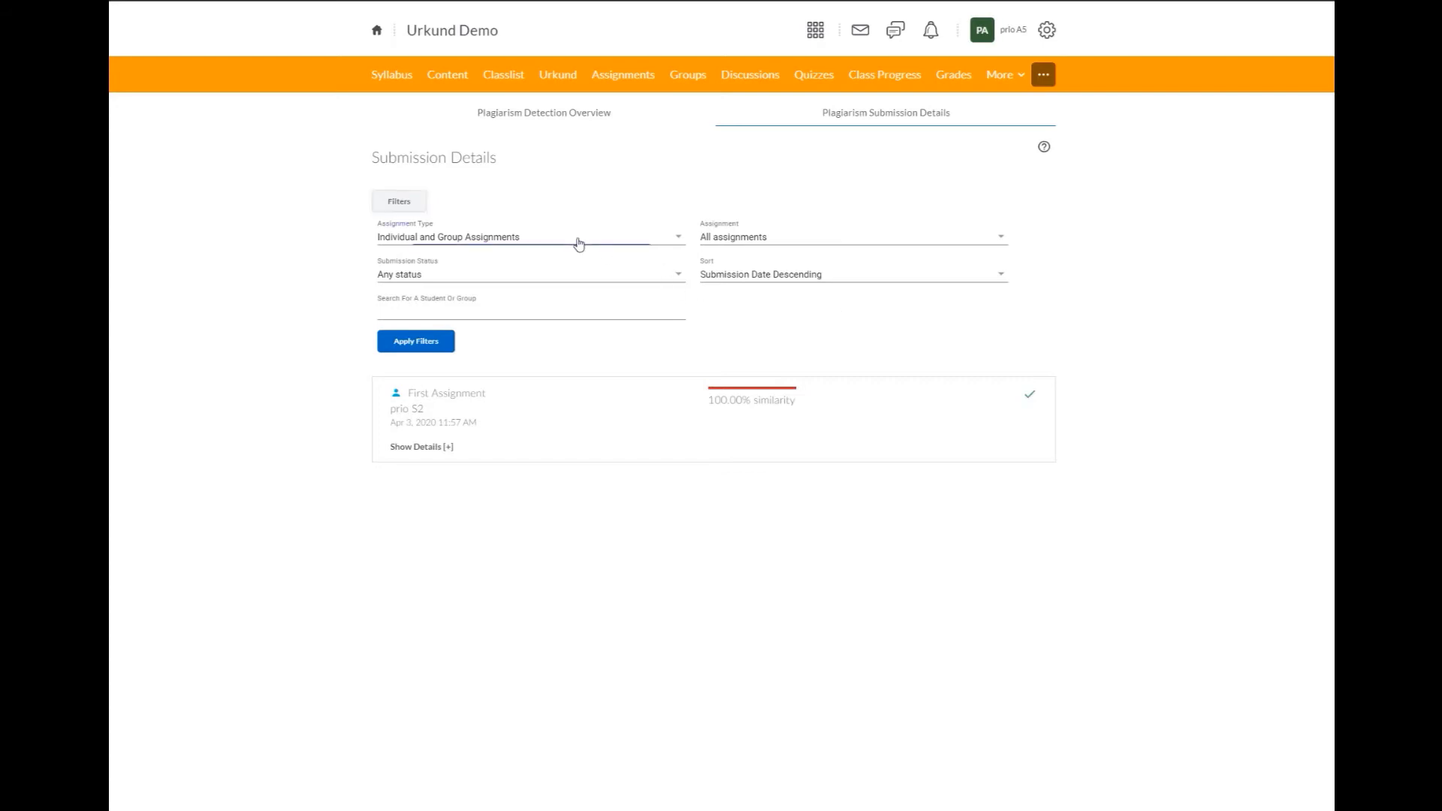
pyautogui.click(529, 236)
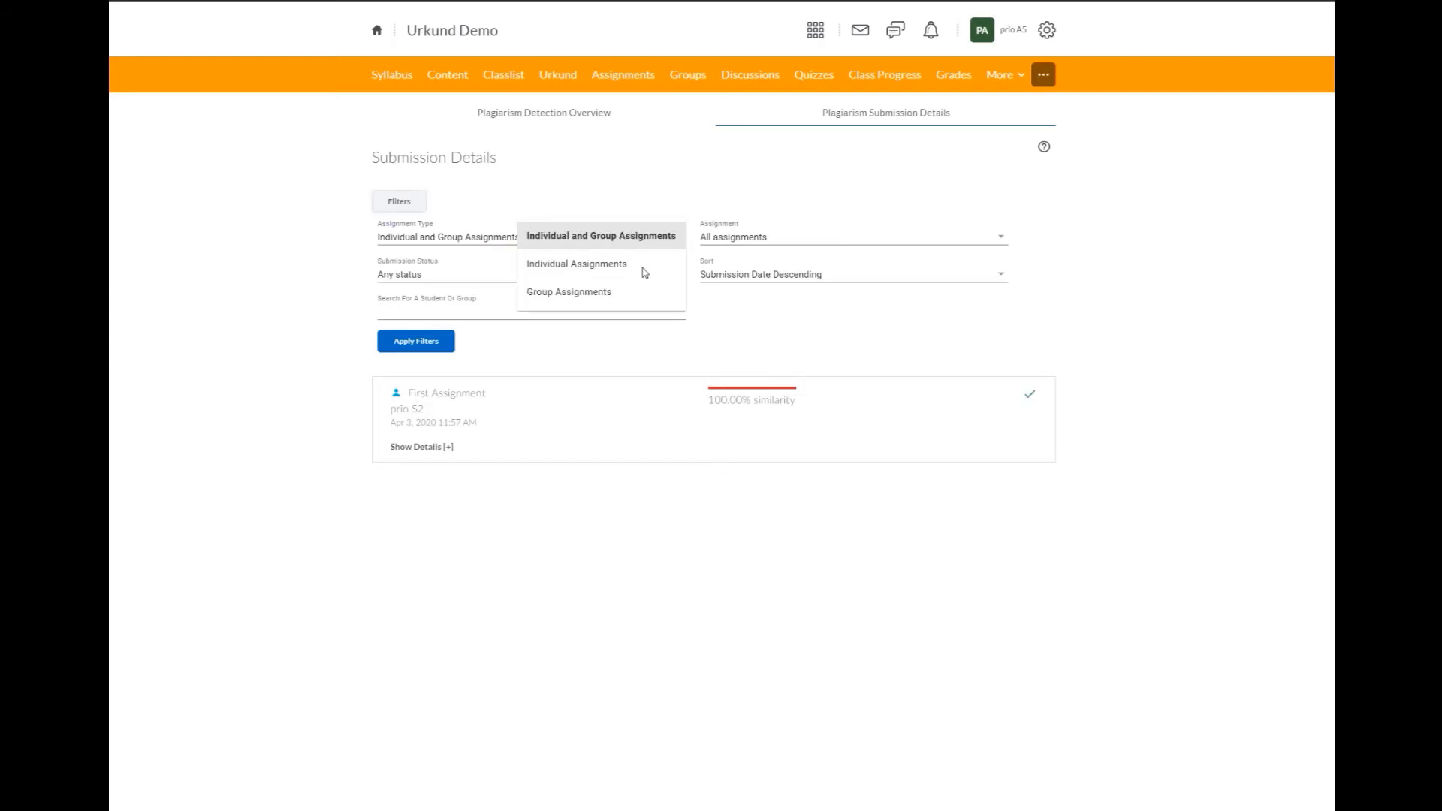
pyautogui.moveTo(635, 302)
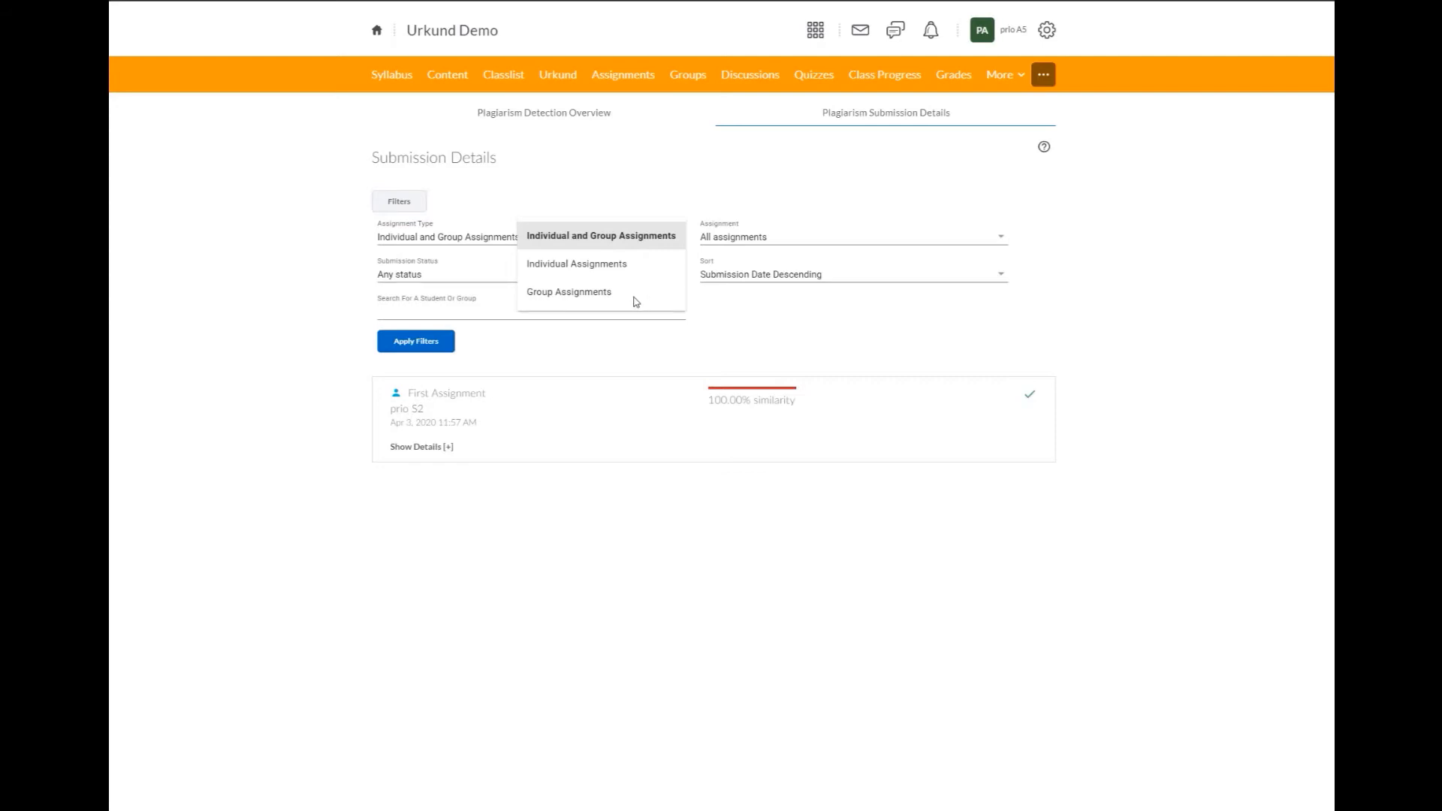
pyautogui.click(601, 236)
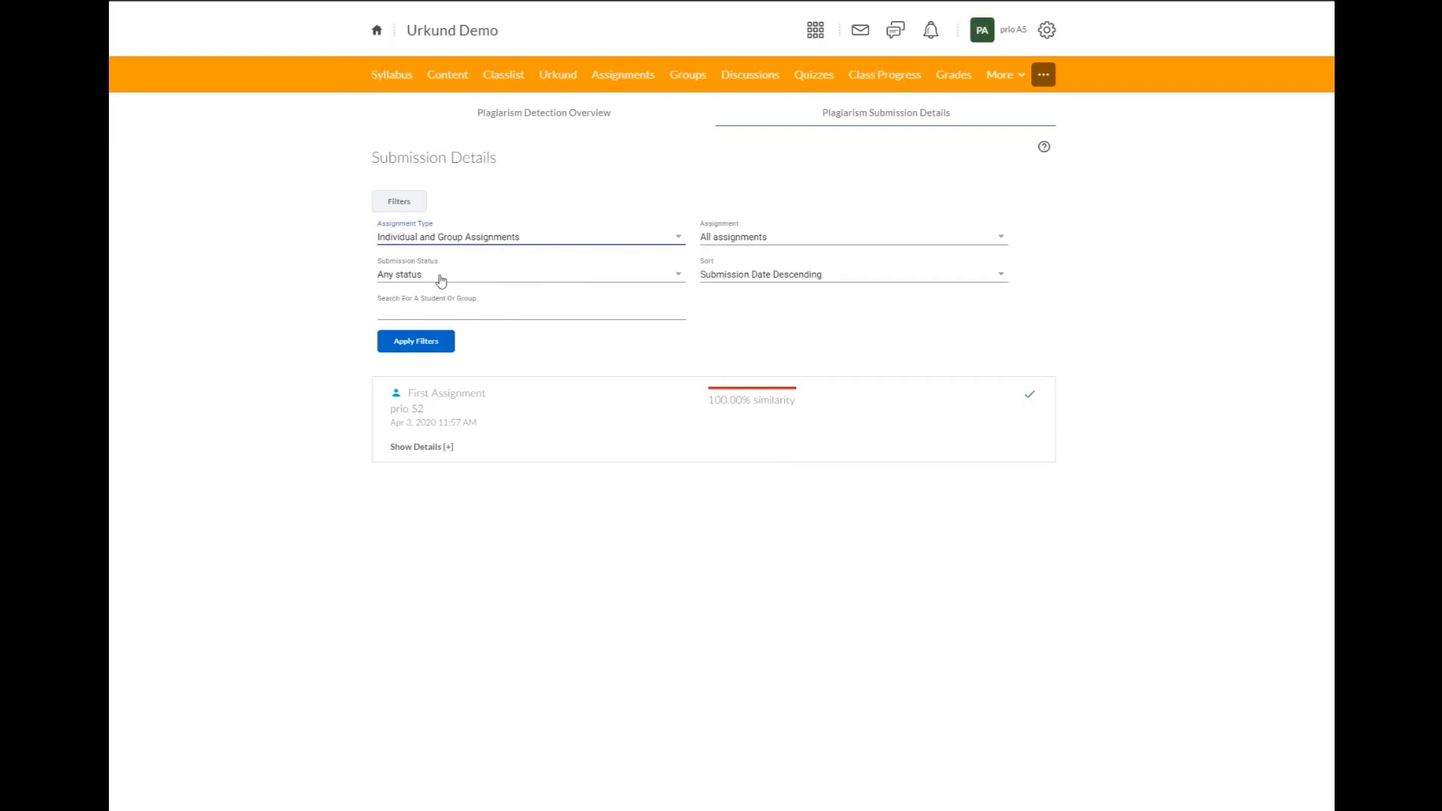
pyautogui.click(530, 274)
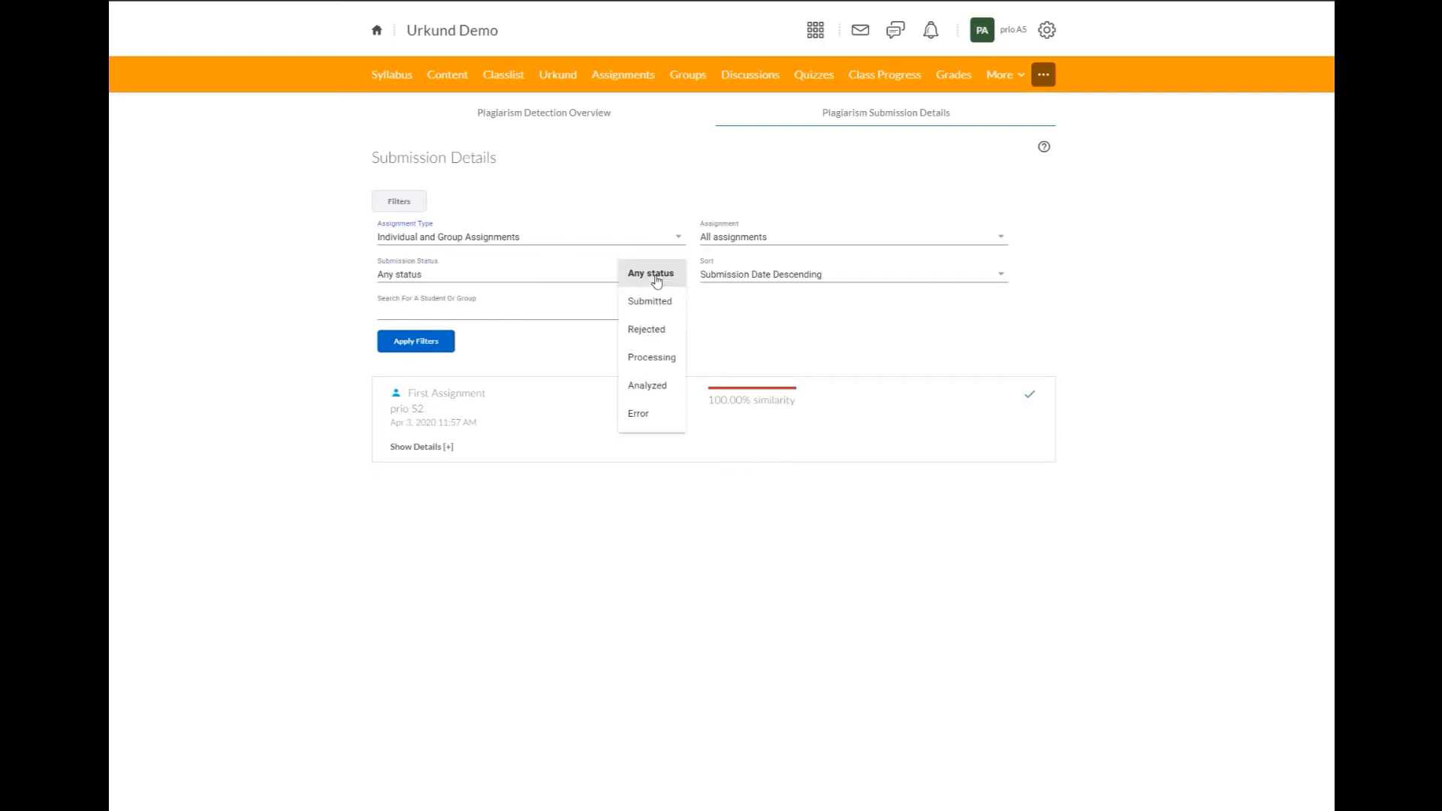
pyautogui.moveTo(667, 300)
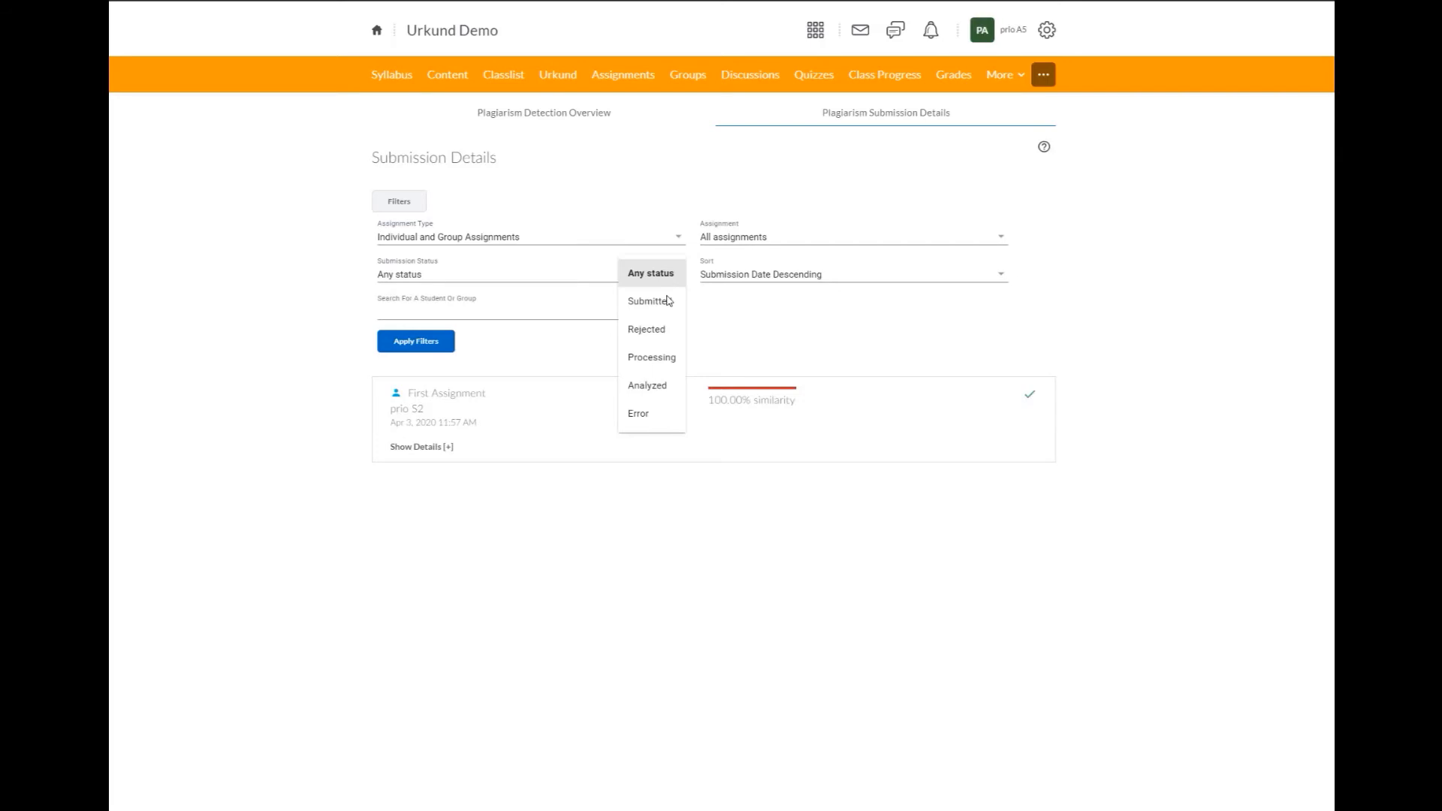
pyautogui.moveTo(678, 359)
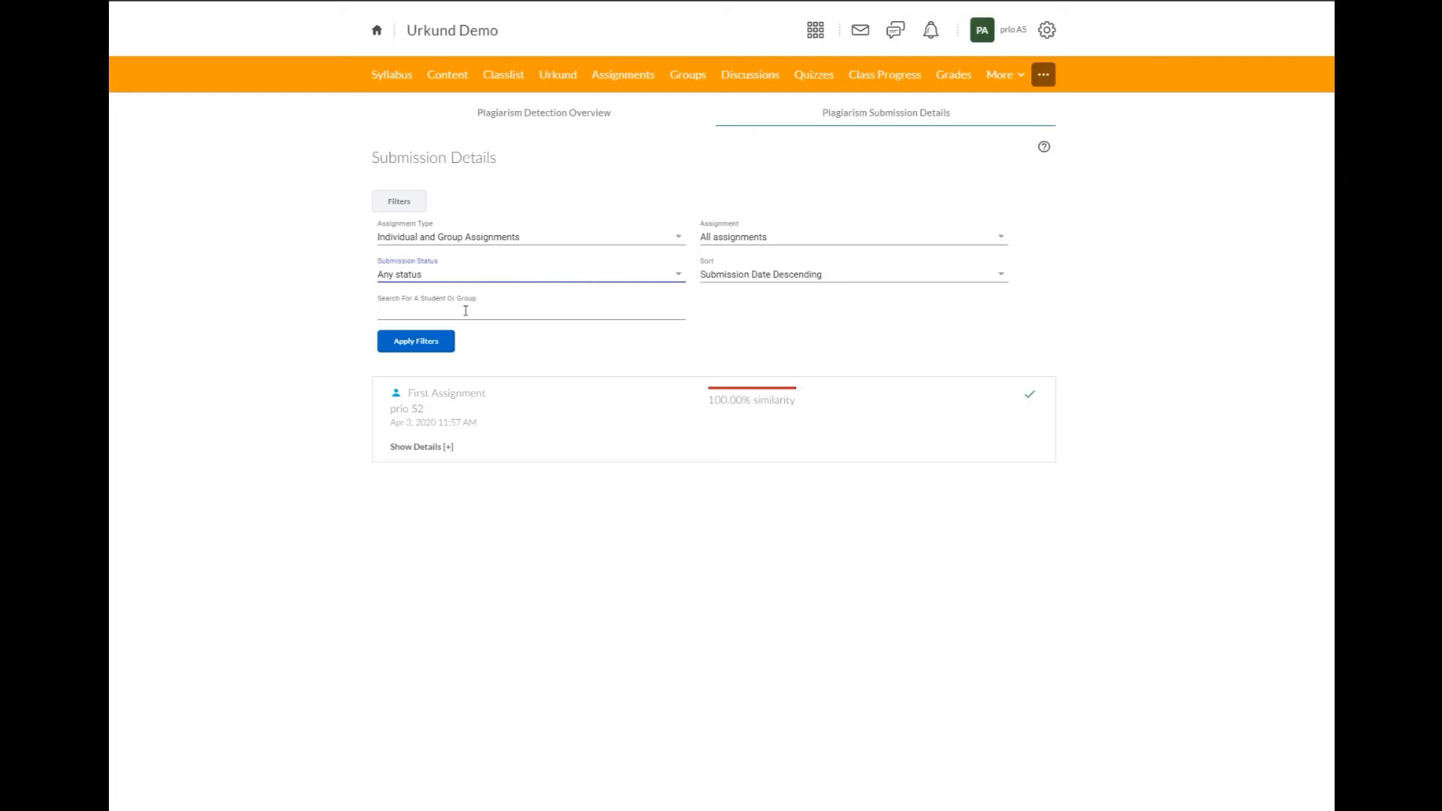
pyautogui.moveTo(821, 240)
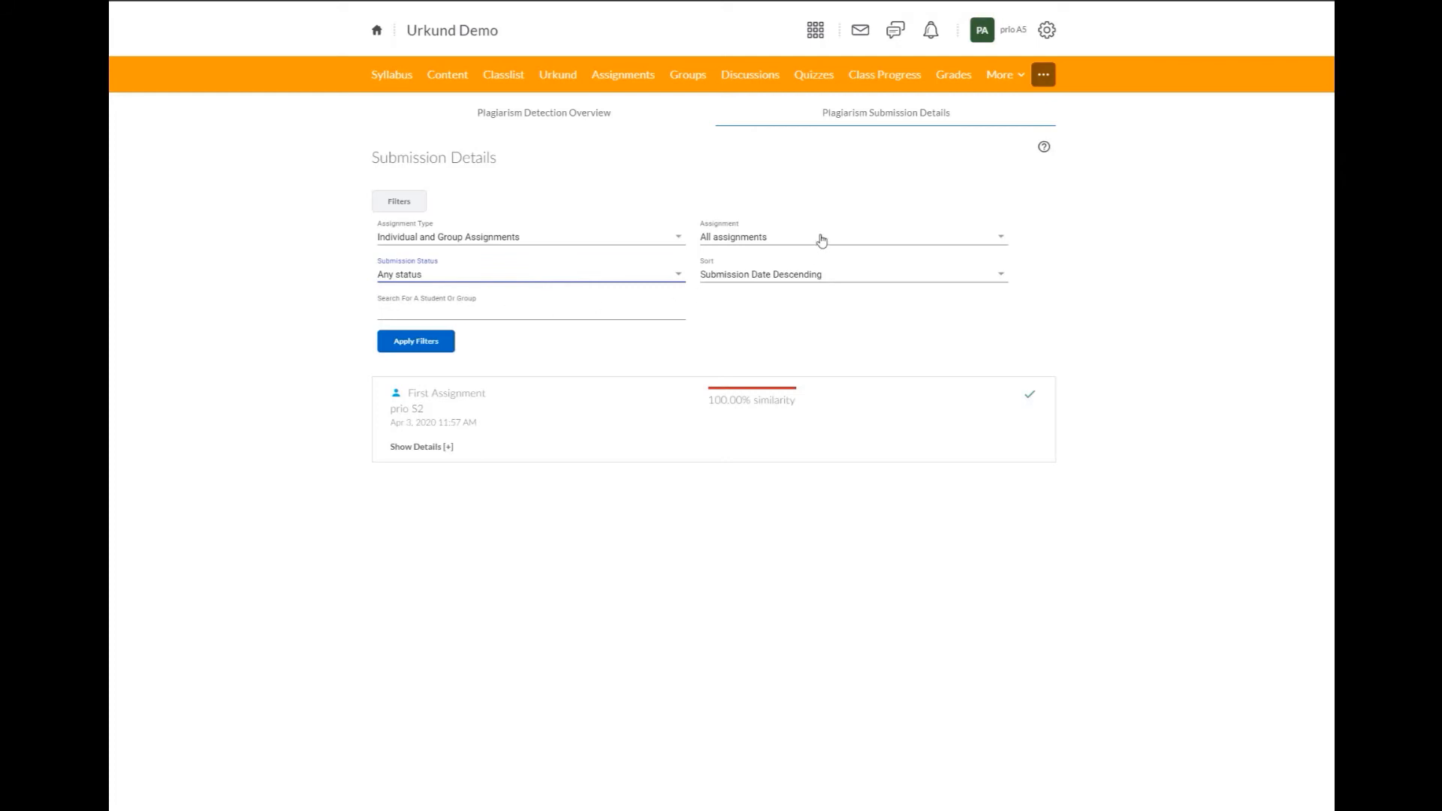
pyautogui.click(852, 236)
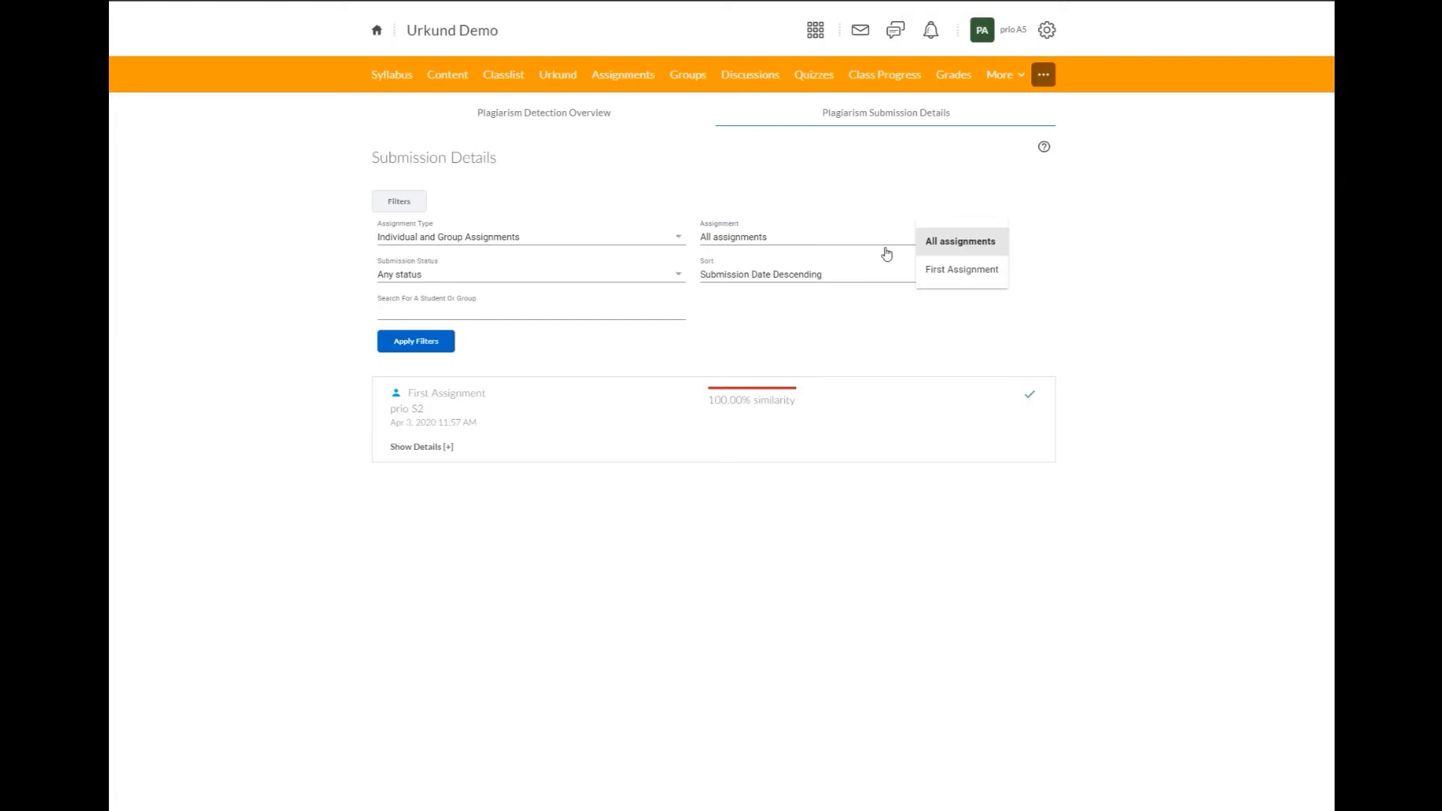
pyautogui.click(960, 269)
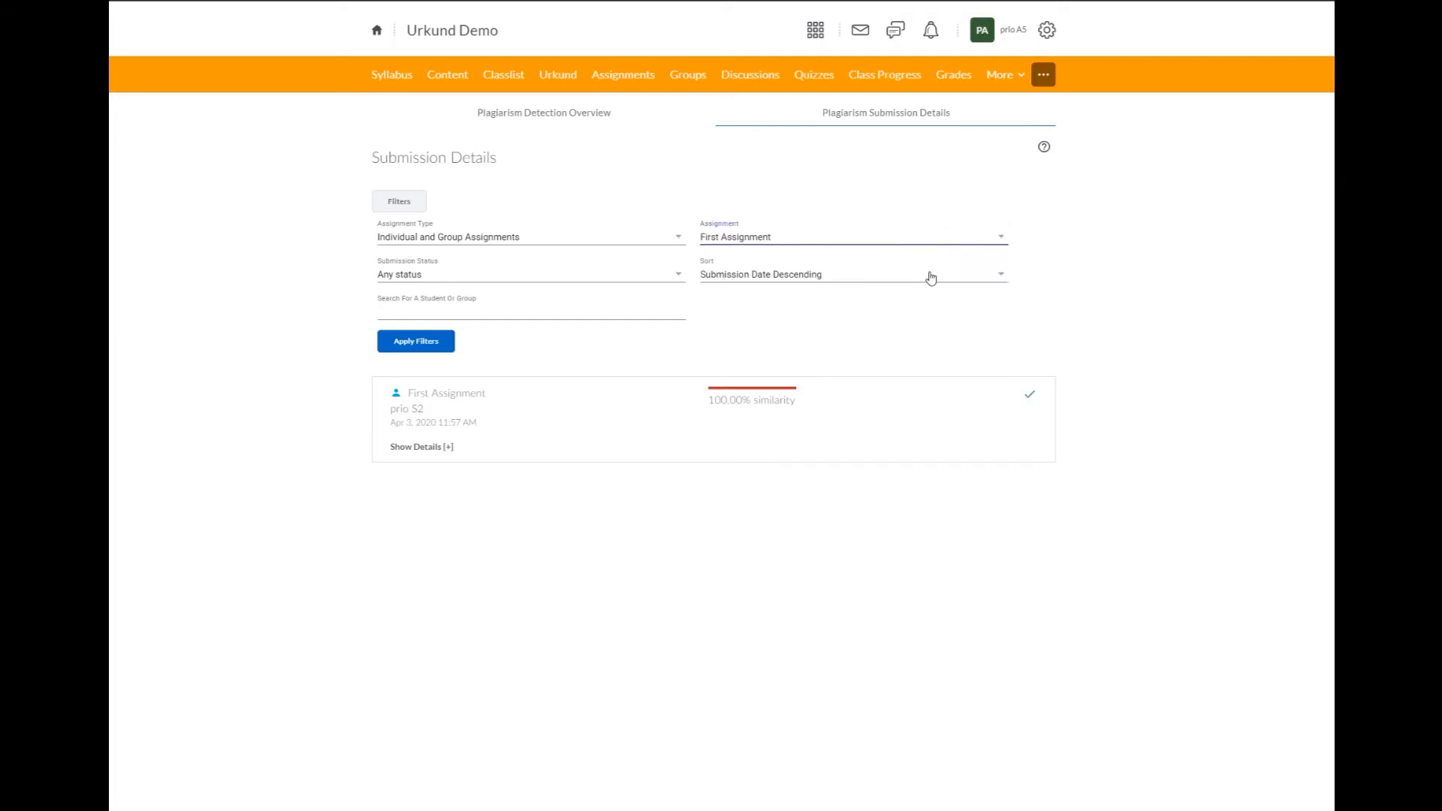
pyautogui.moveTo(889, 240)
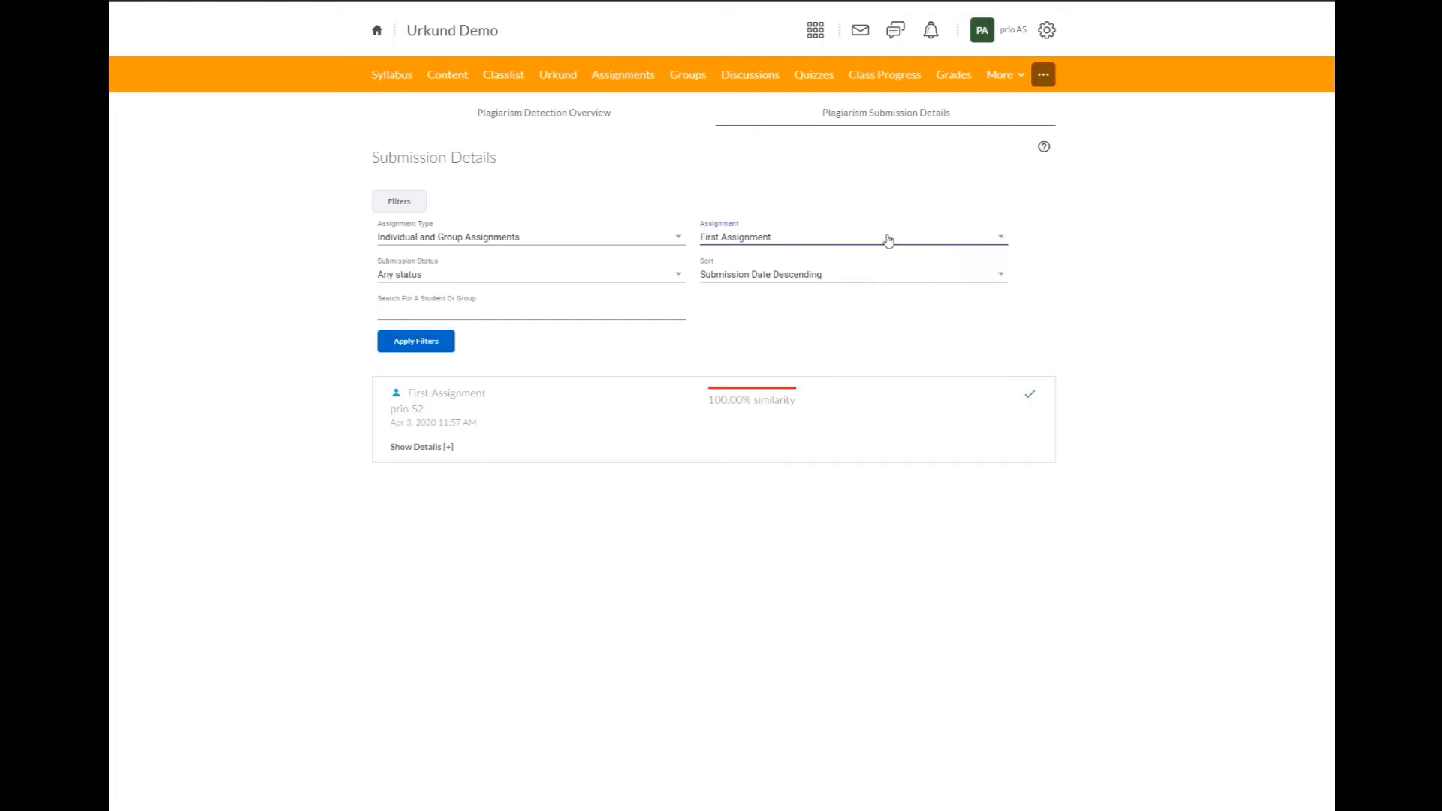
pyautogui.click(847, 237)
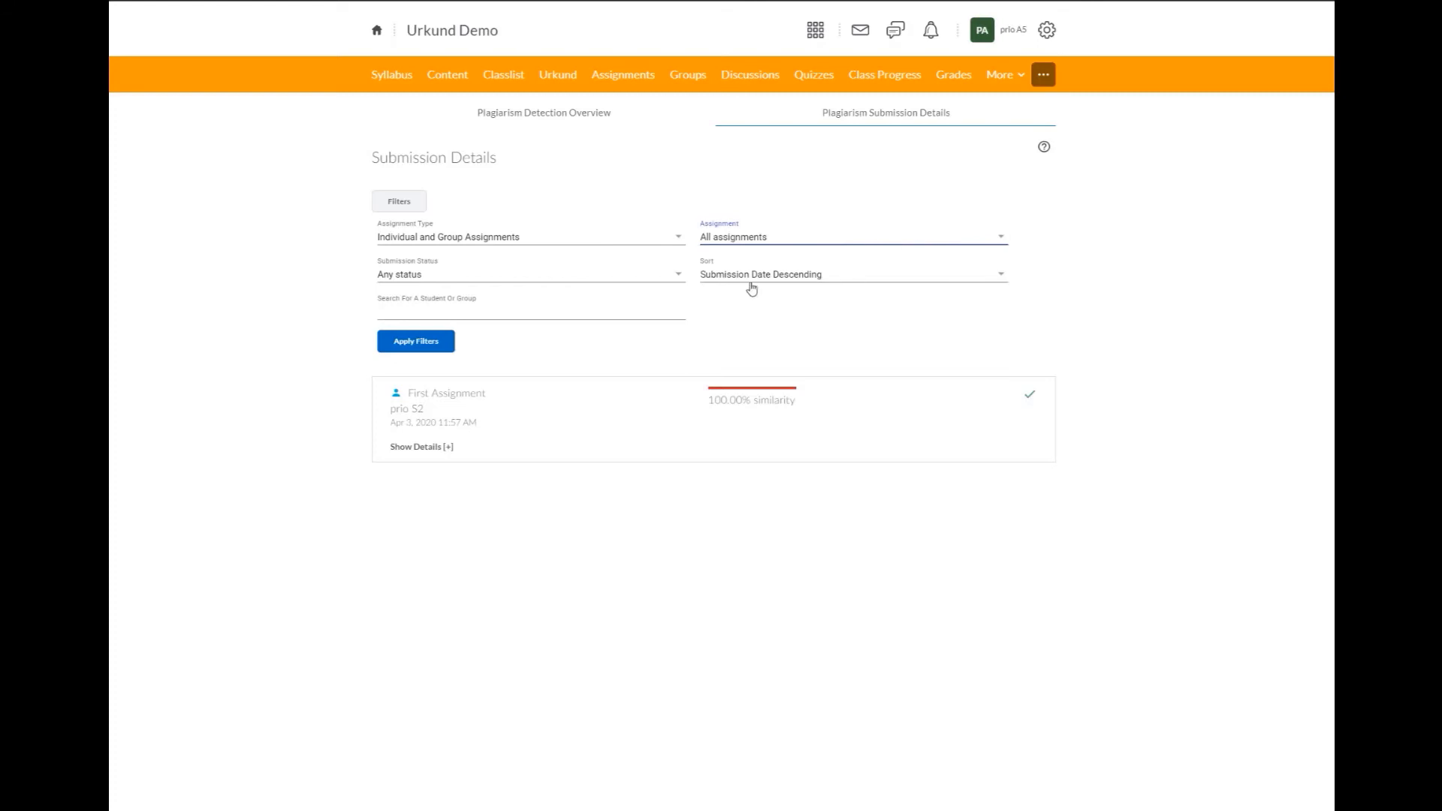
pyautogui.moveTo(812, 286)
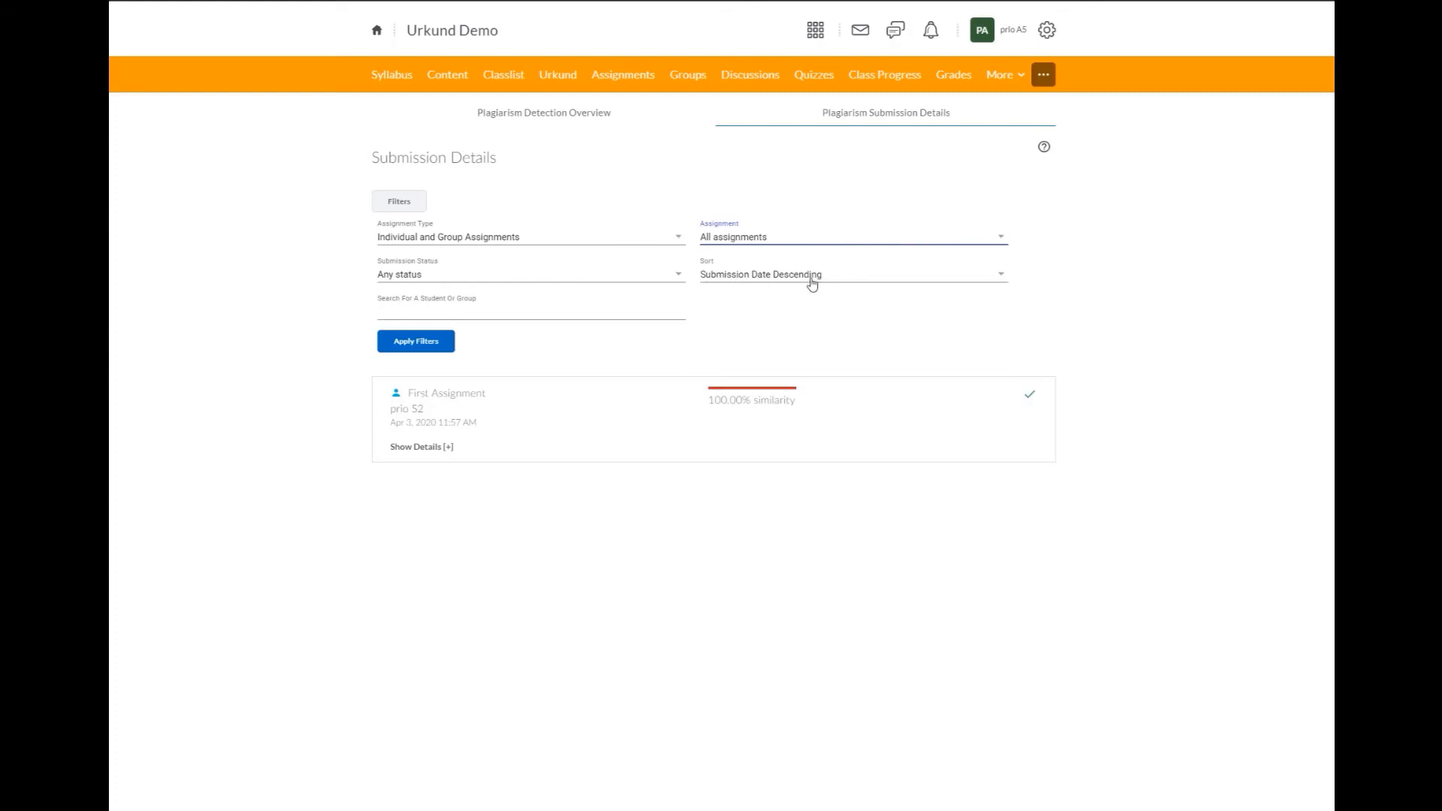
pyautogui.click(852, 275)
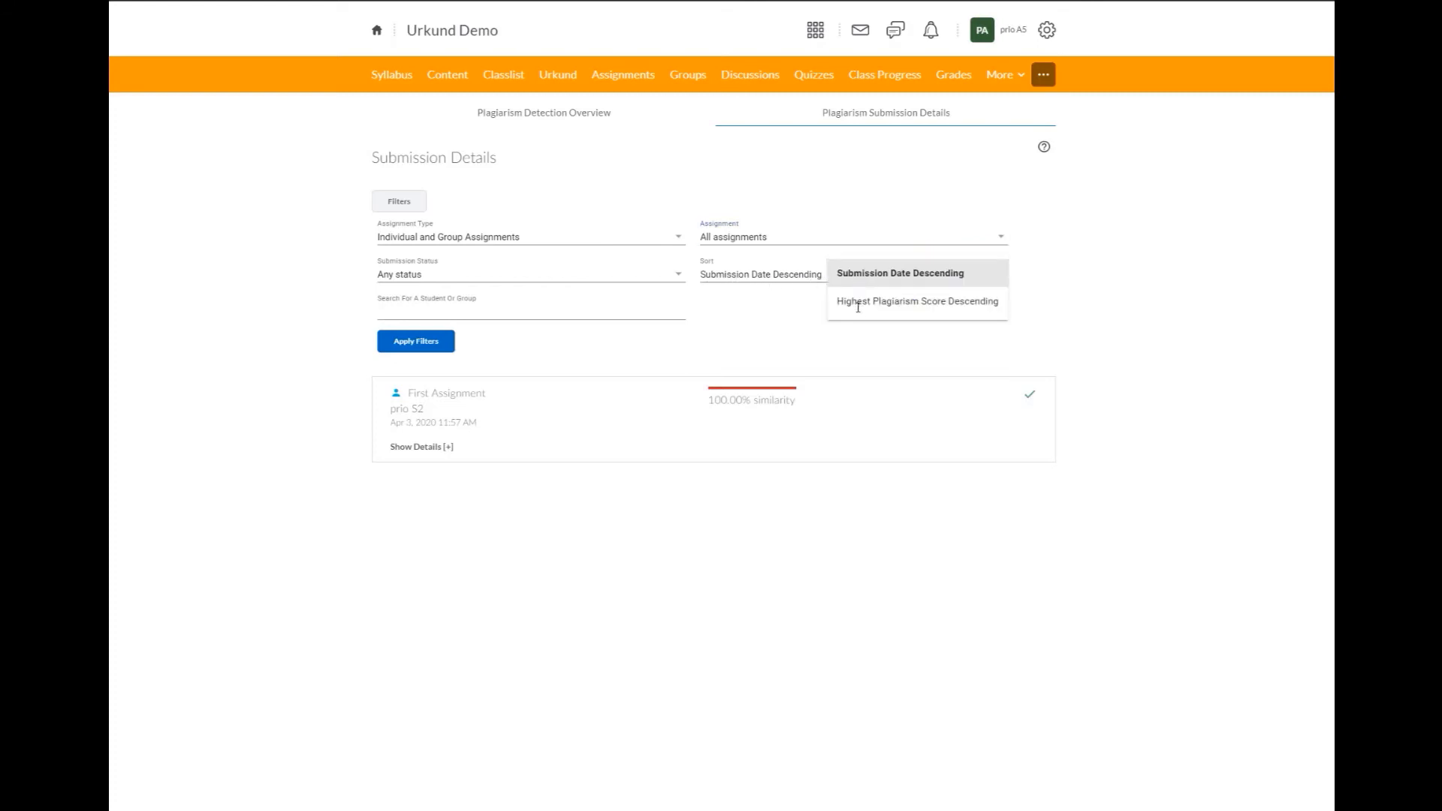
pyautogui.moveTo(776, 318)
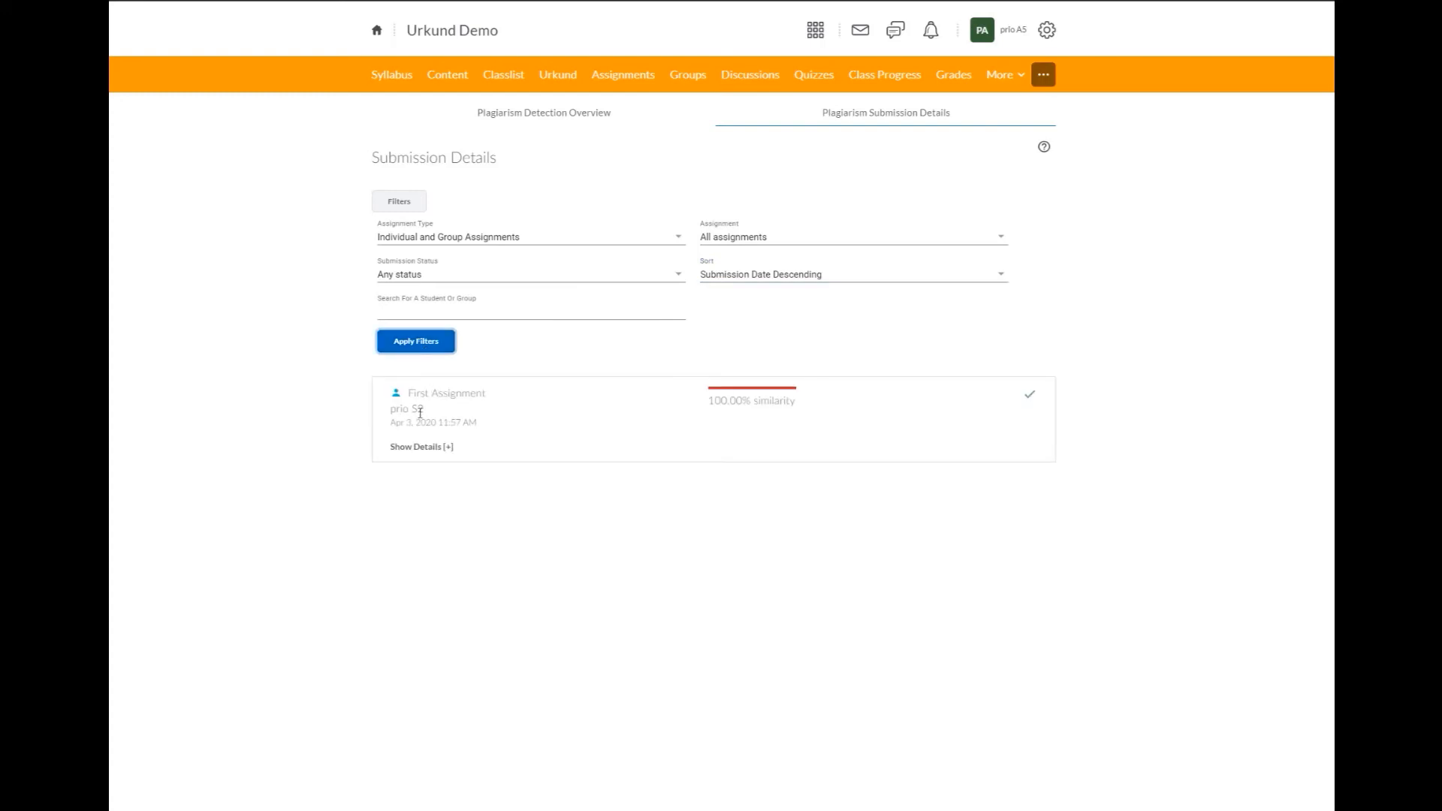
pyautogui.moveTo(502, 409)
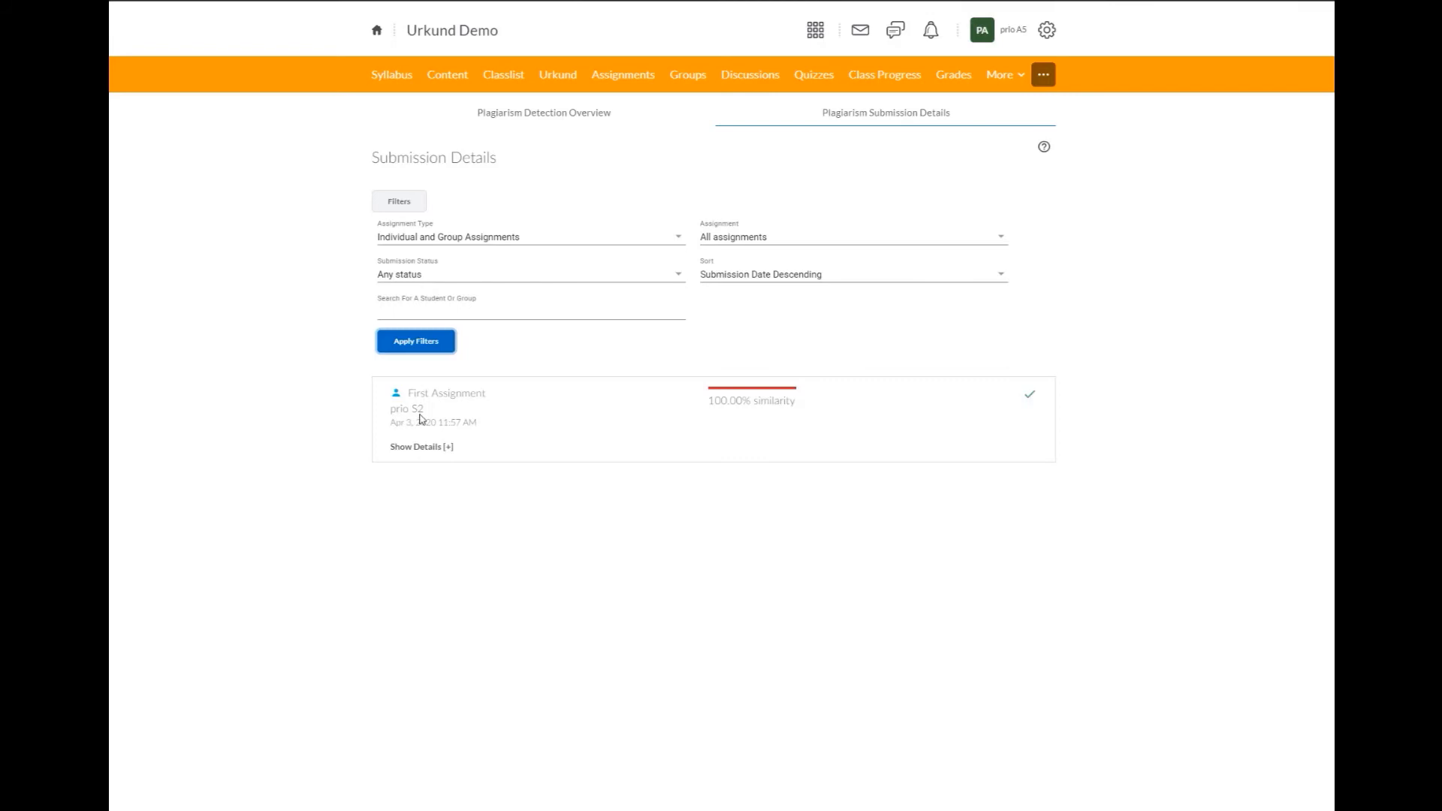
pyautogui.moveTo(422, 421)
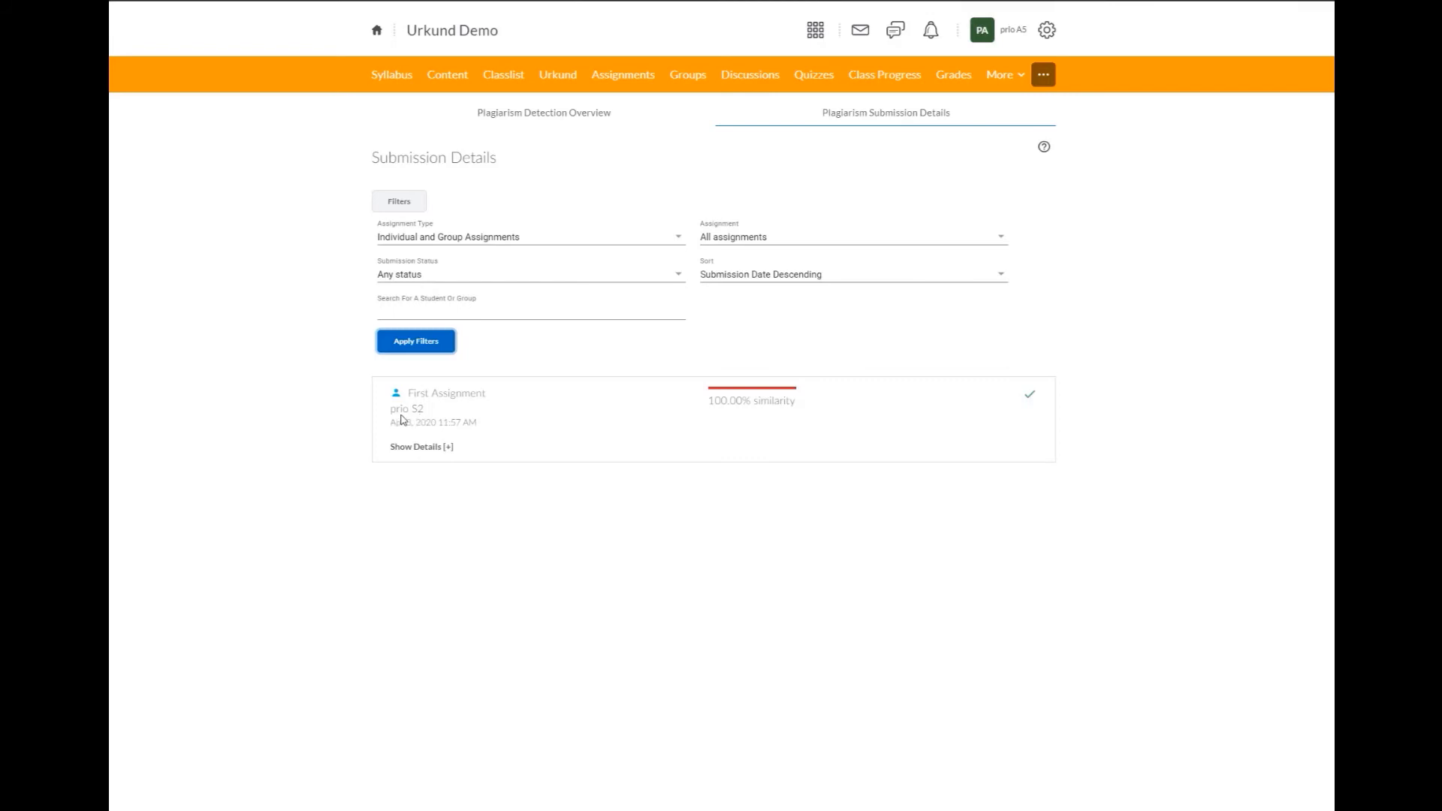
pyautogui.moveTo(749, 422)
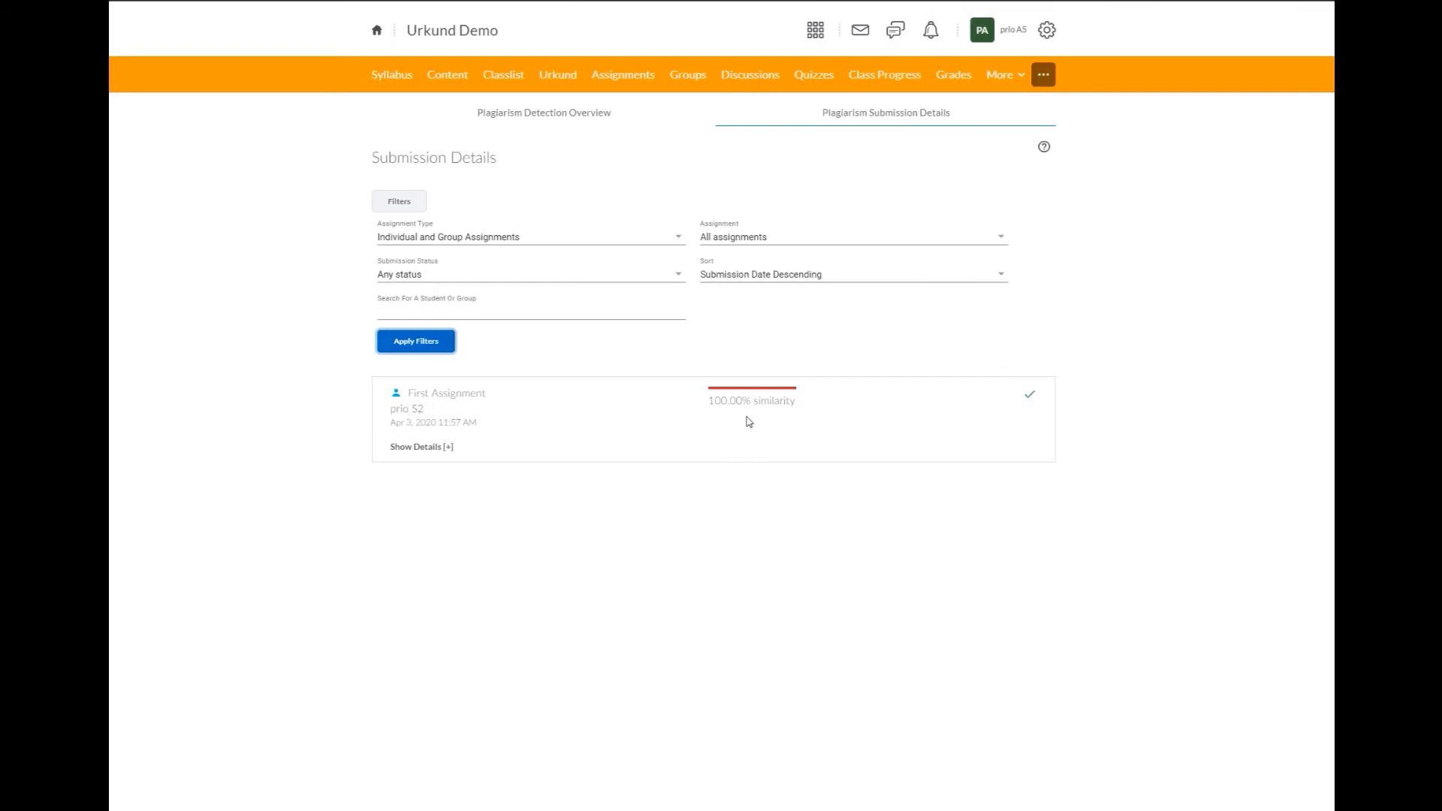
pyautogui.moveTo(722, 417)
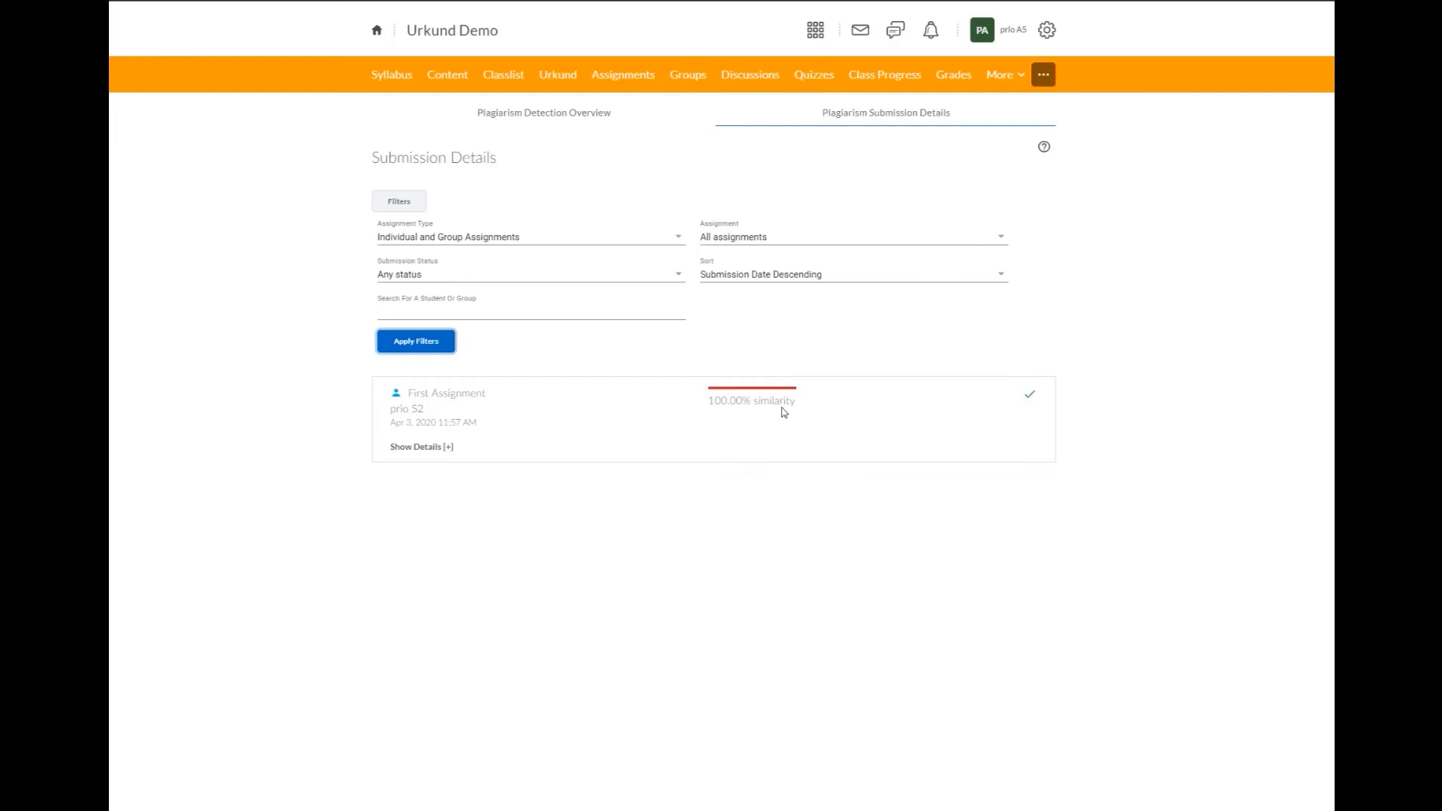
pyautogui.moveTo(421, 447)
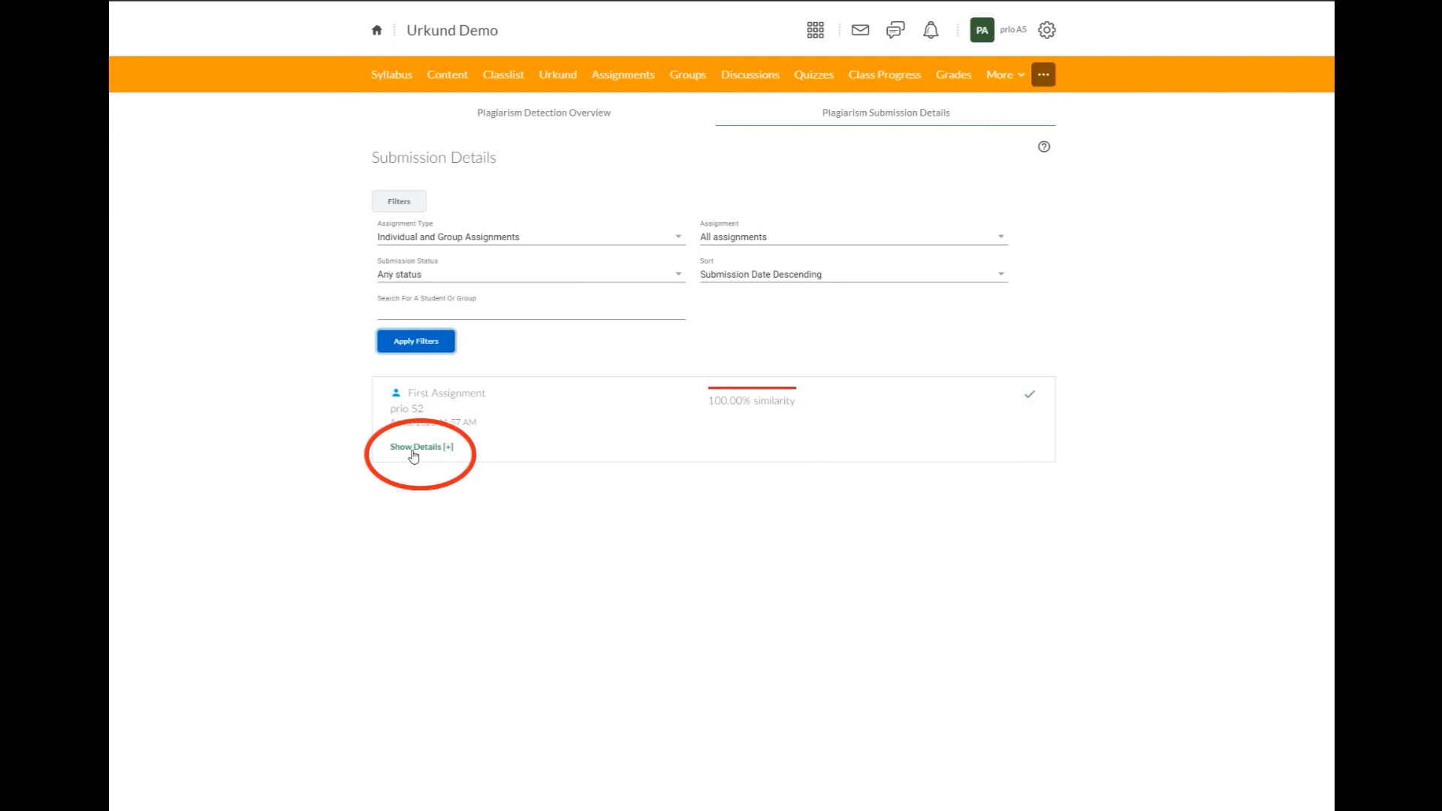
pyautogui.click(422, 447)
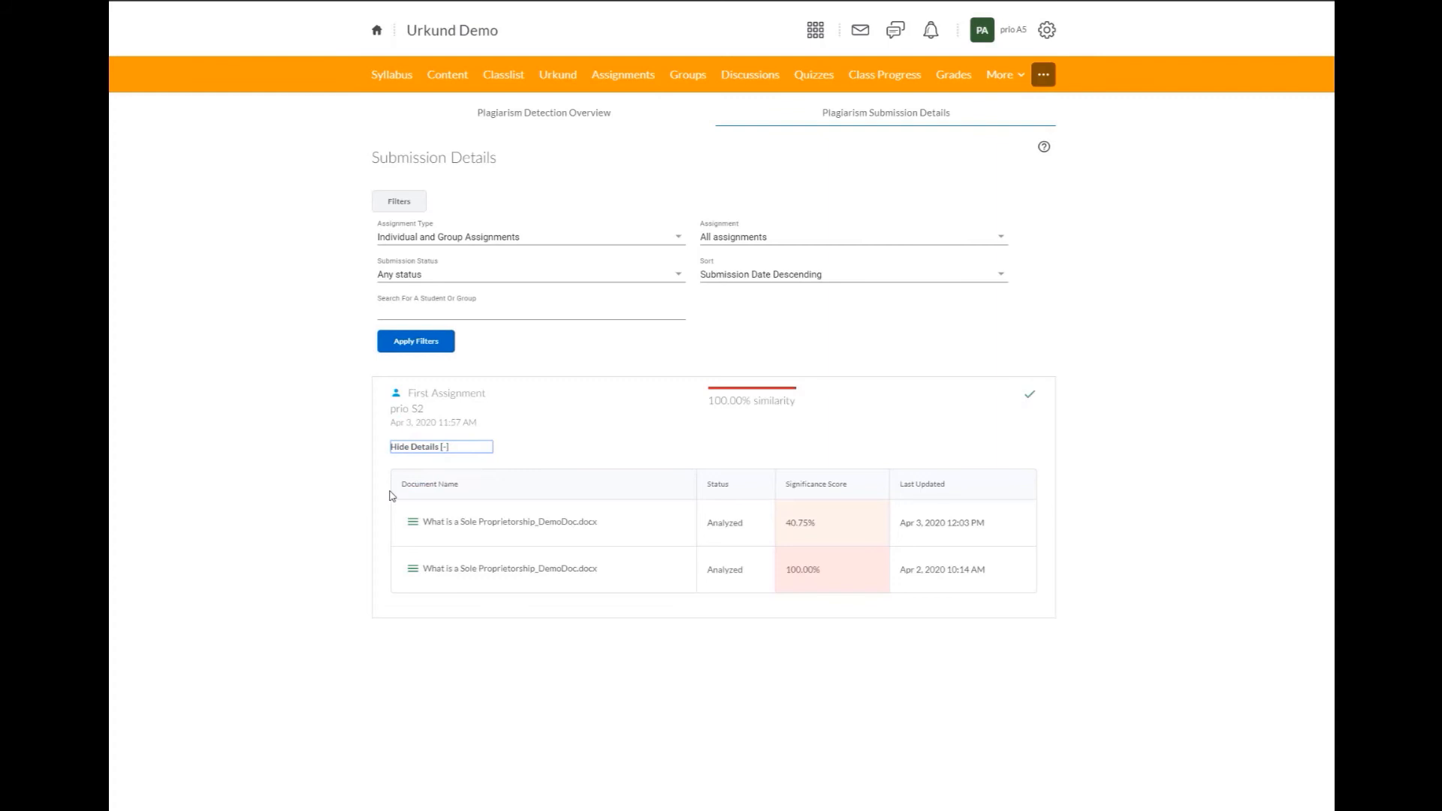
pyautogui.moveTo(382, 526)
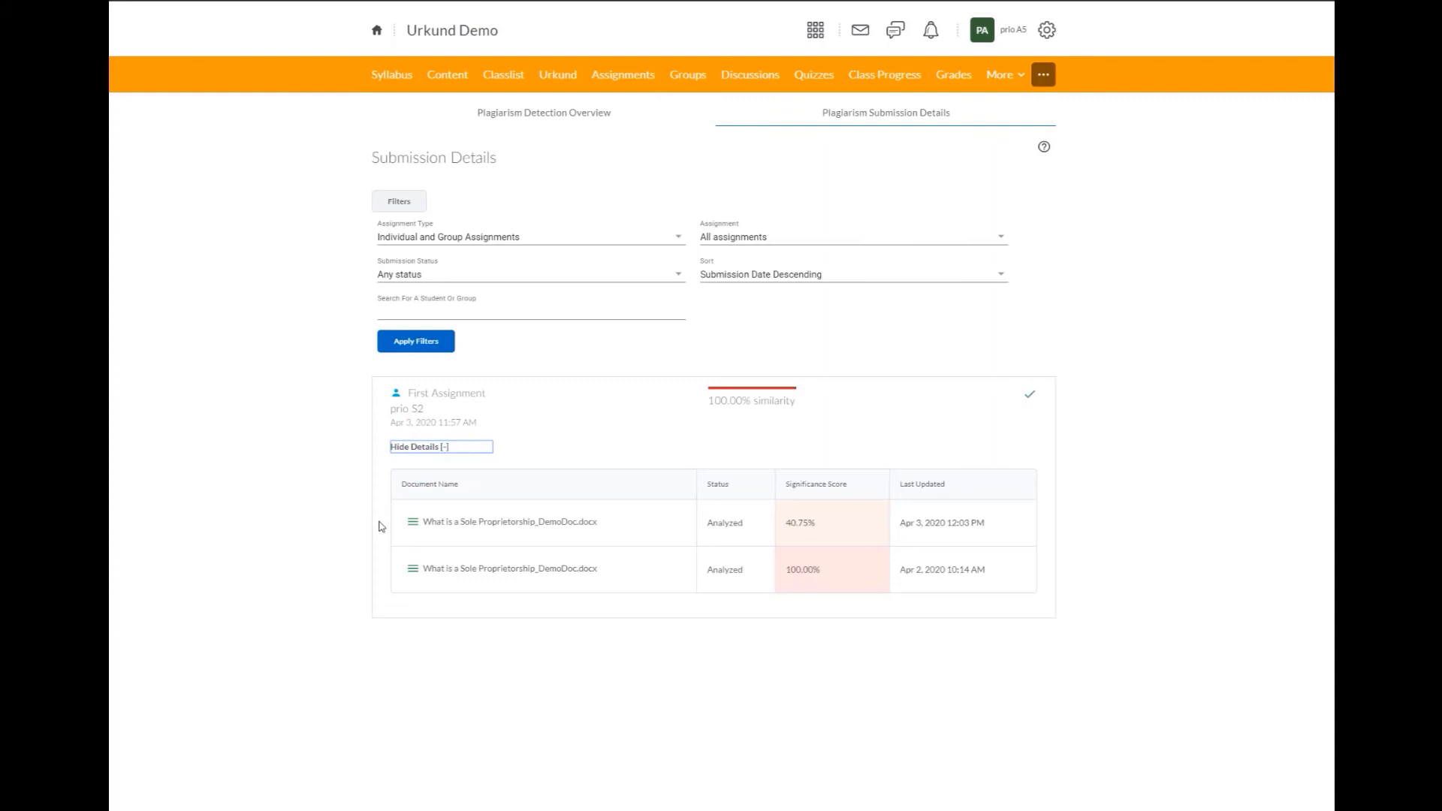
pyautogui.moveTo(443, 542)
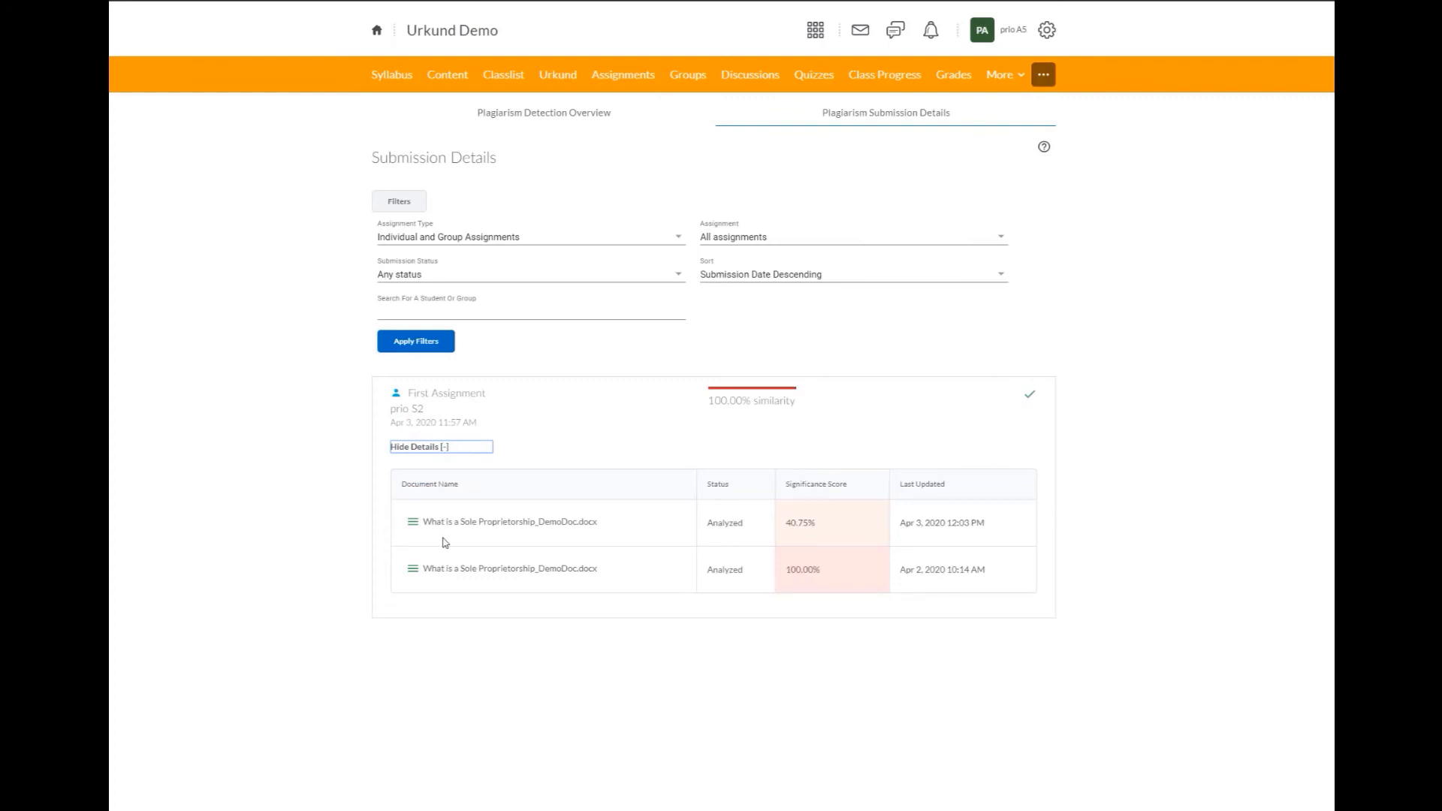
pyautogui.moveTo(641, 577)
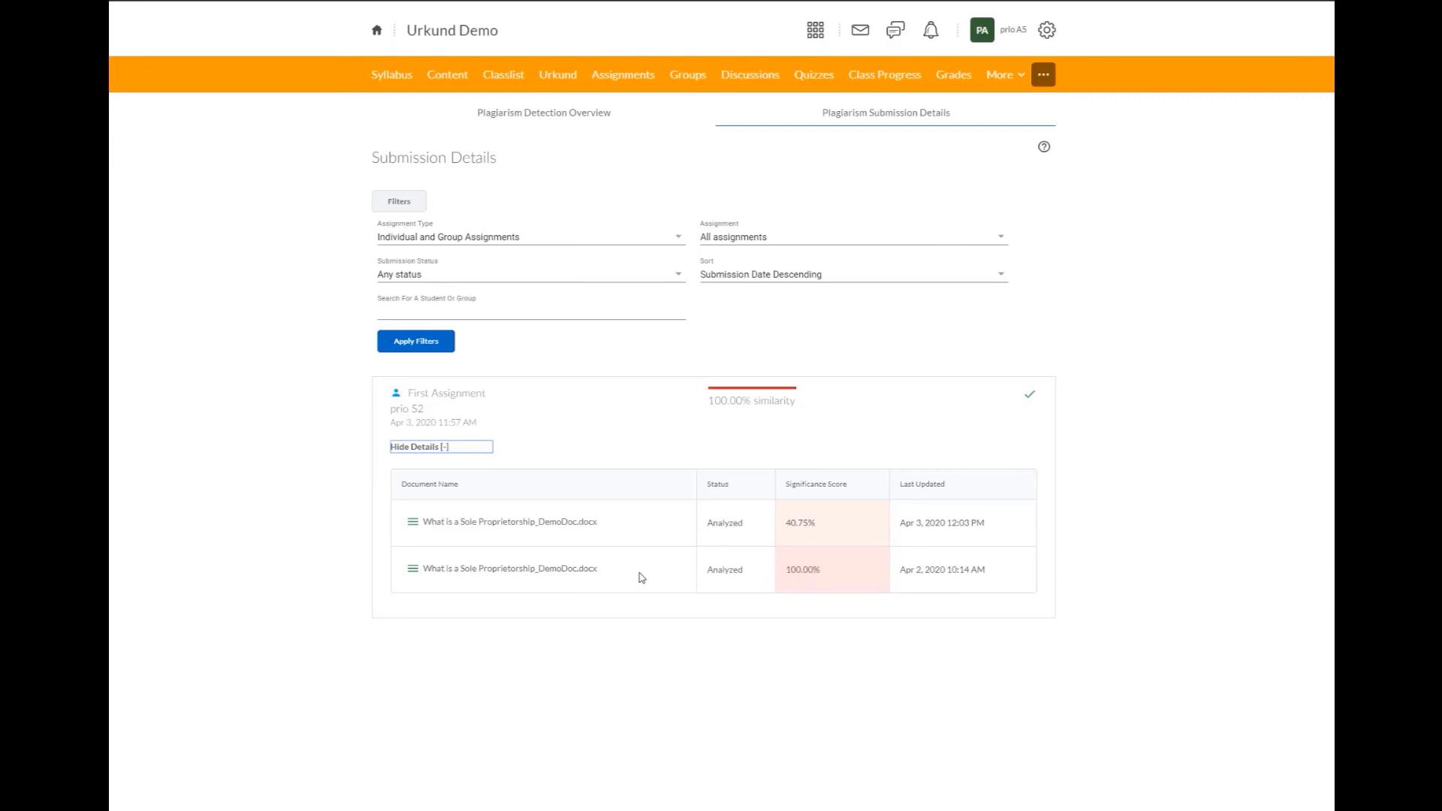
pyautogui.moveTo(869, 528)
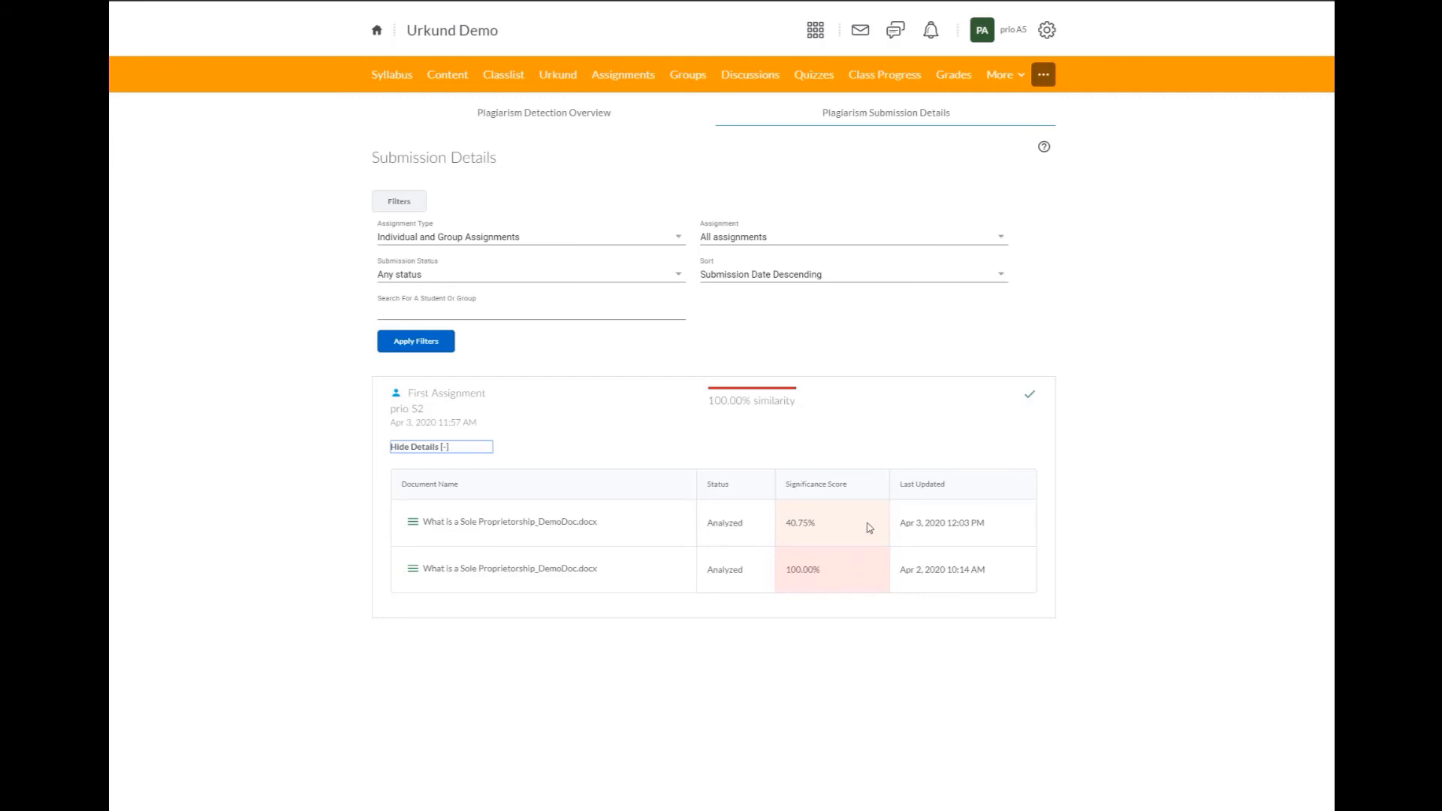
pyautogui.moveTo(870, 581)
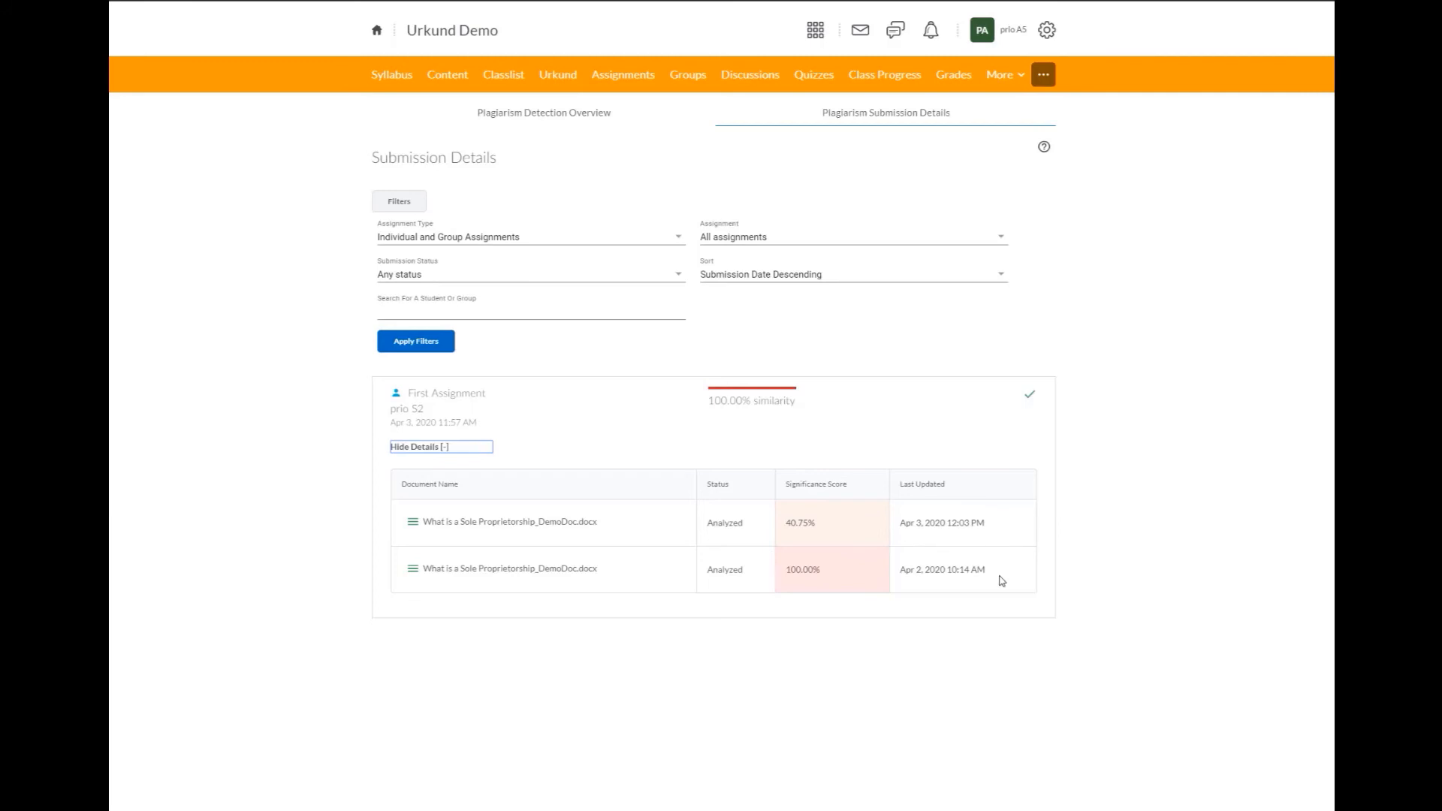
pyautogui.moveTo(1003, 521)
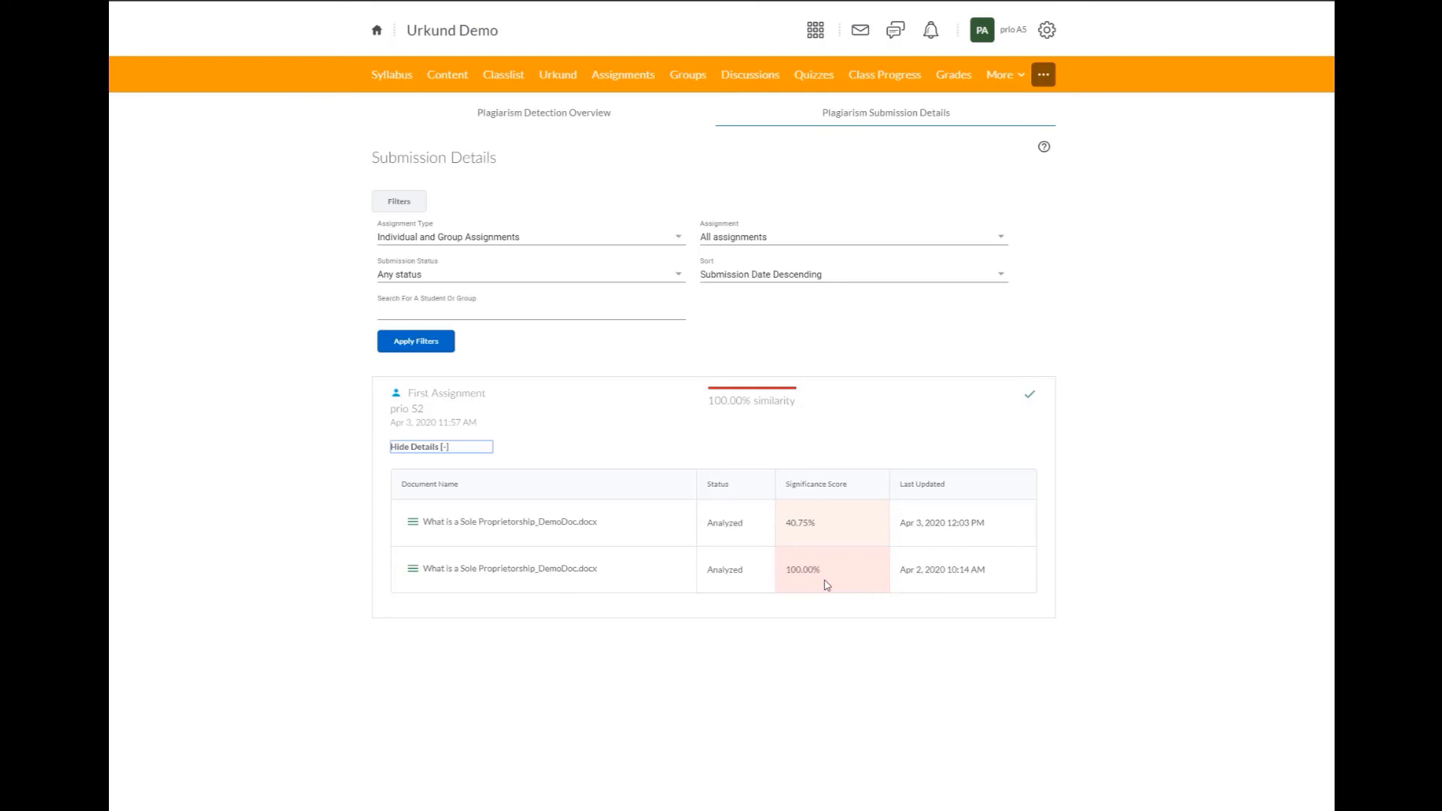
pyautogui.moveTo(831, 536)
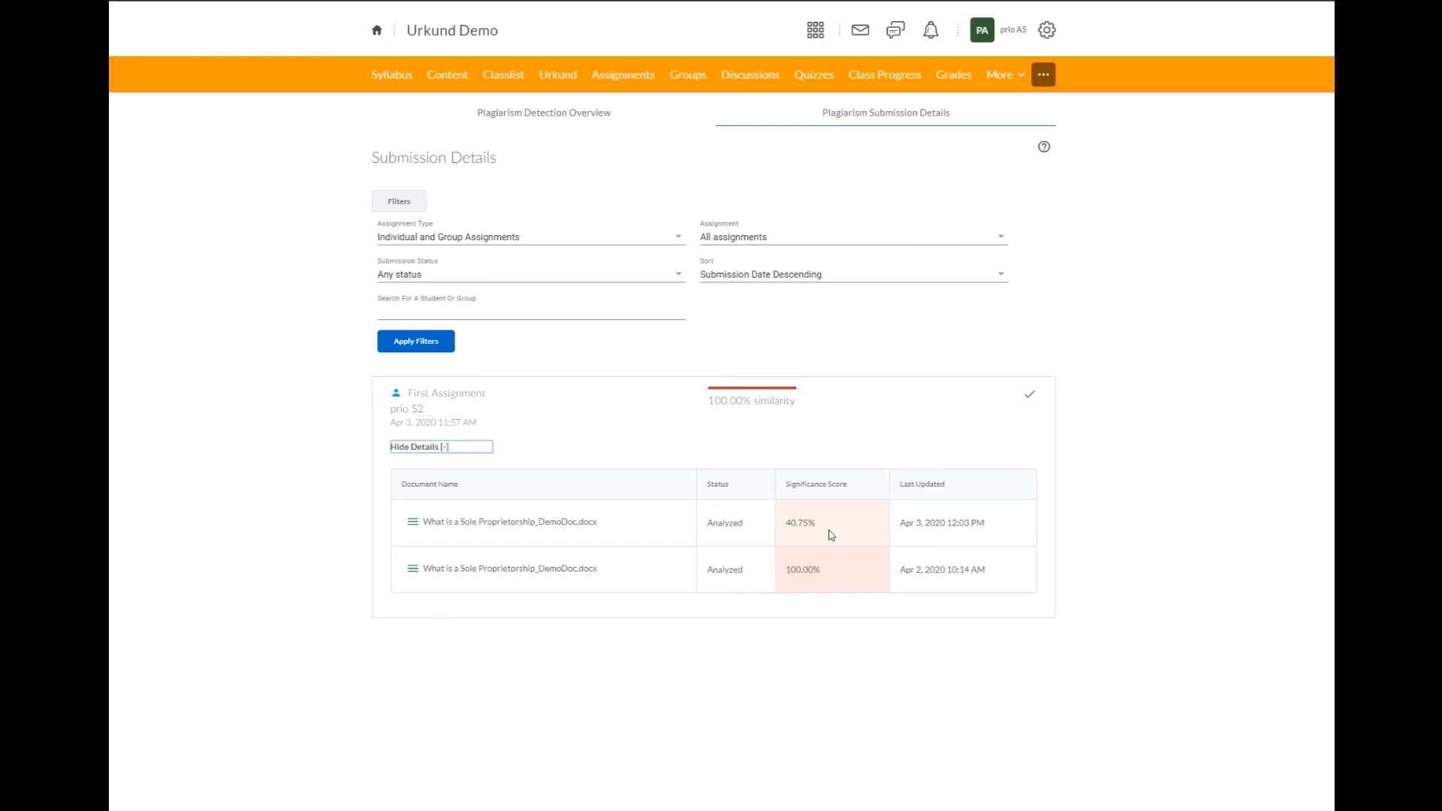
pyautogui.moveTo(822, 533)
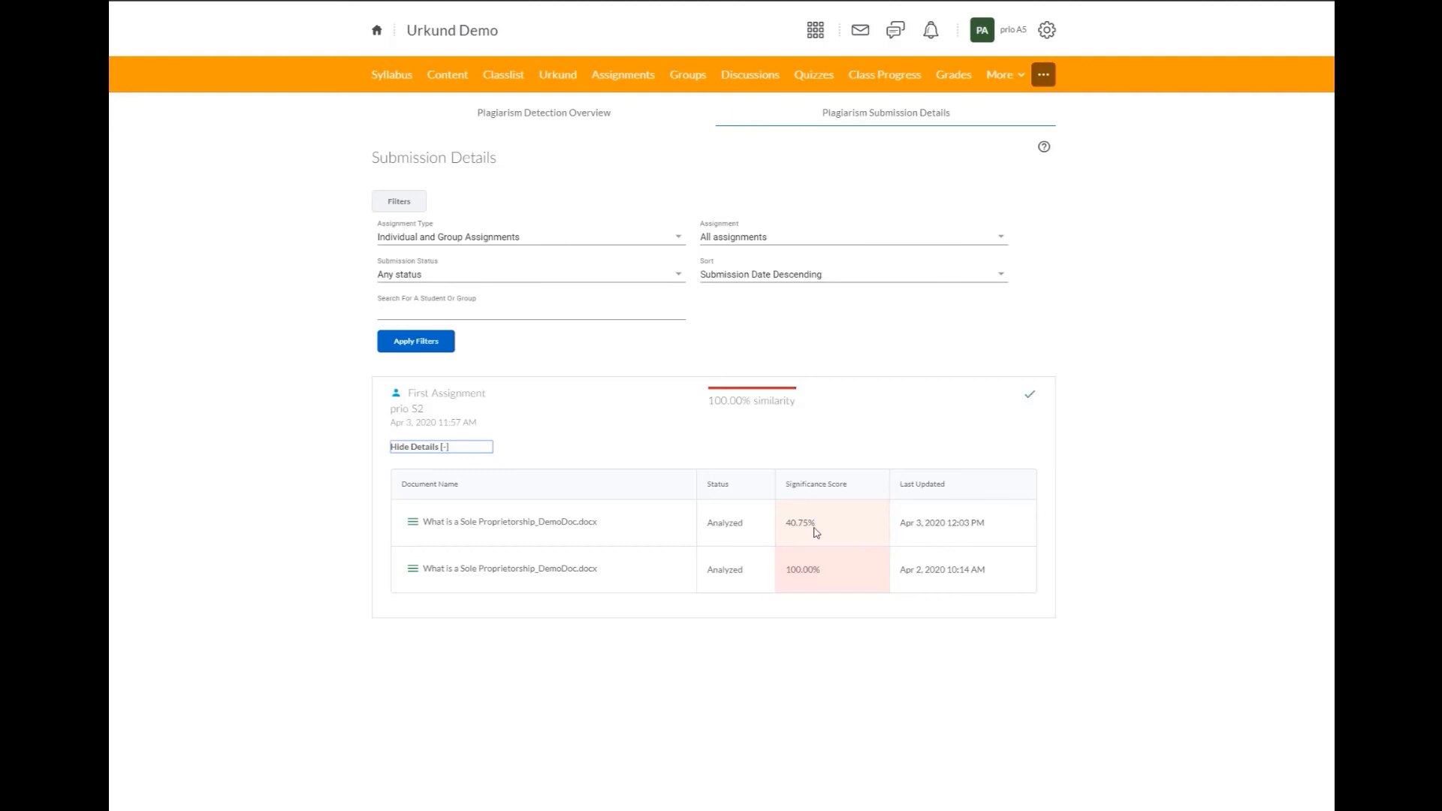
pyautogui.moveTo(813, 537)
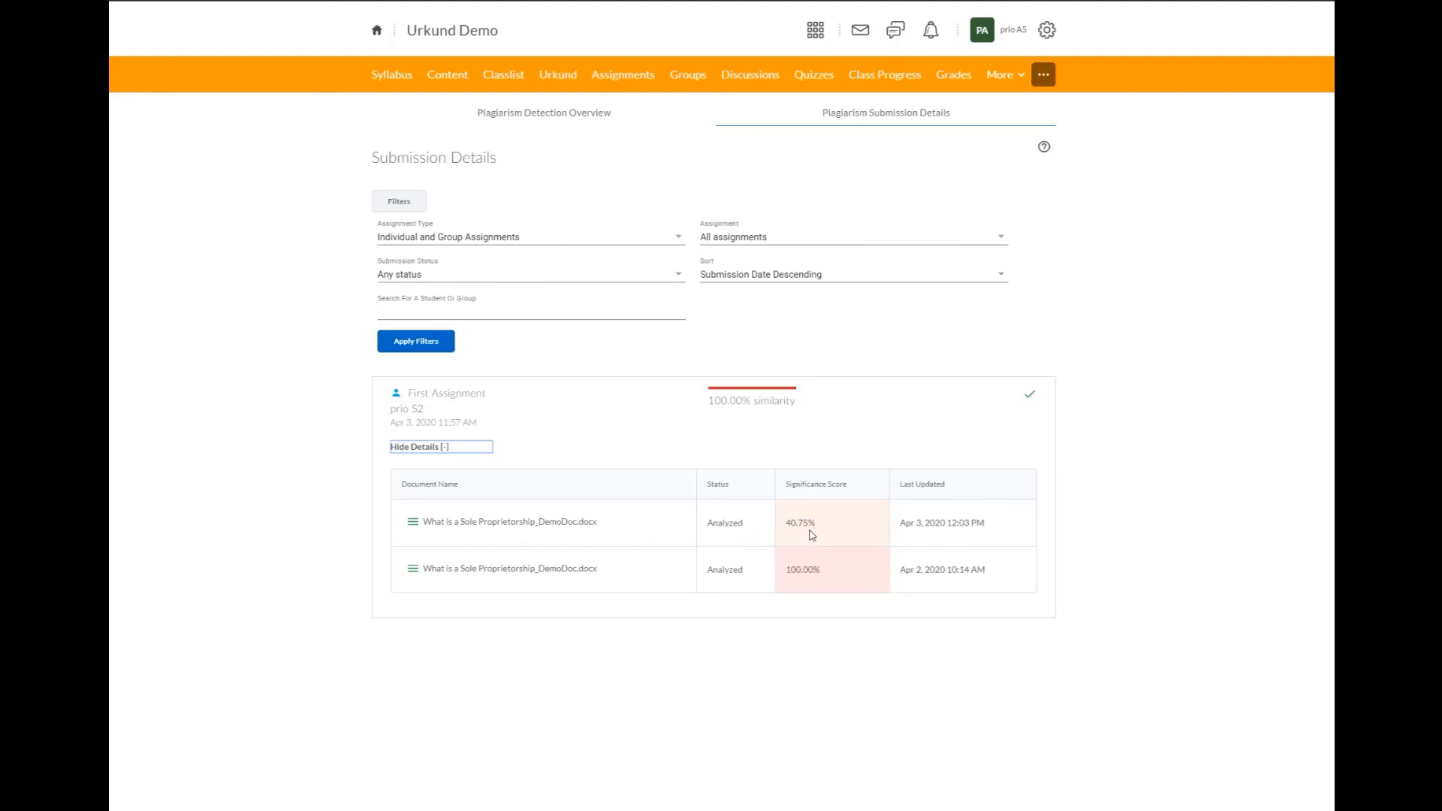
pyautogui.moveTo(423, 529)
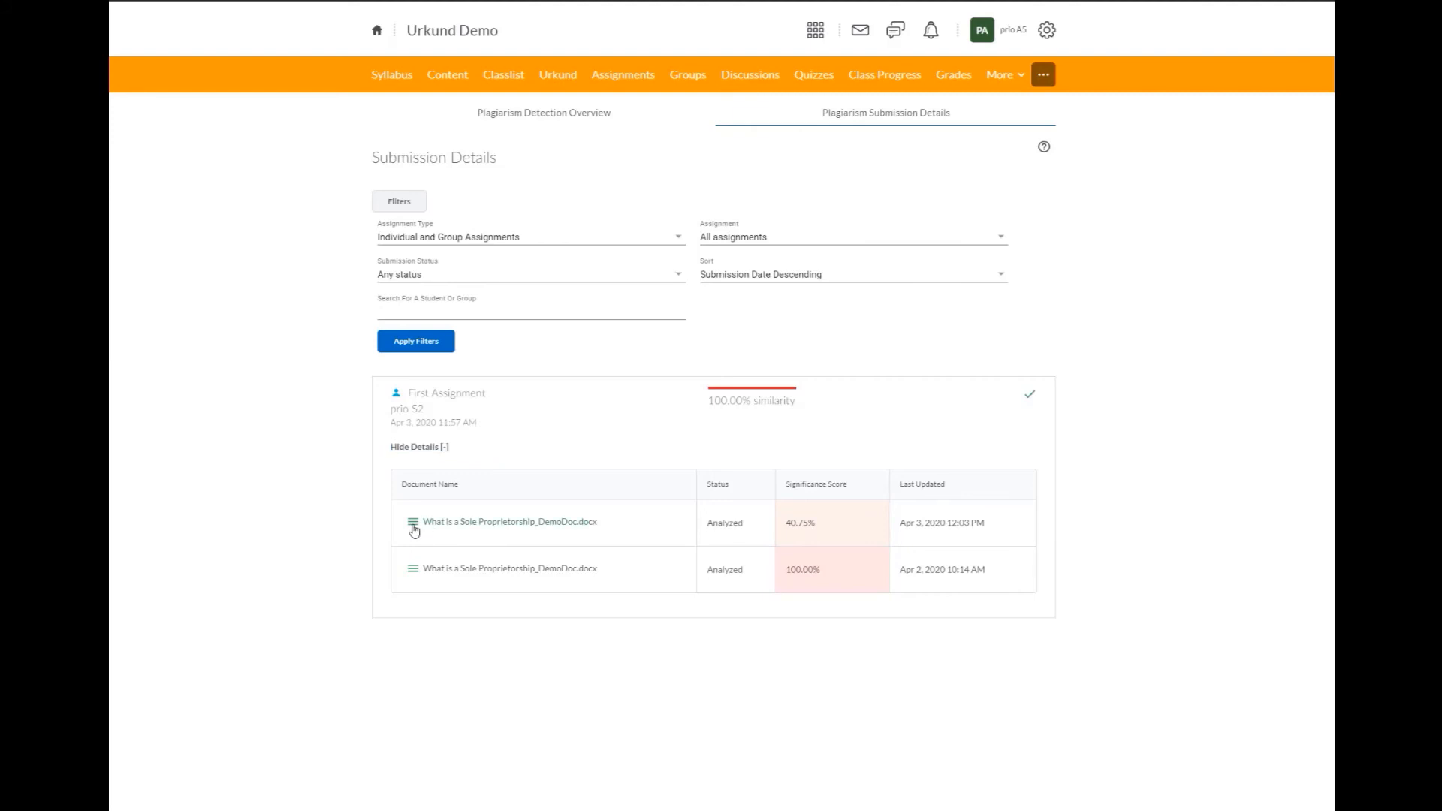
# View the Analysis Overview report for the 40.75% document via its menu
pyautogui.click(413, 523)
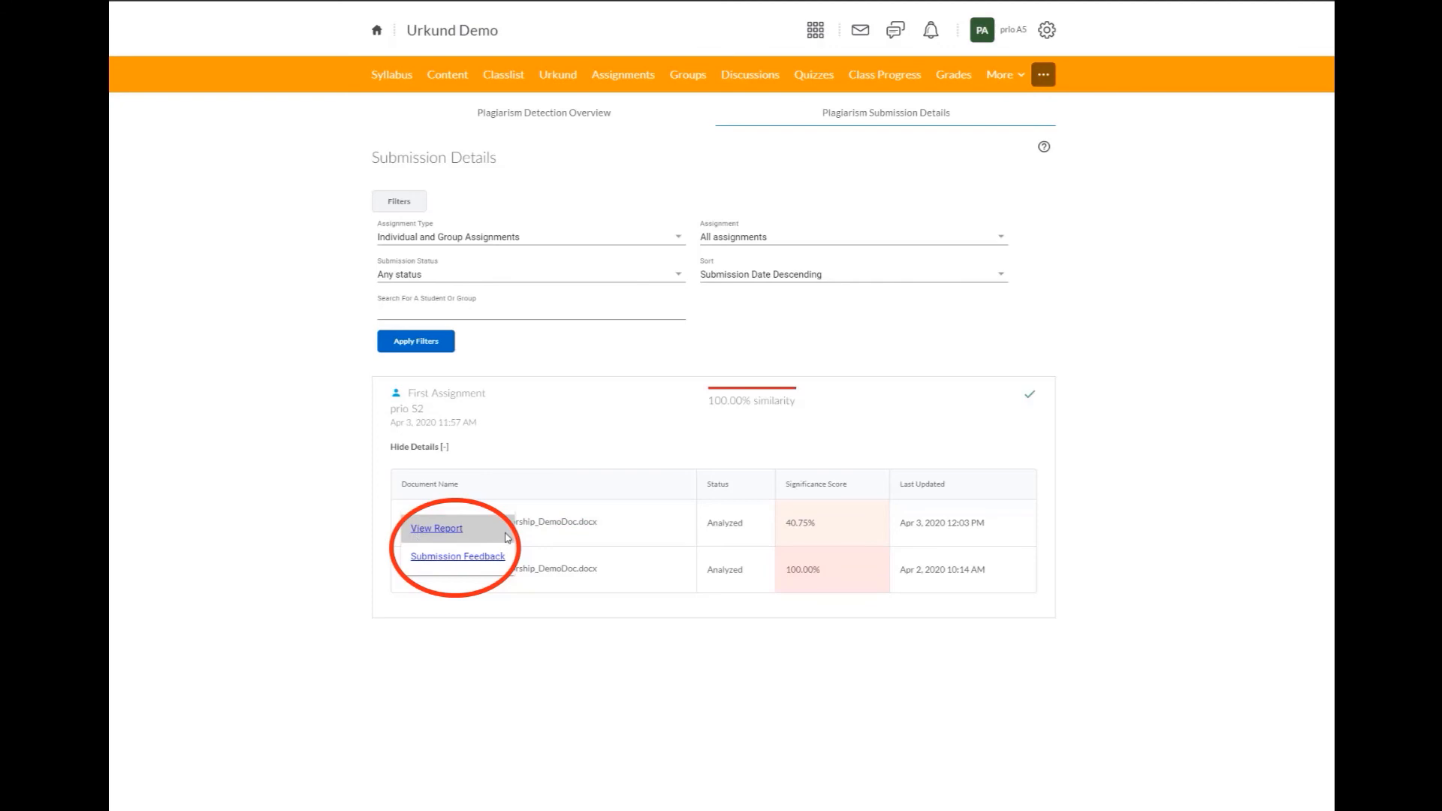
pyautogui.moveTo(458, 556)
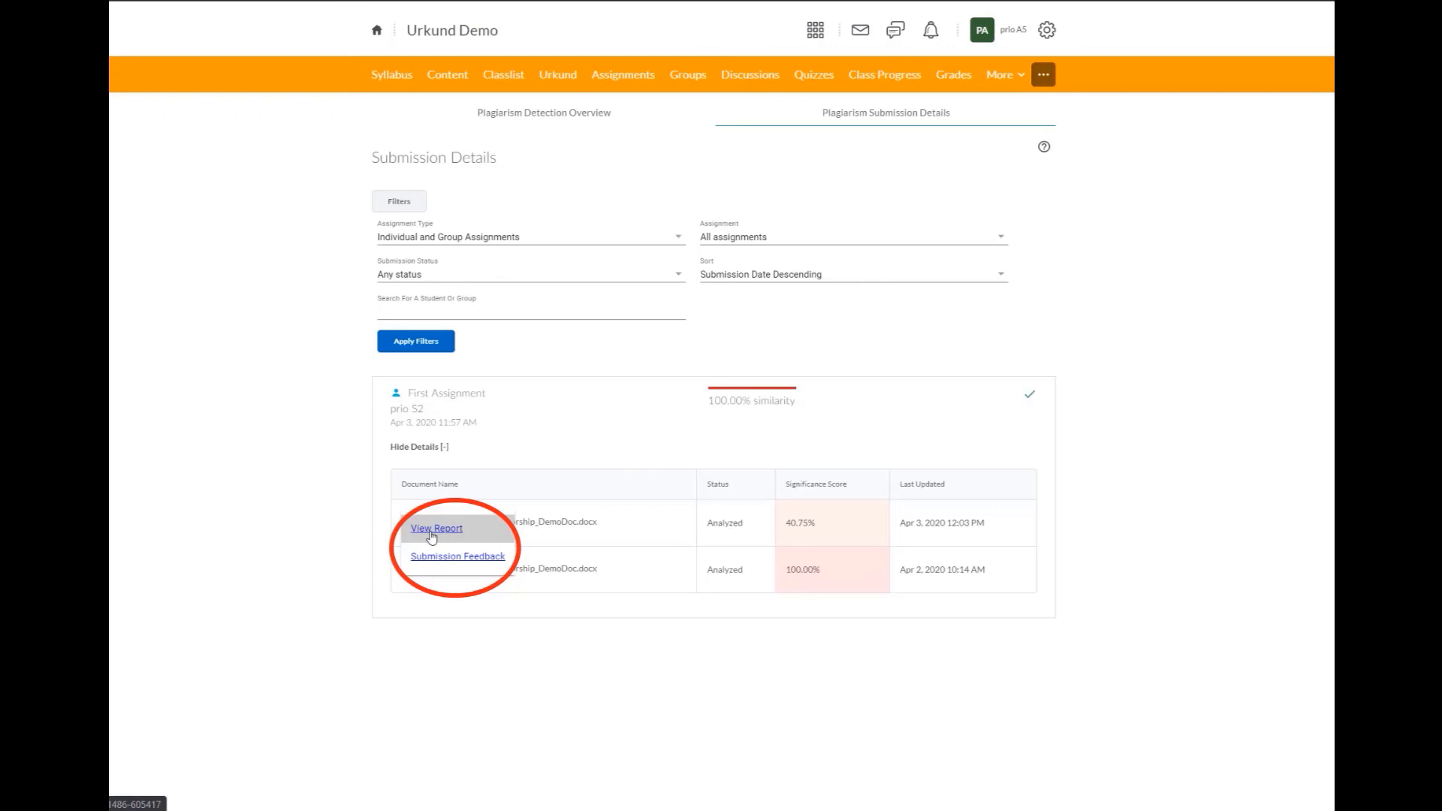
pyautogui.click(435, 528)
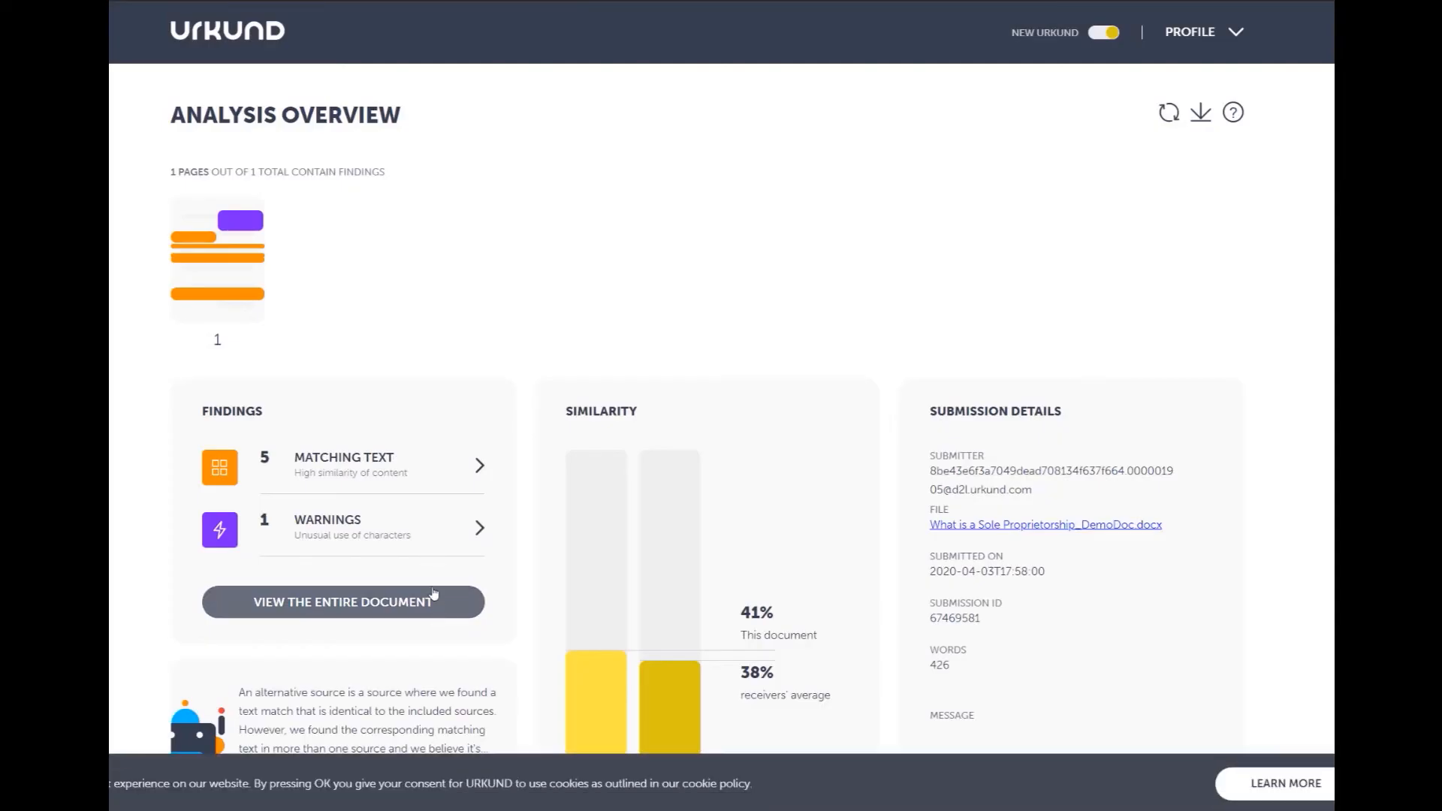
pyautogui.moveTo(335, 130)
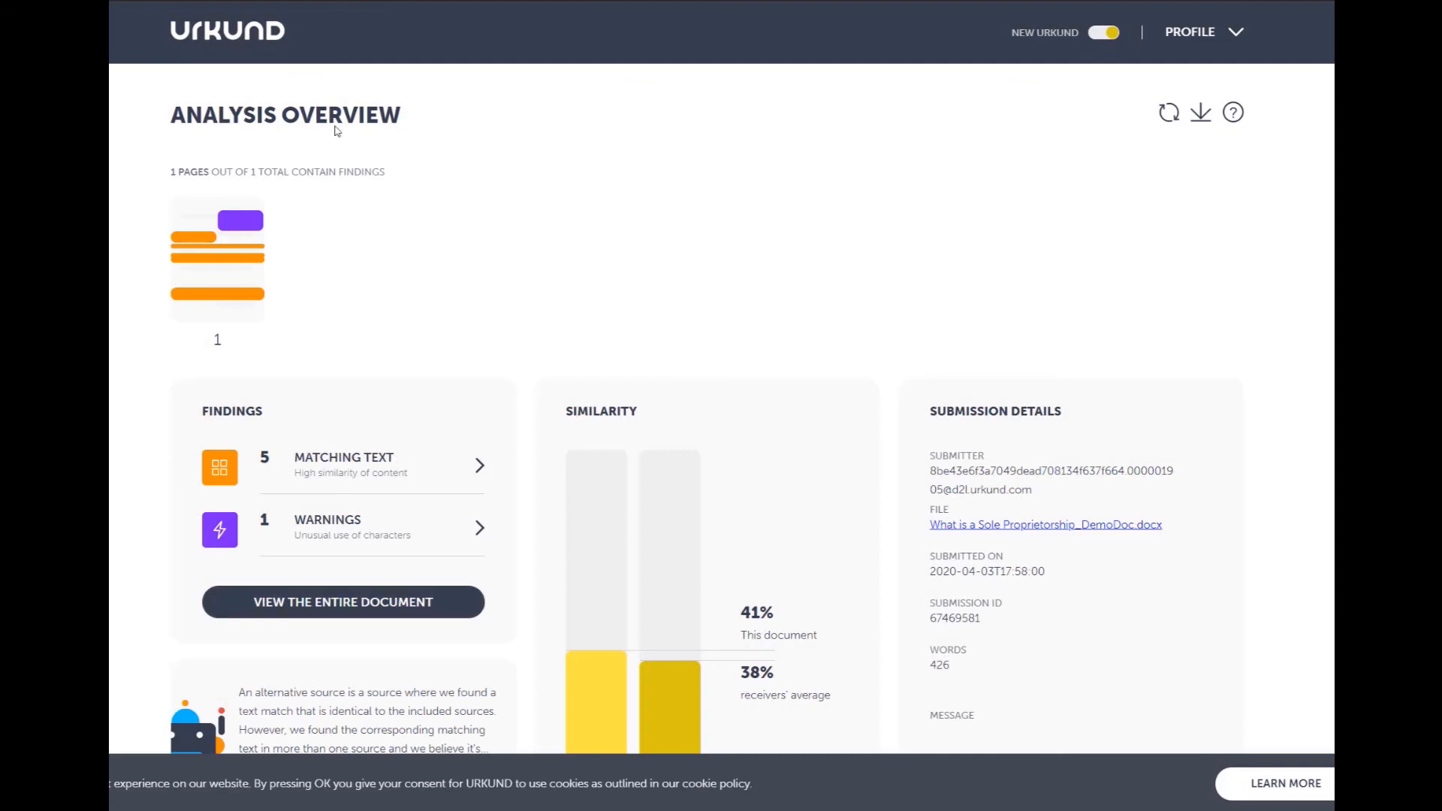
pyautogui.moveTo(489, 253)
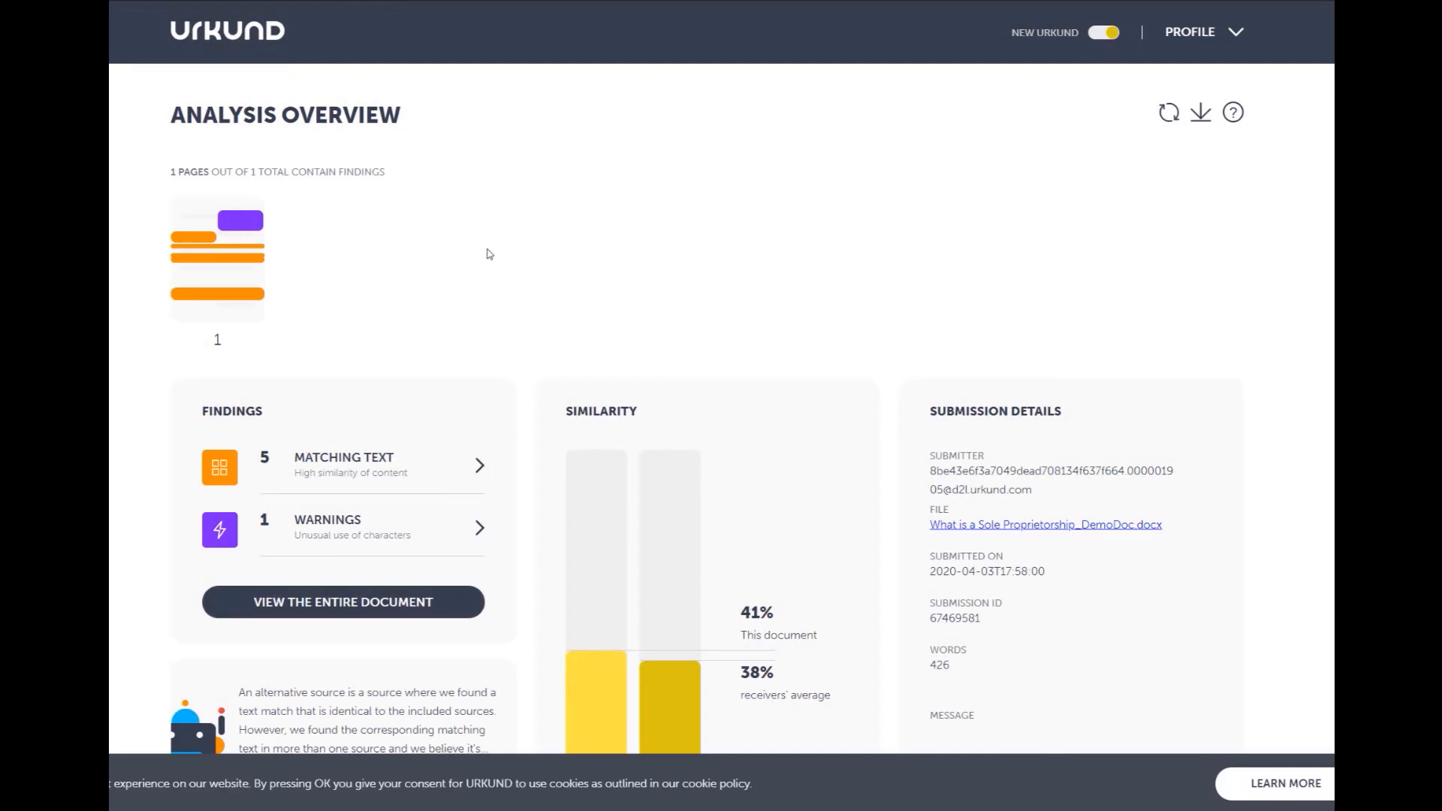
pyautogui.scroll(-3)
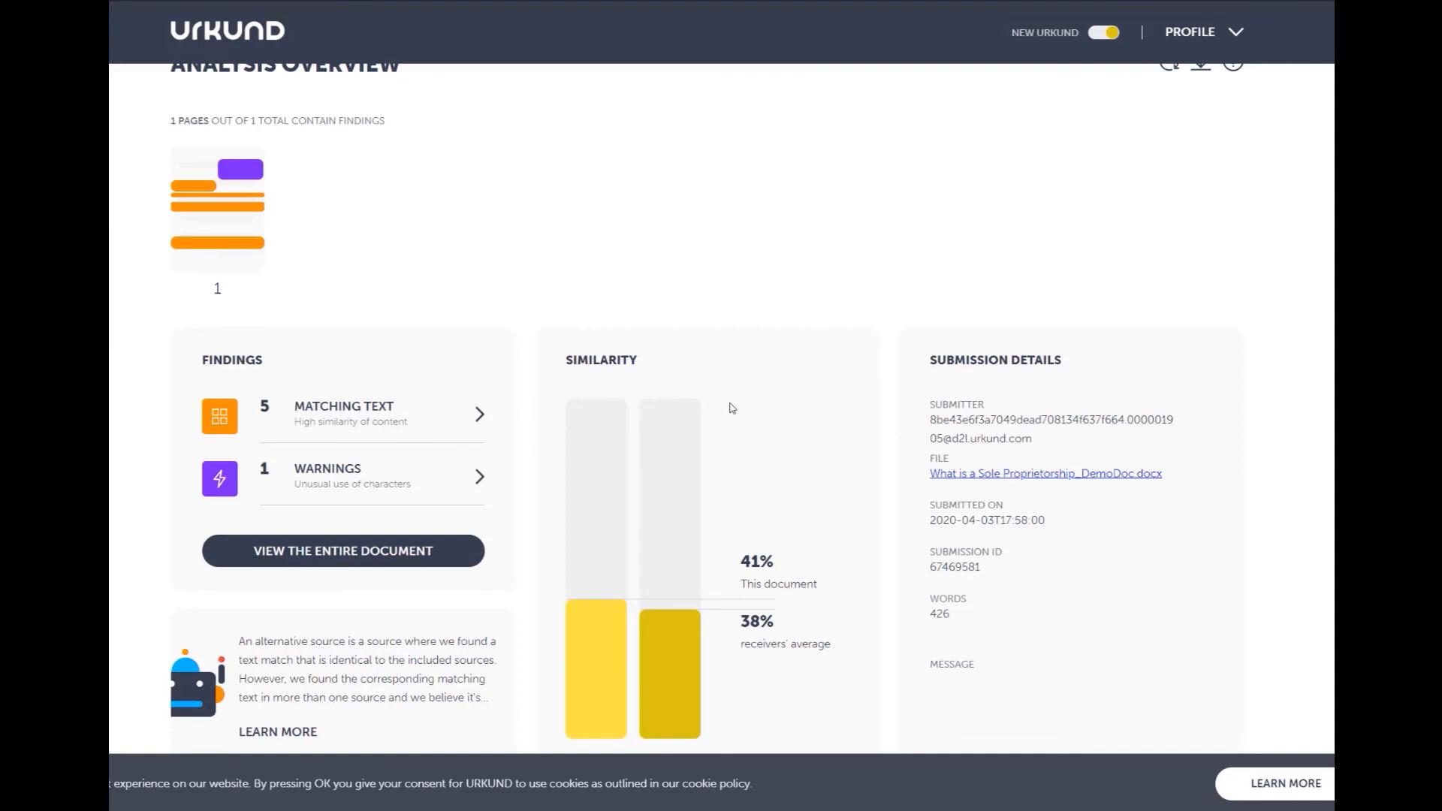
pyautogui.moveTo(713, 719)
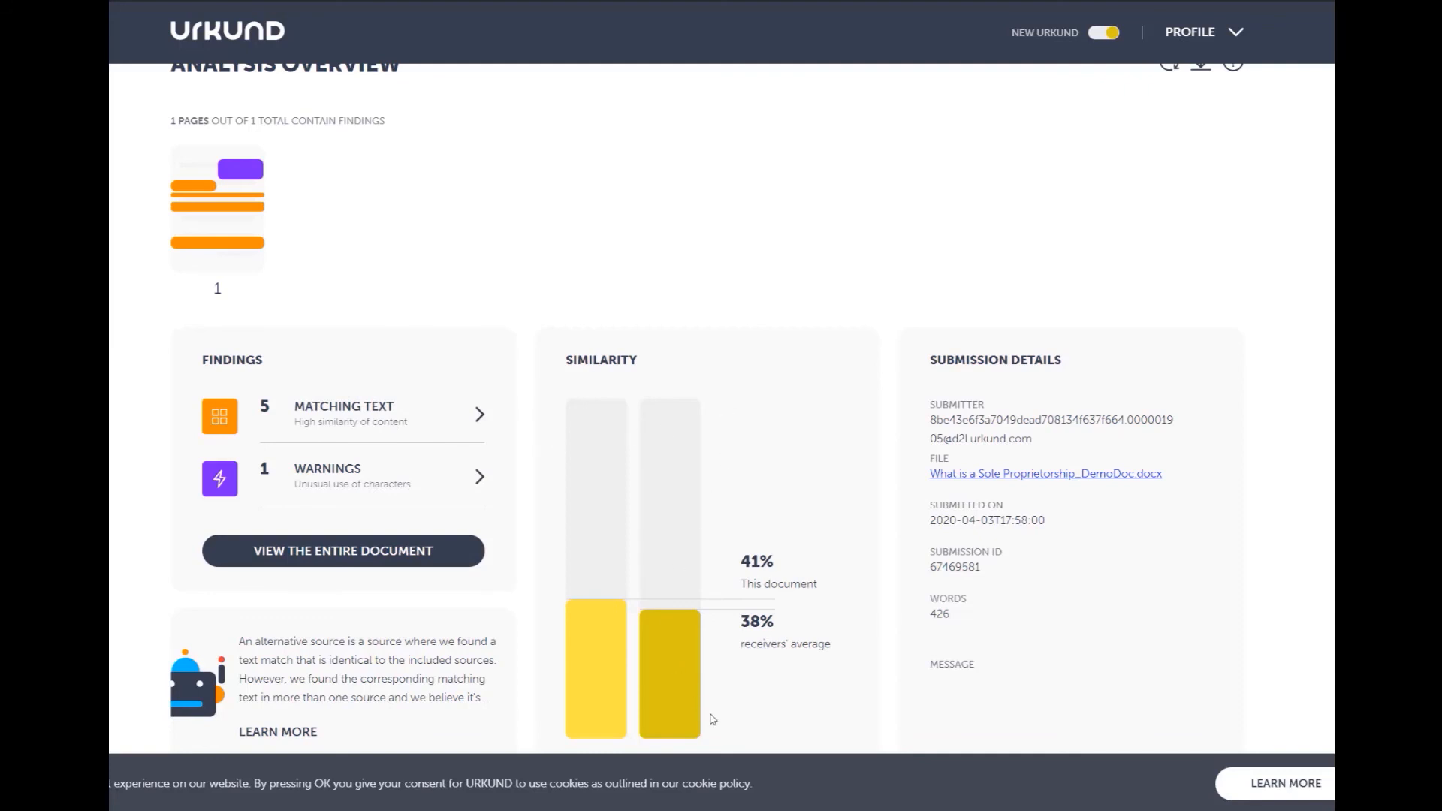
pyautogui.moveTo(807, 672)
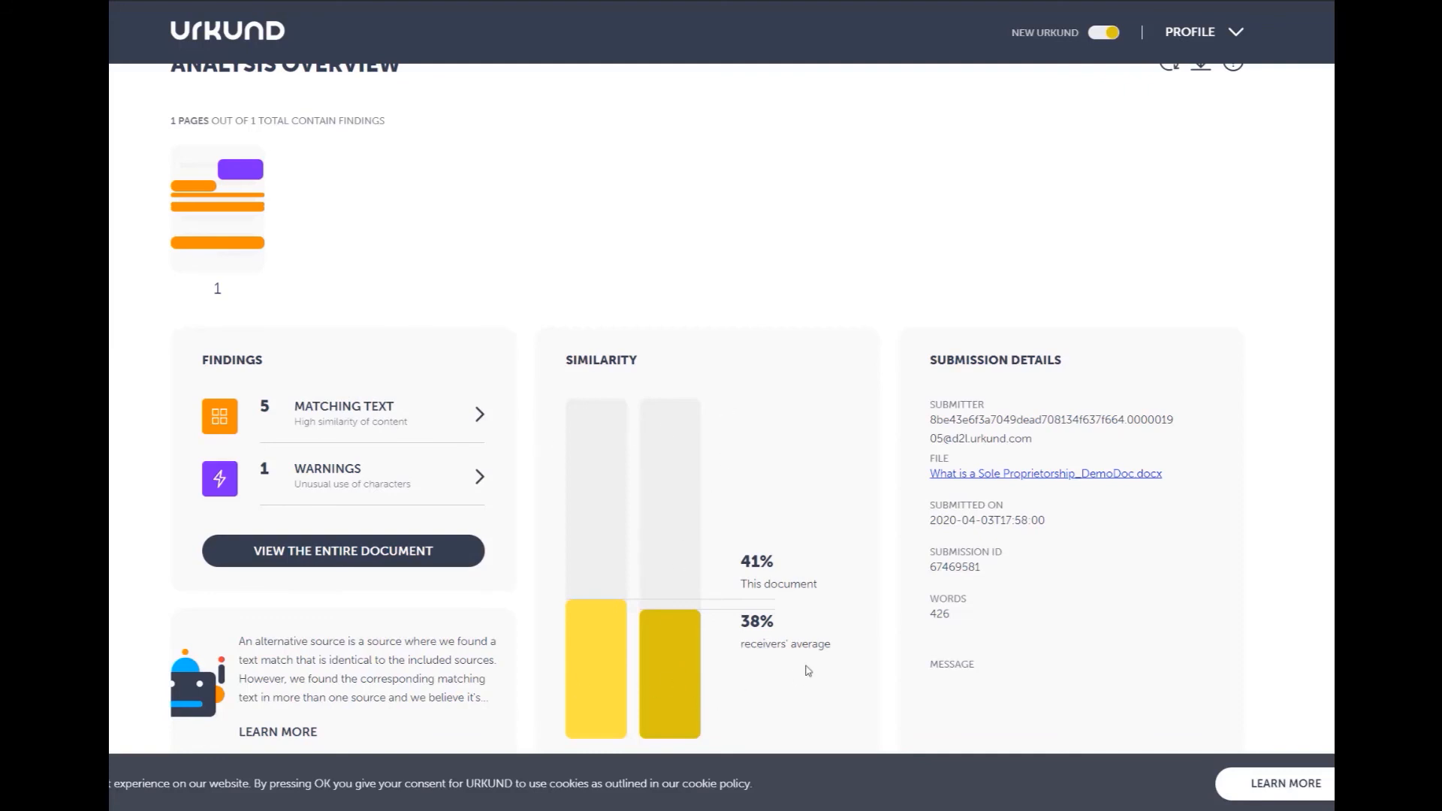
pyautogui.moveTo(596, 644)
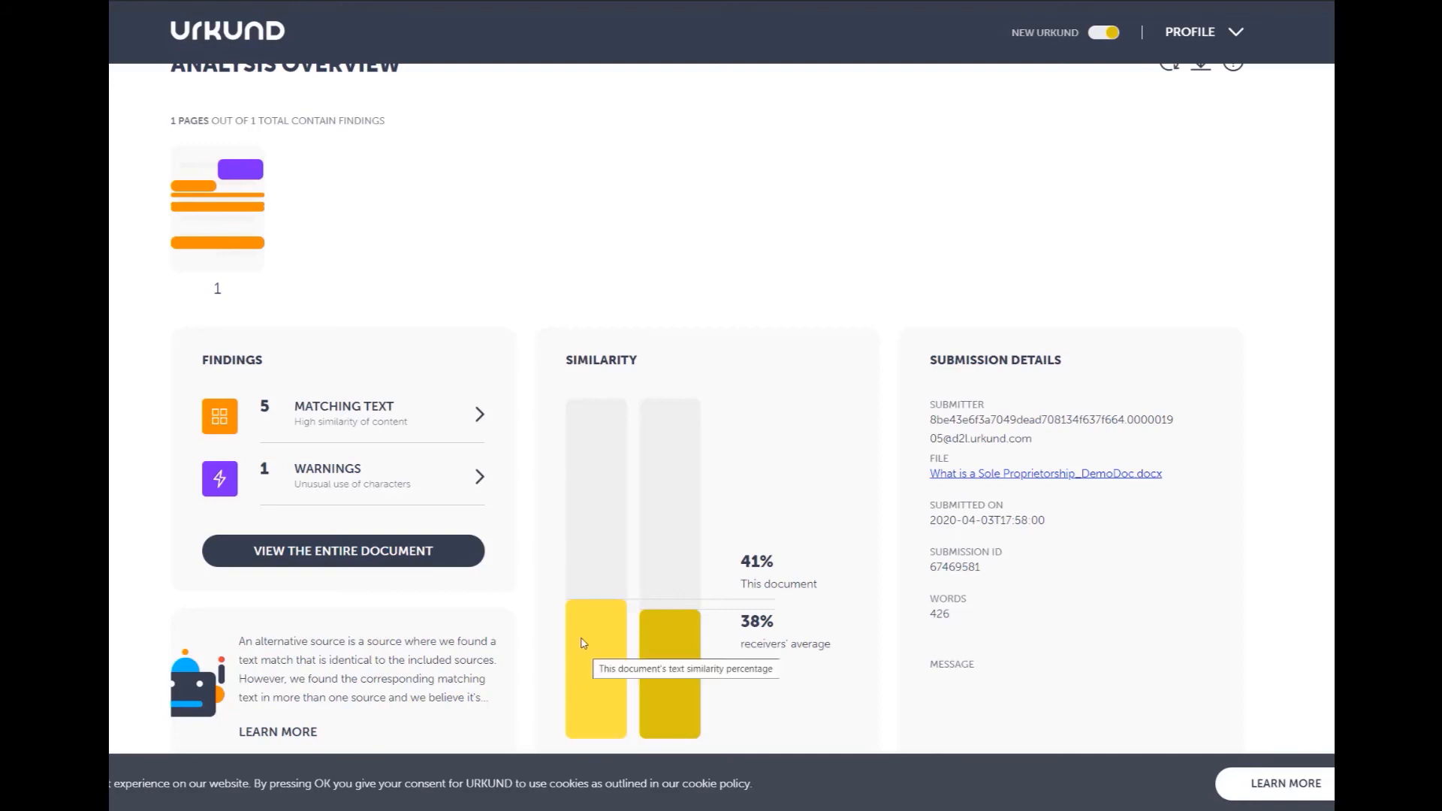
pyautogui.moveTo(732, 589)
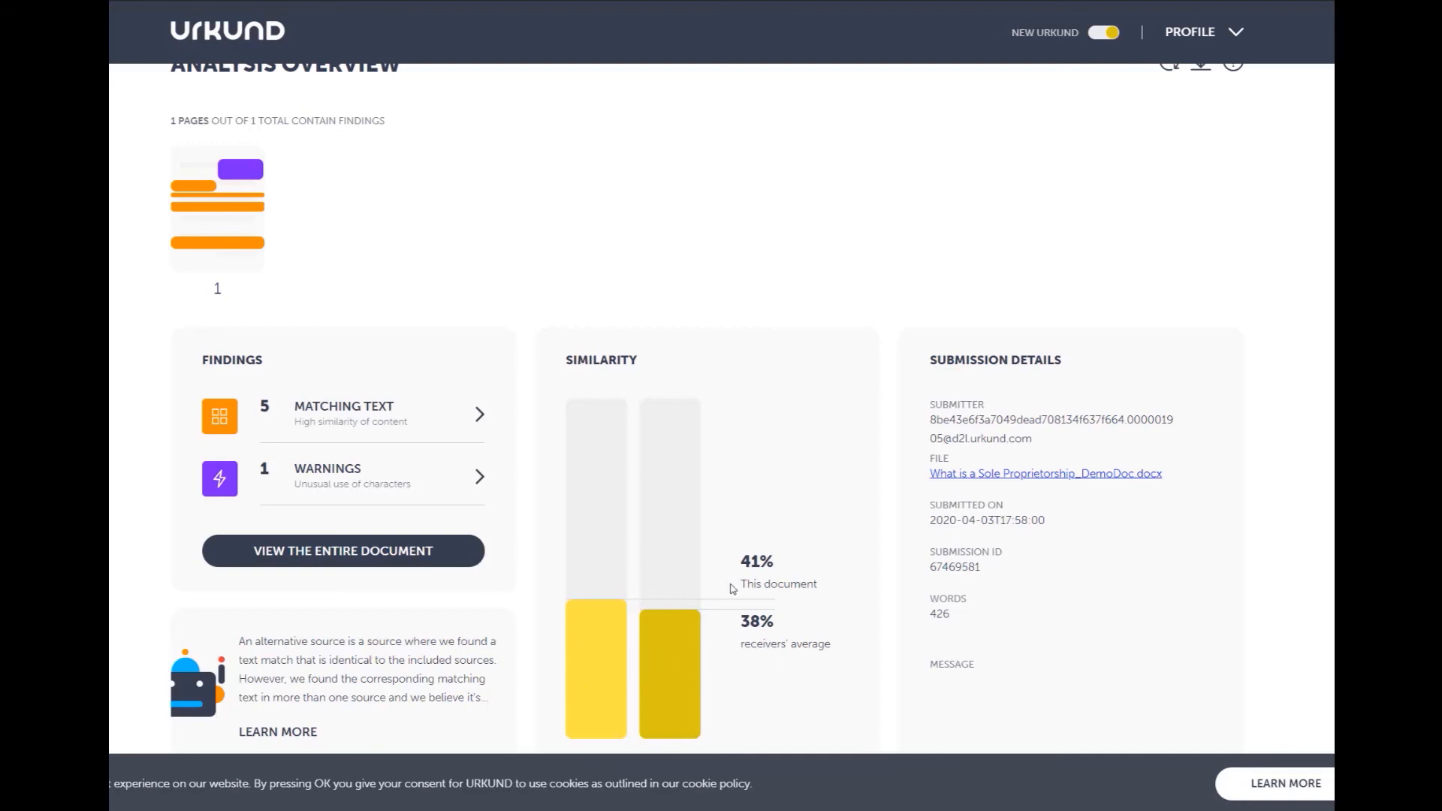
pyautogui.moveTo(596, 668)
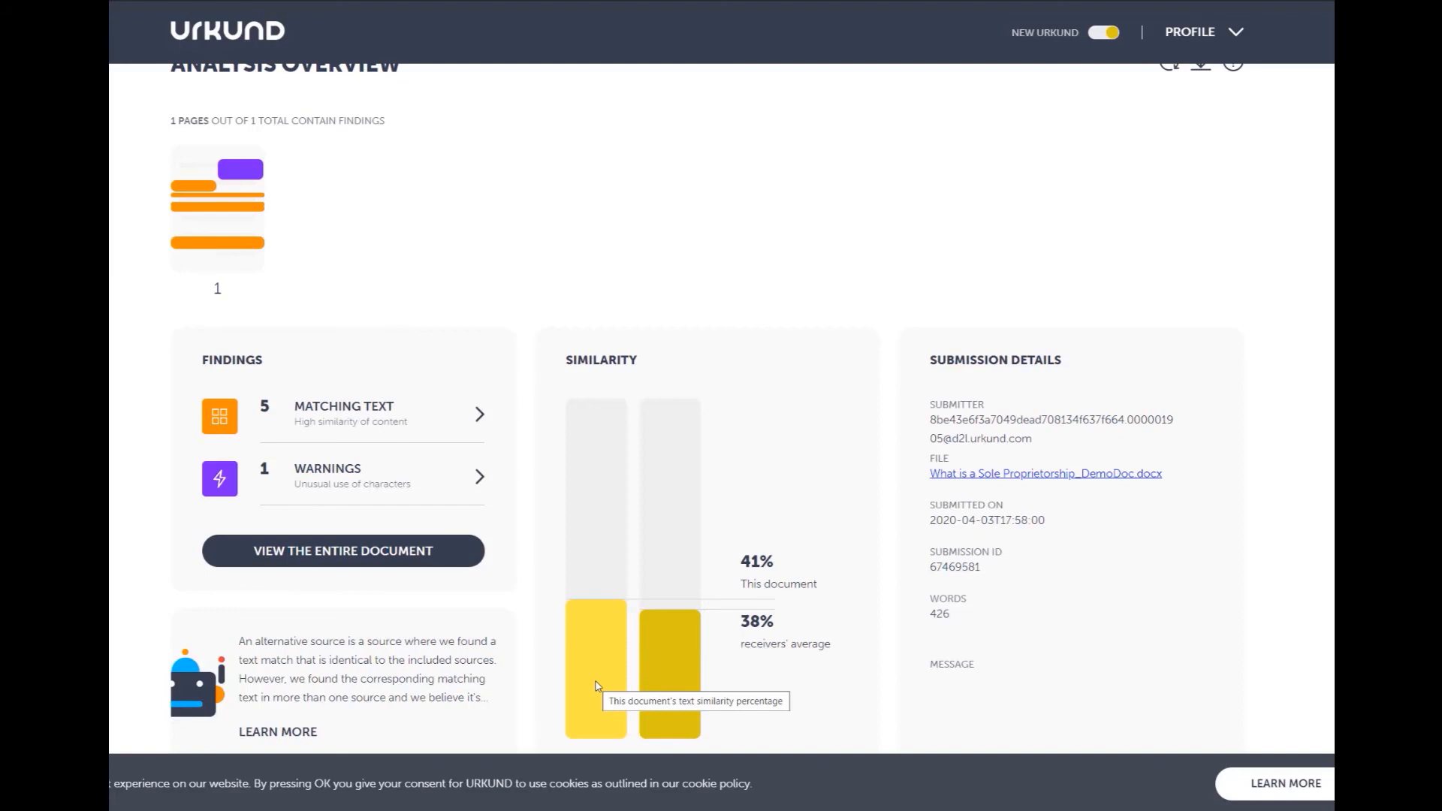
pyautogui.moveTo(724, 728)
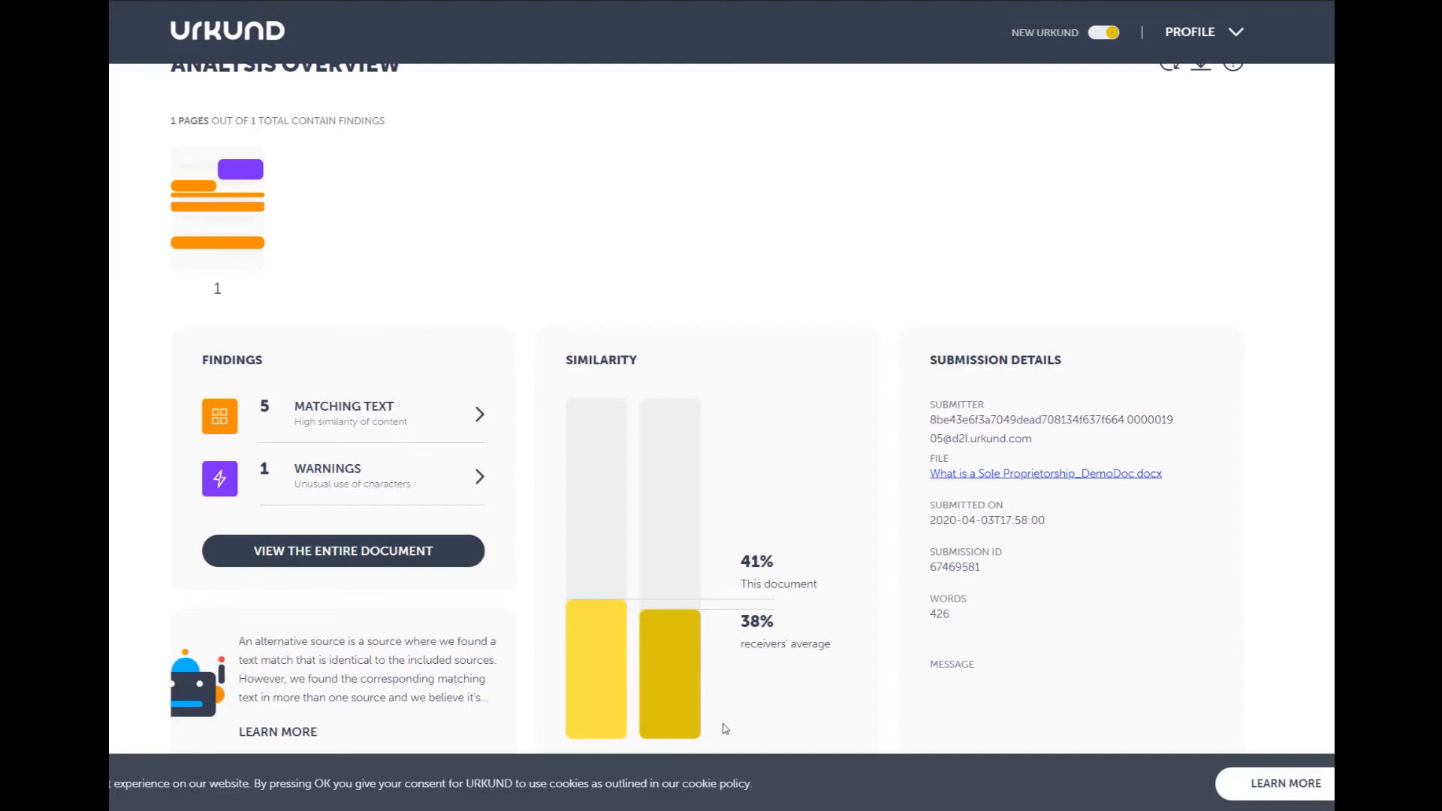
pyautogui.moveTo(755, 640)
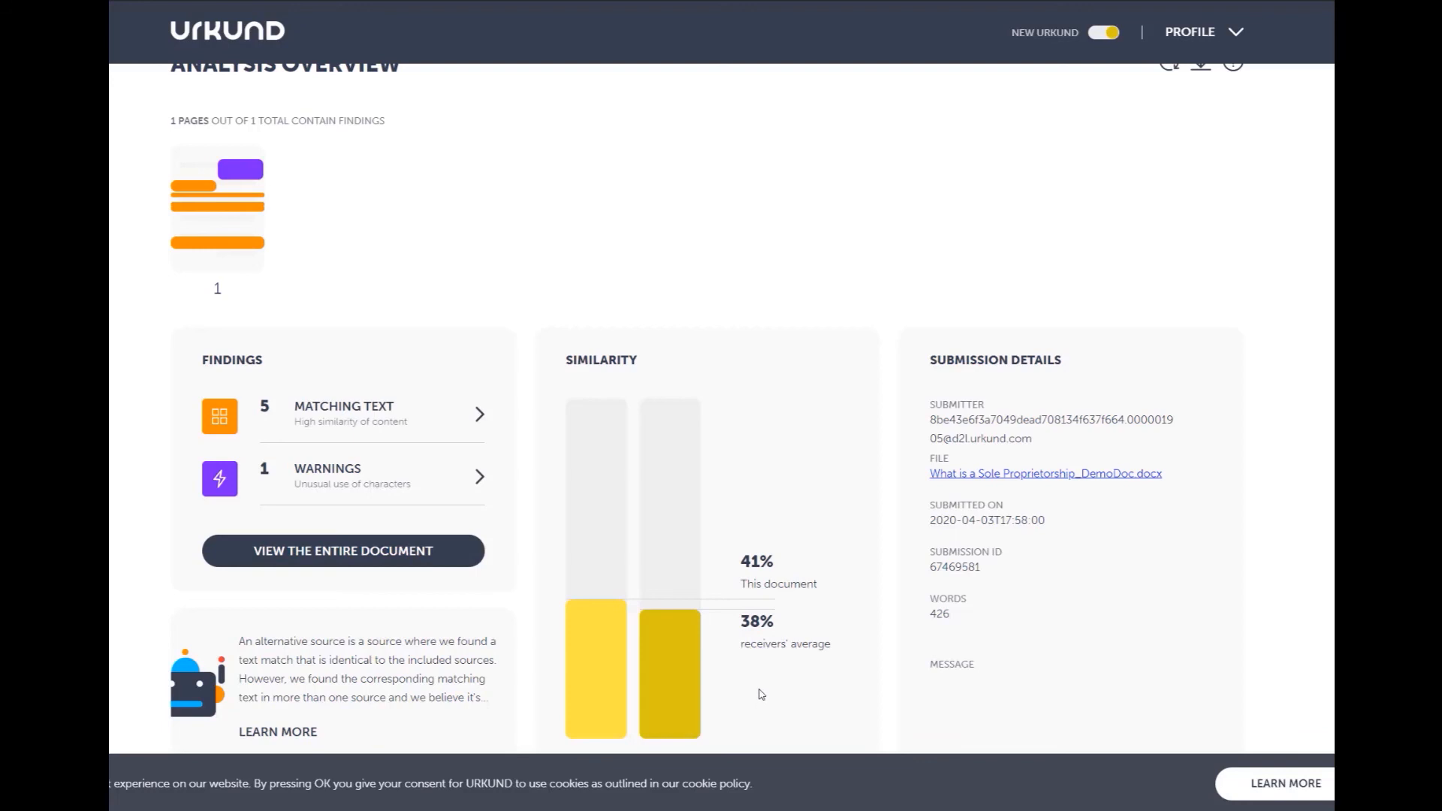
pyautogui.moveTo(761, 688)
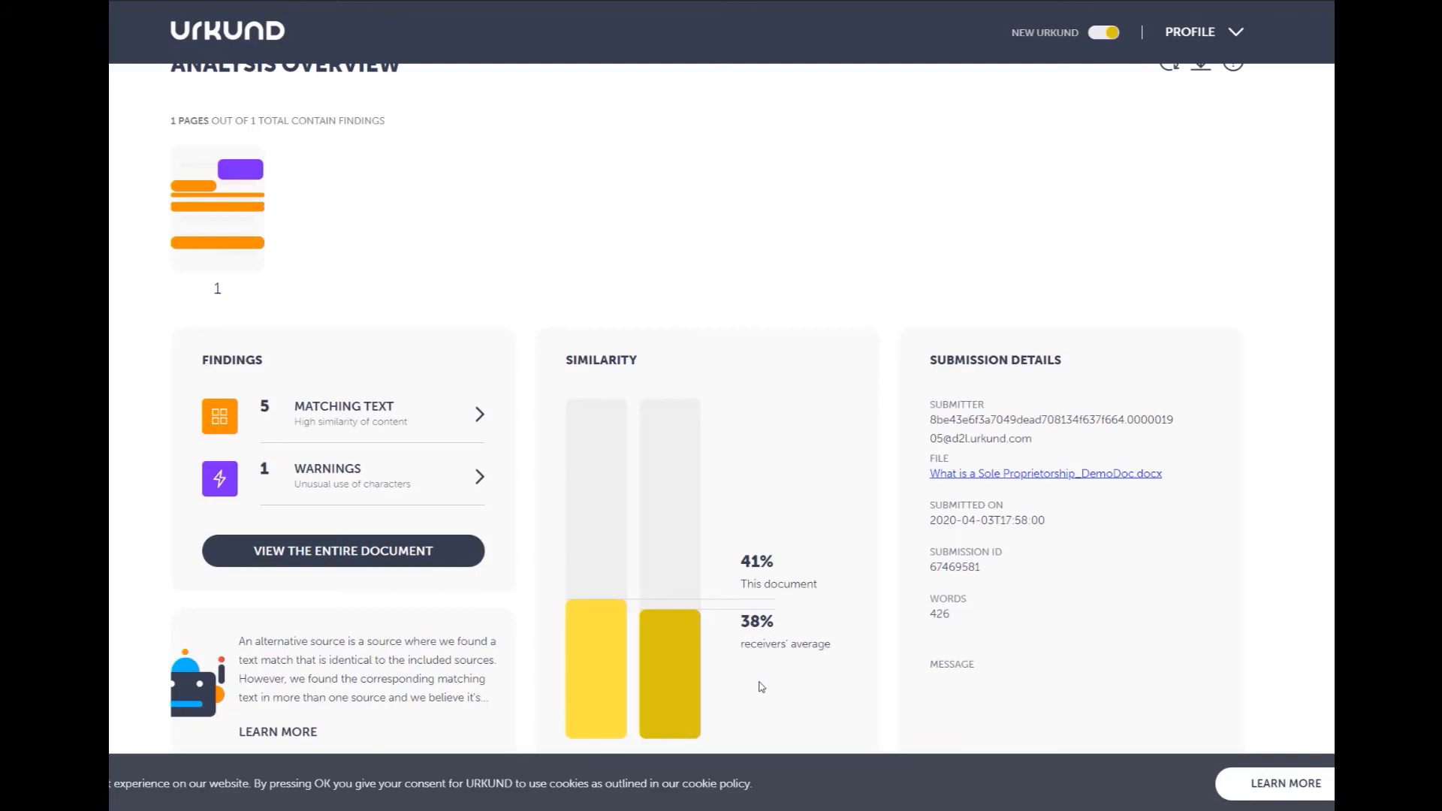